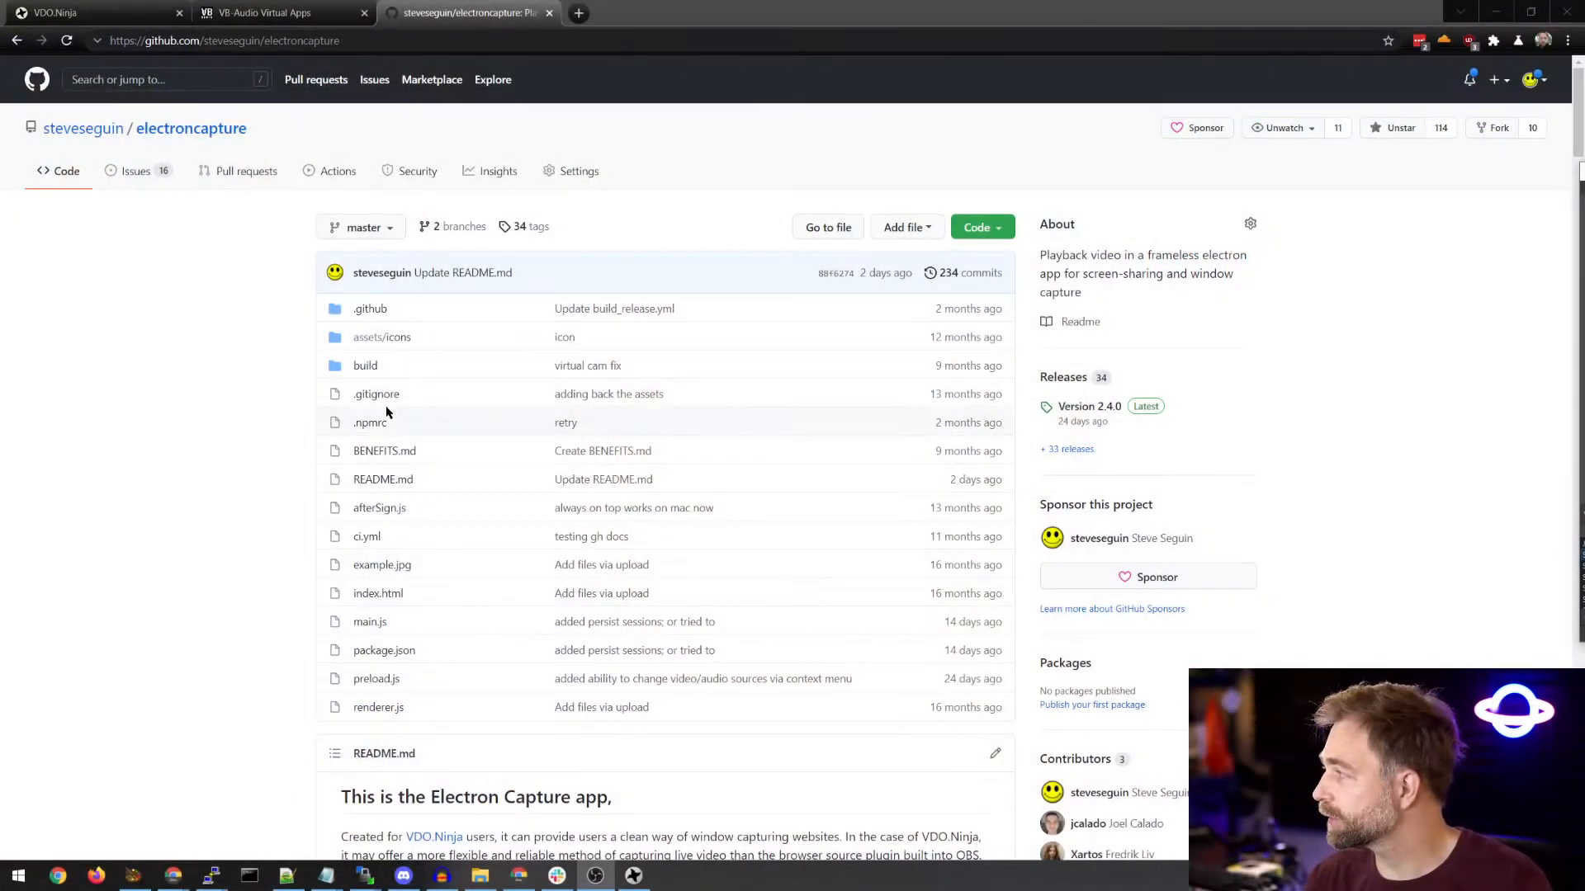
Browse the Electron Capture GitHub page and open the Version 2.4.0 release
key(ctrl+plus)
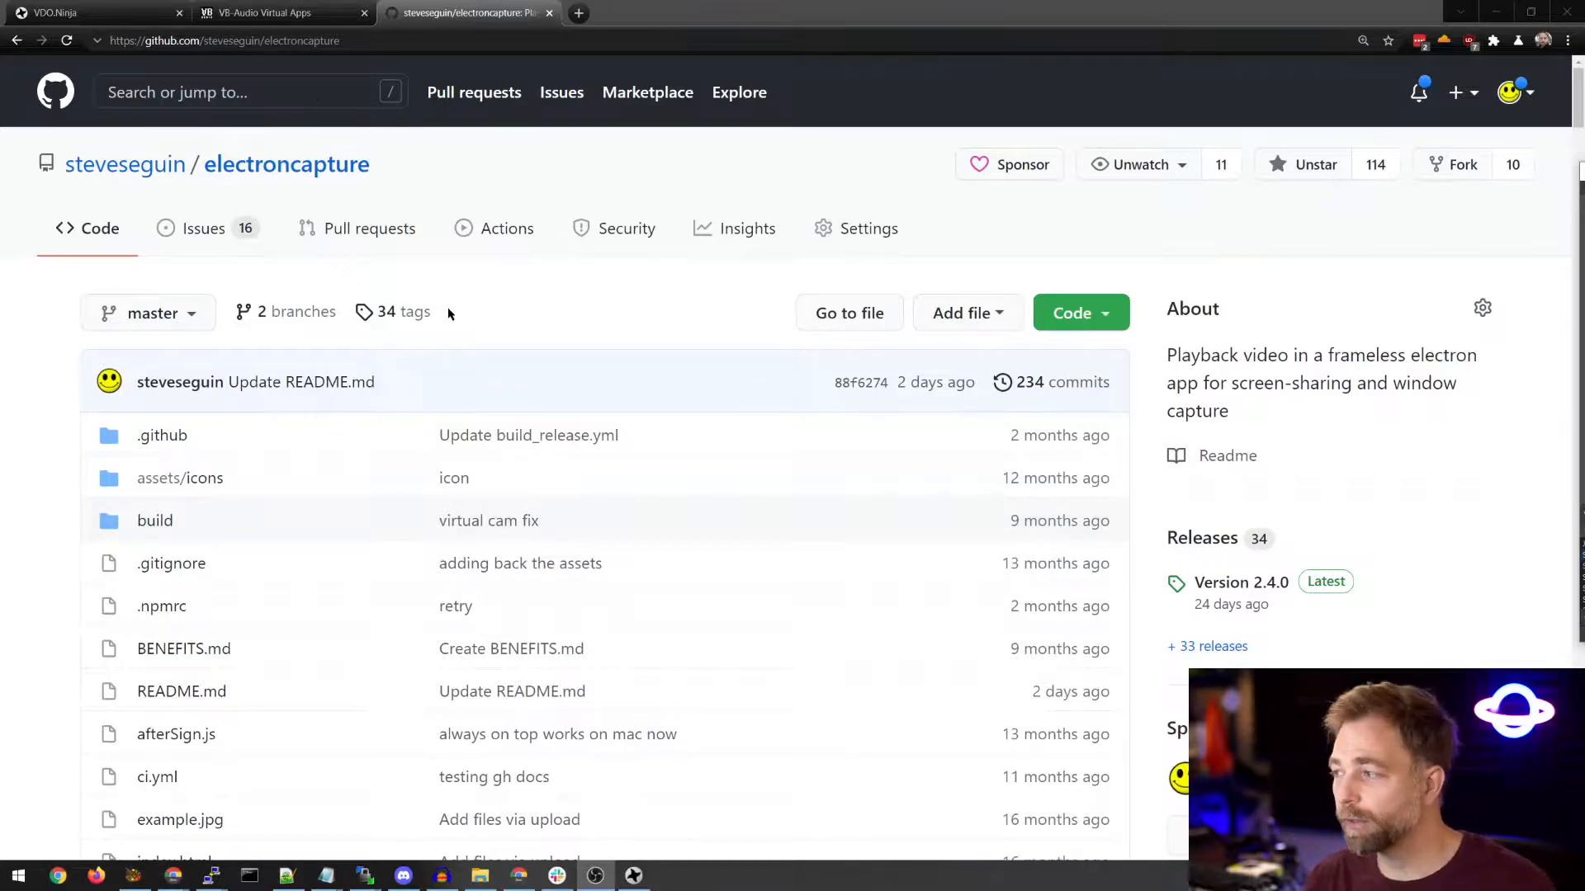
scroll(down, 3)
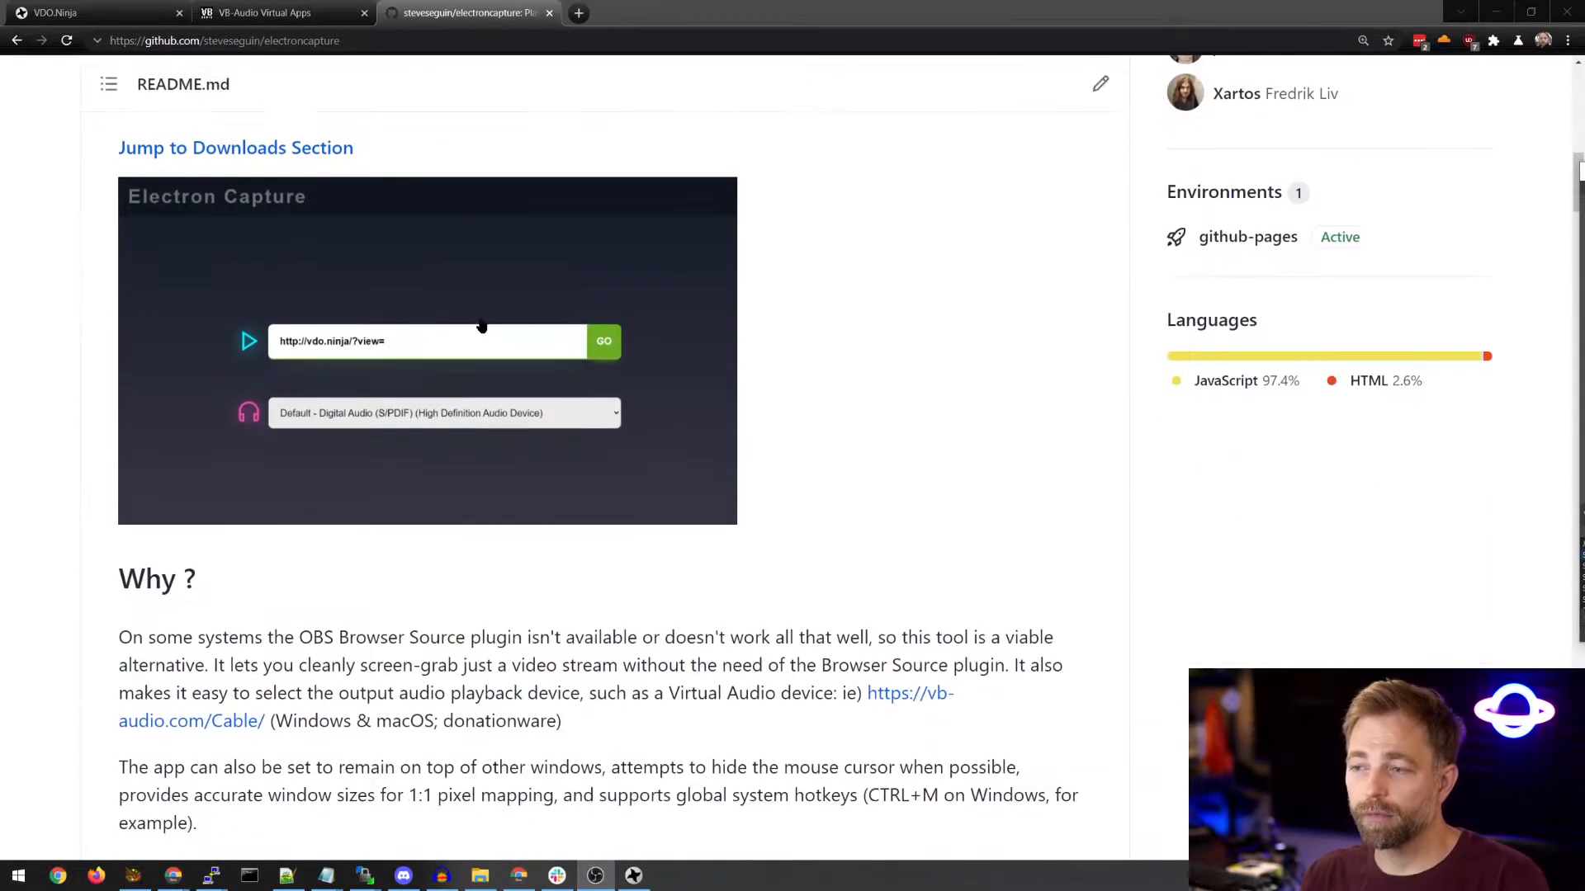
scroll(down, 3)
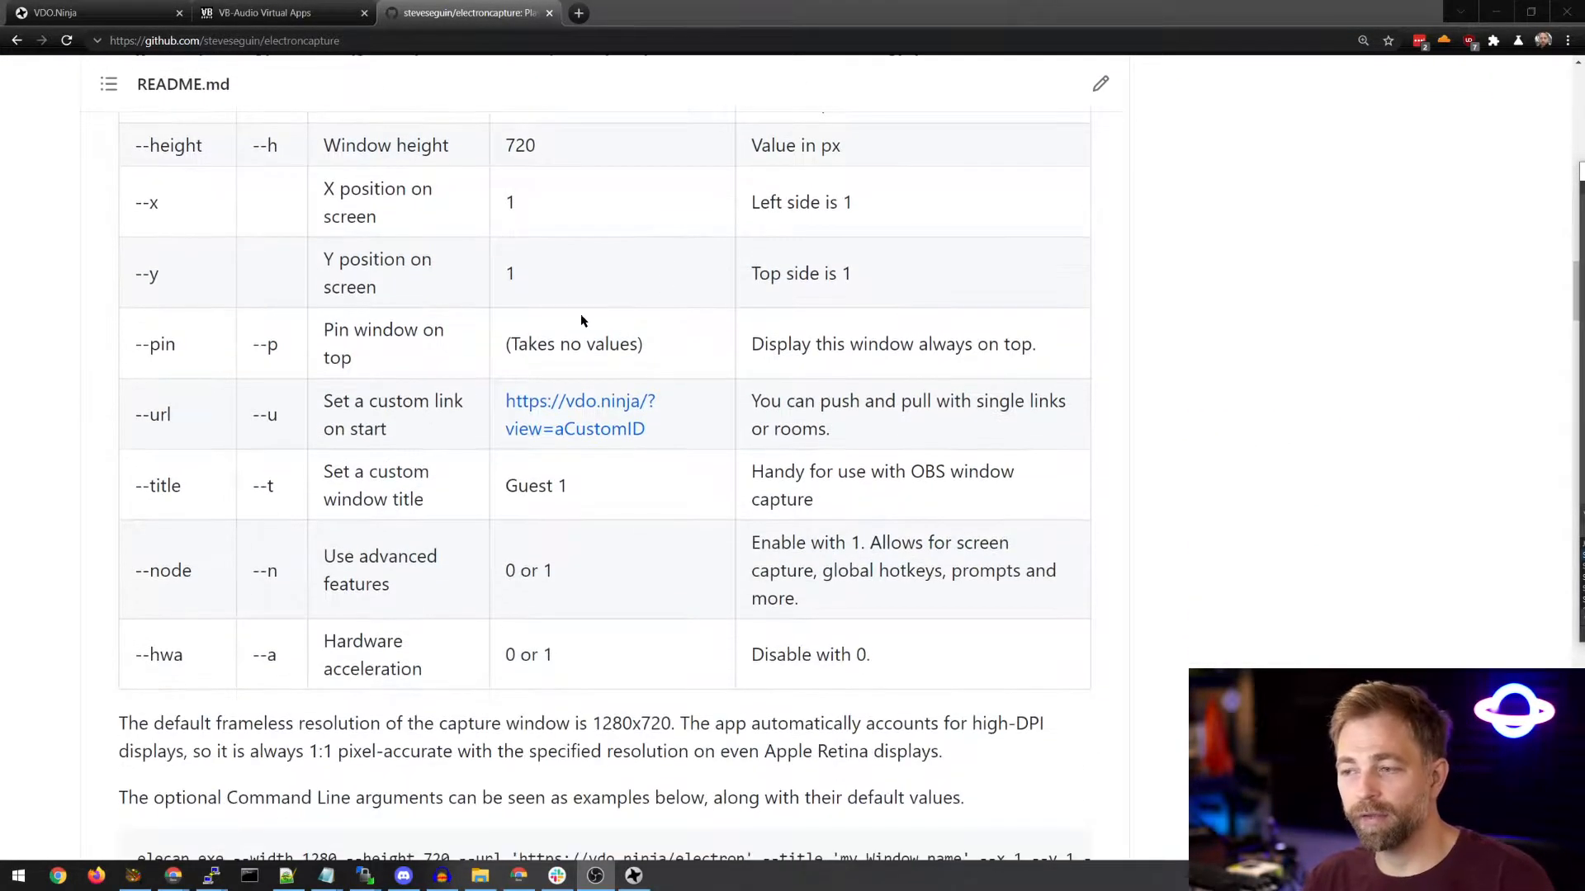
scroll(down, 3)
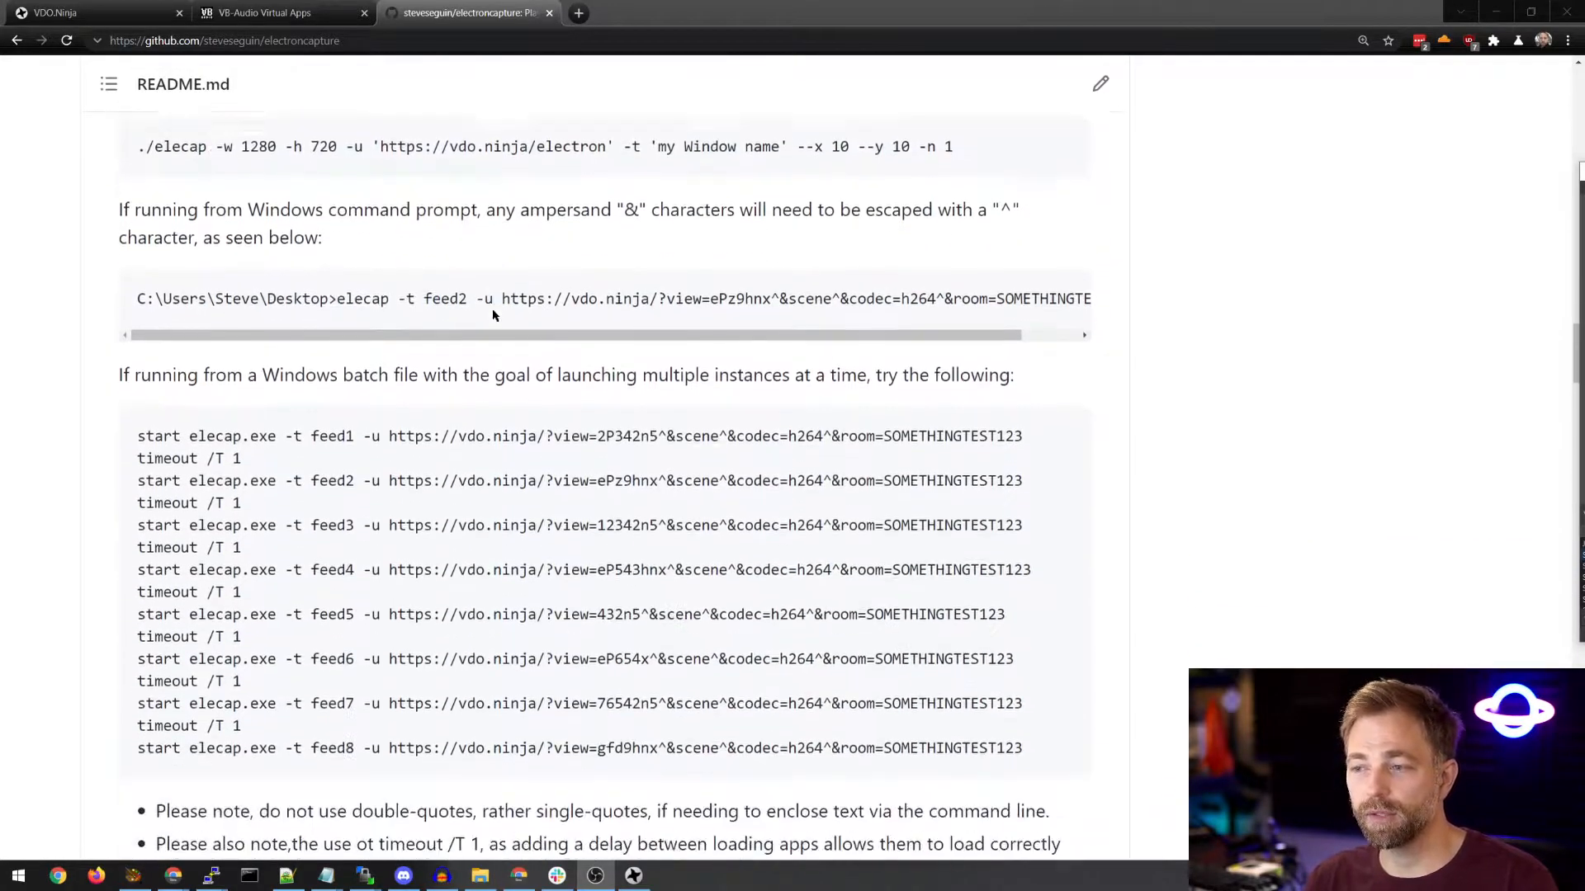
scroll(down, 3)
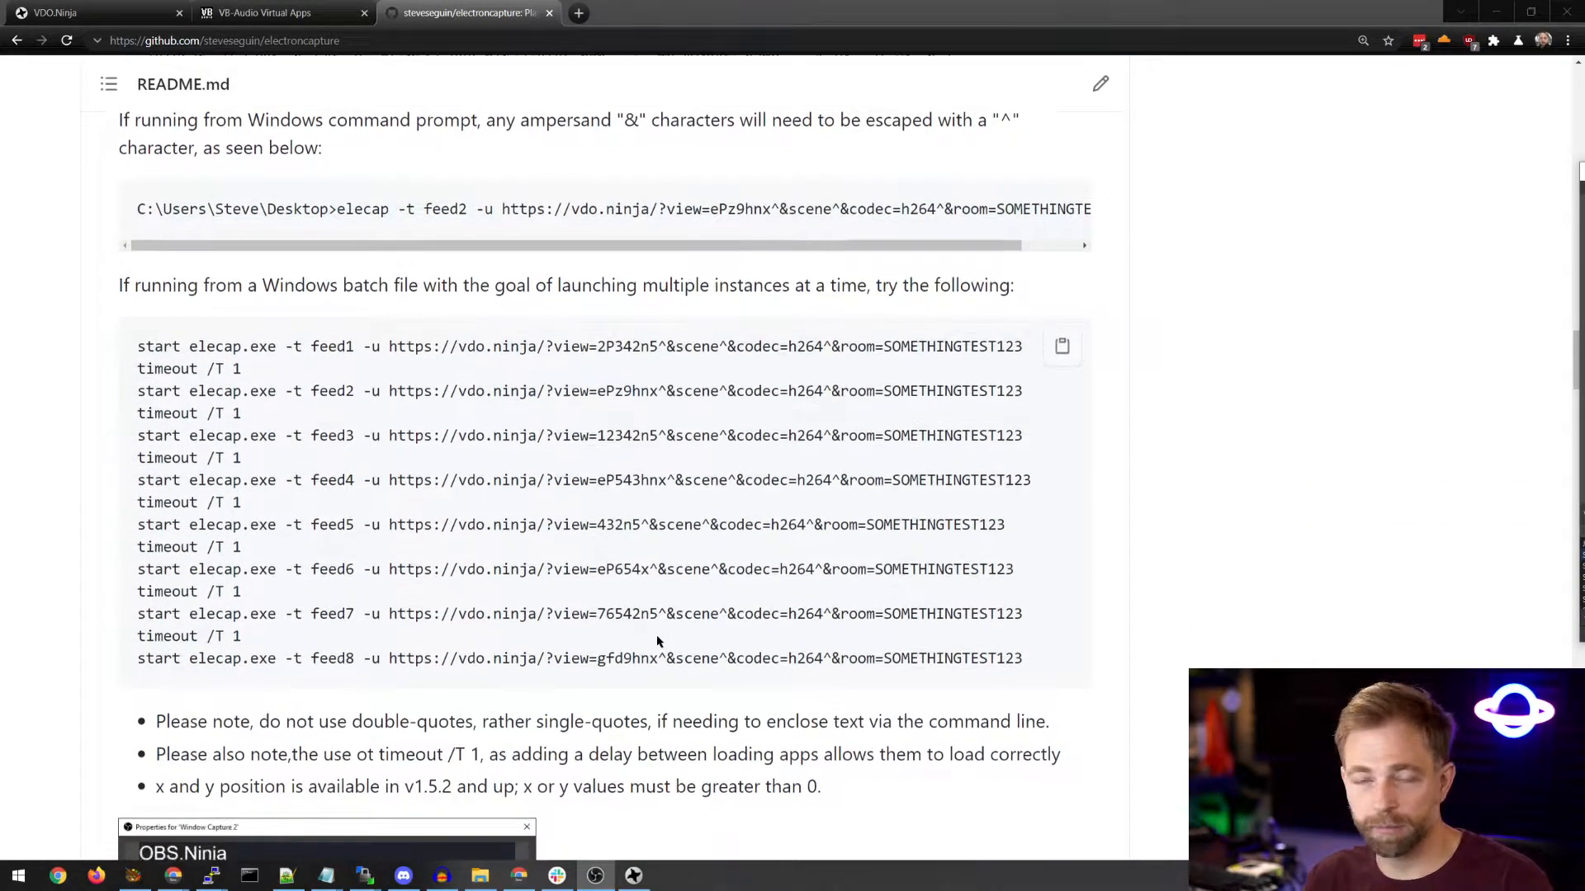
scroll(down, 3)
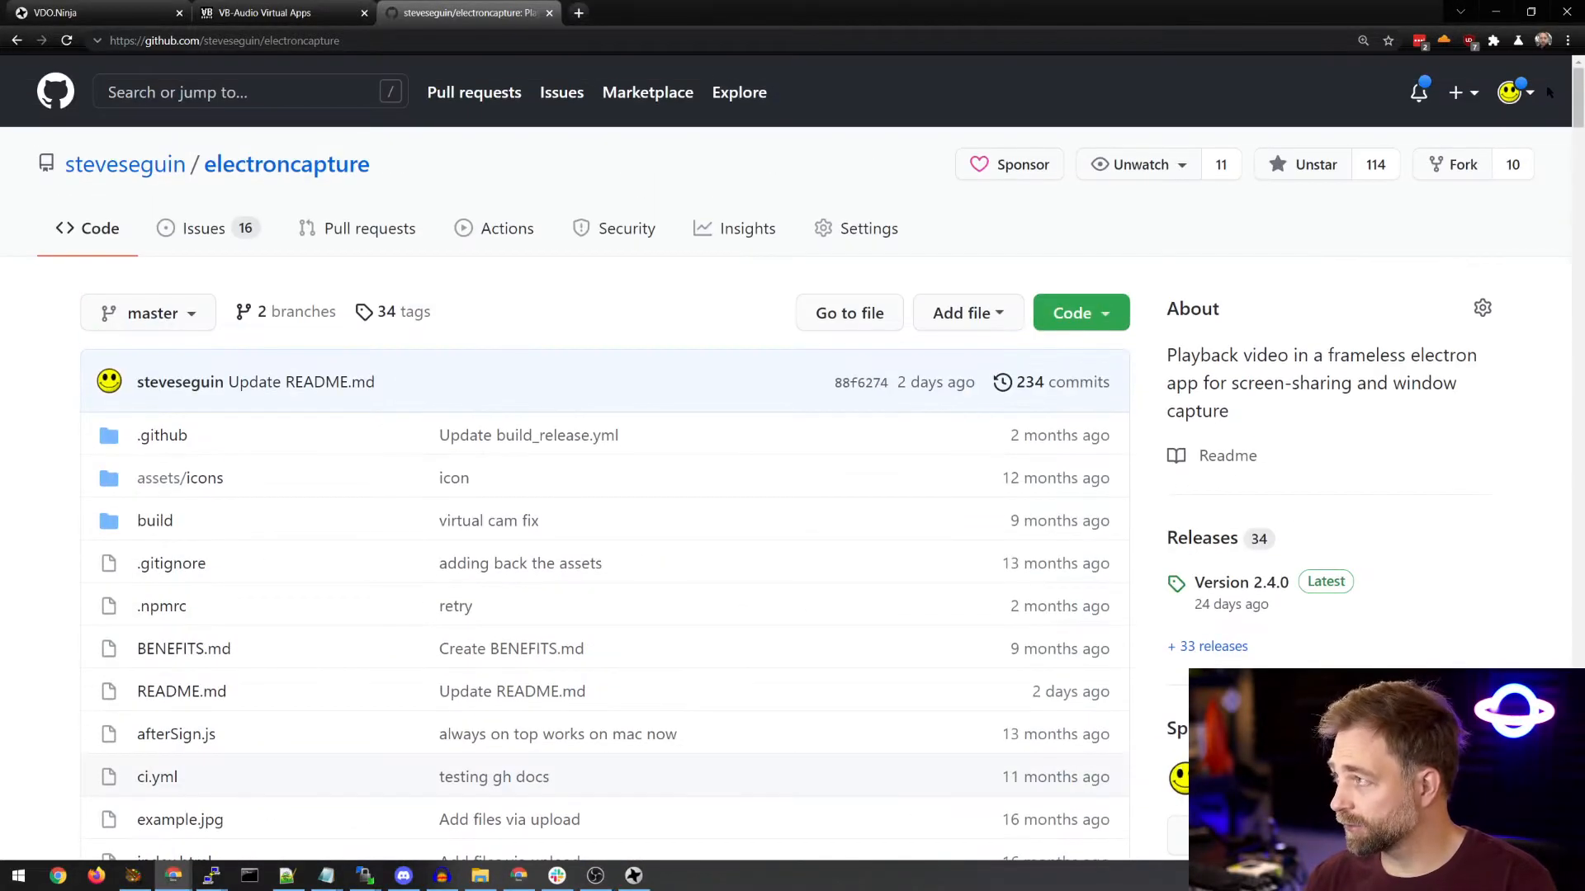
click(520, 563)
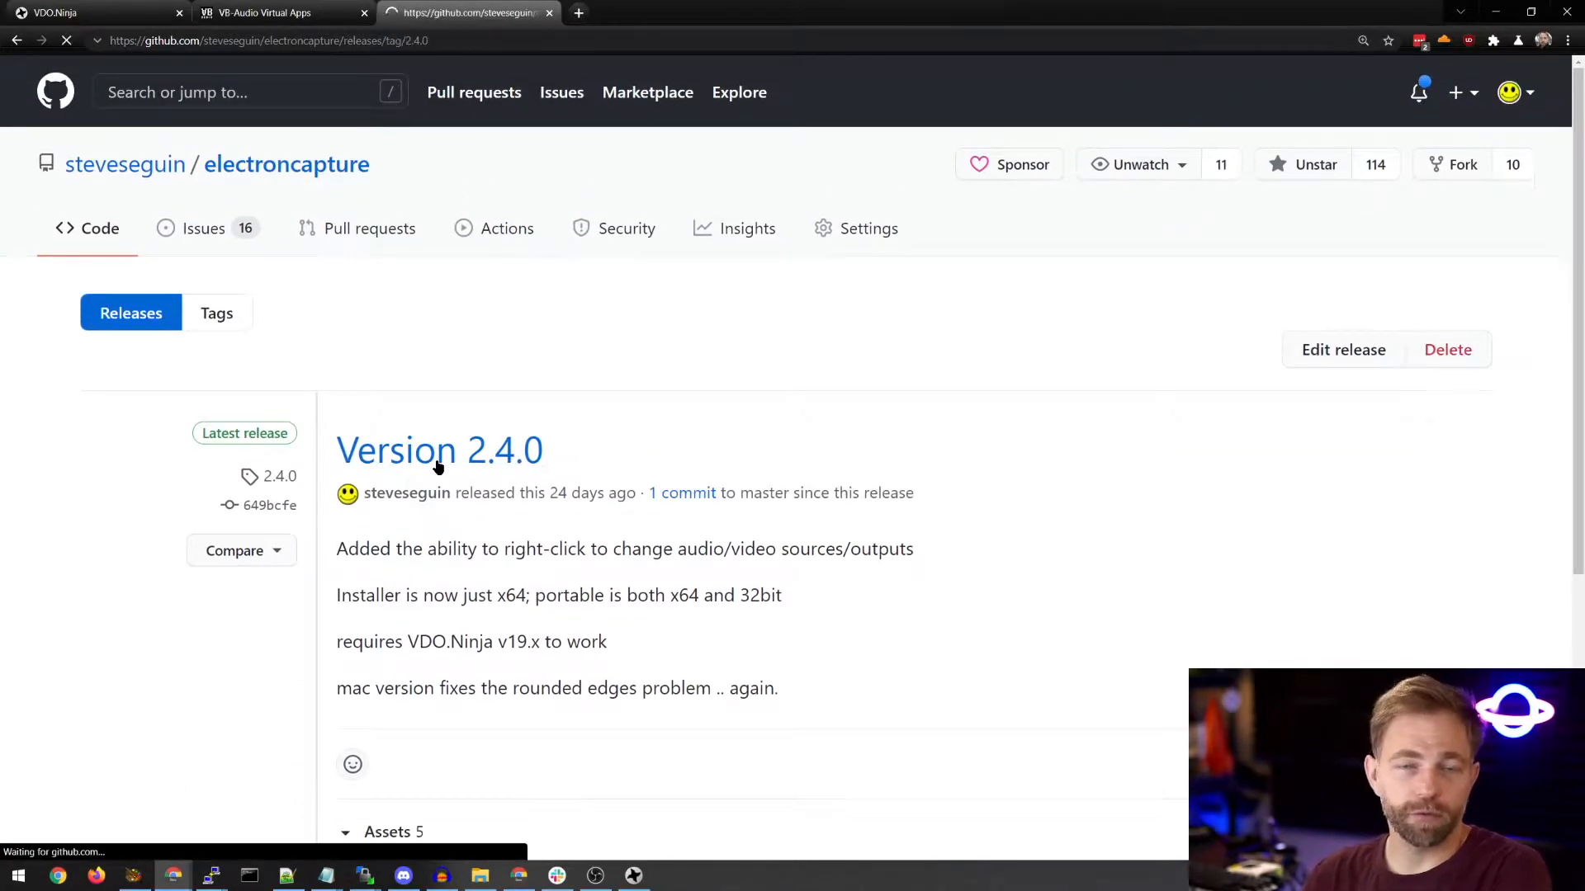
Download the elecap_portable_win.zip build from the release Assets
scroll(down, 3)
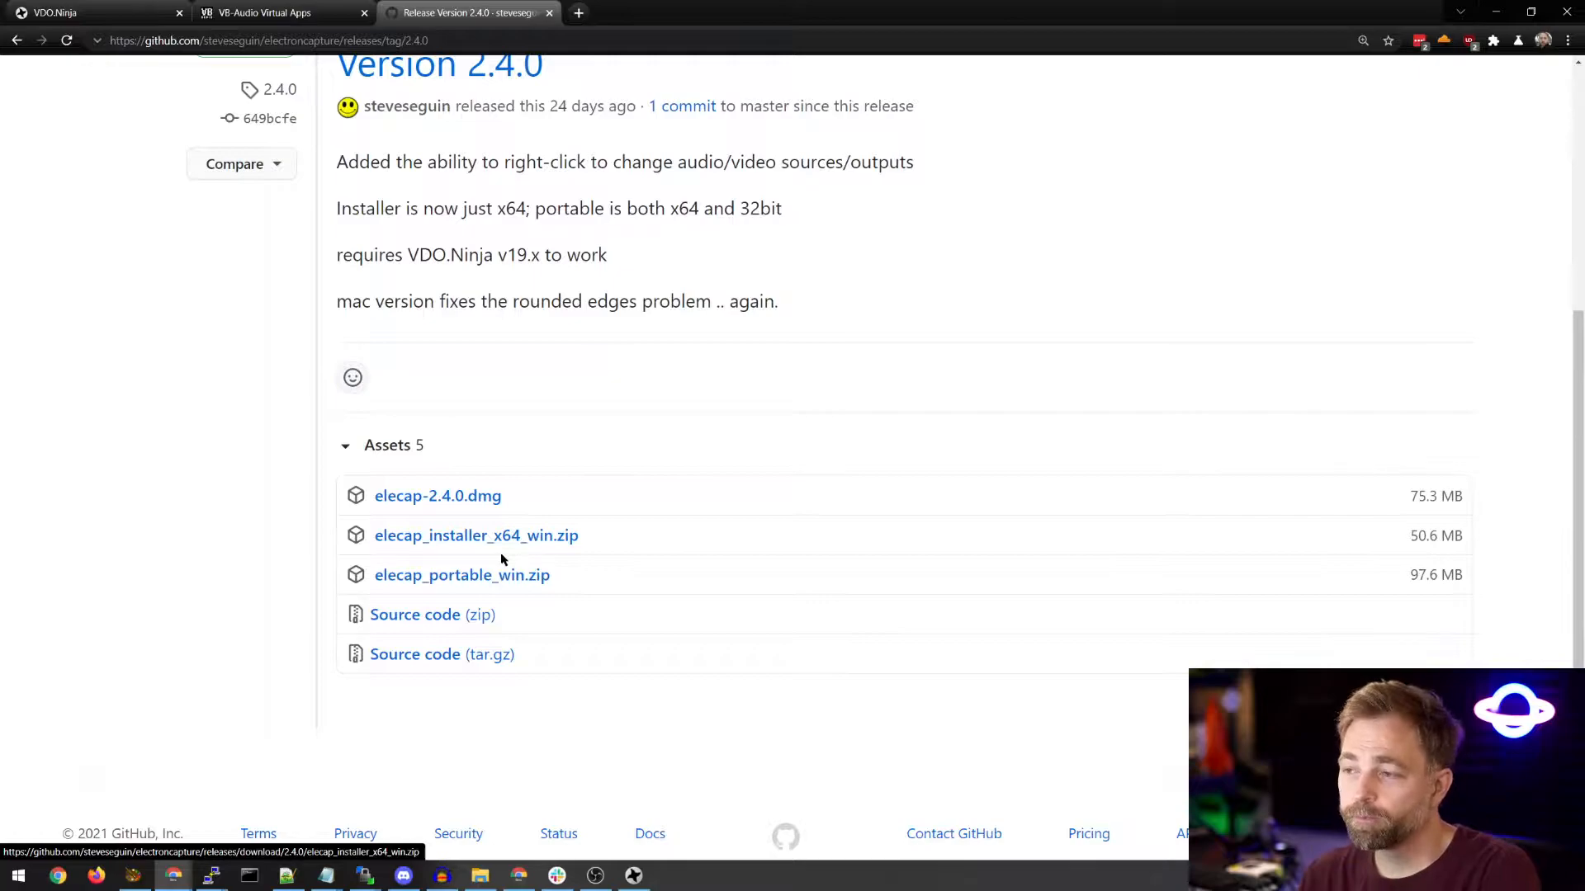
mouse_move(462, 576)
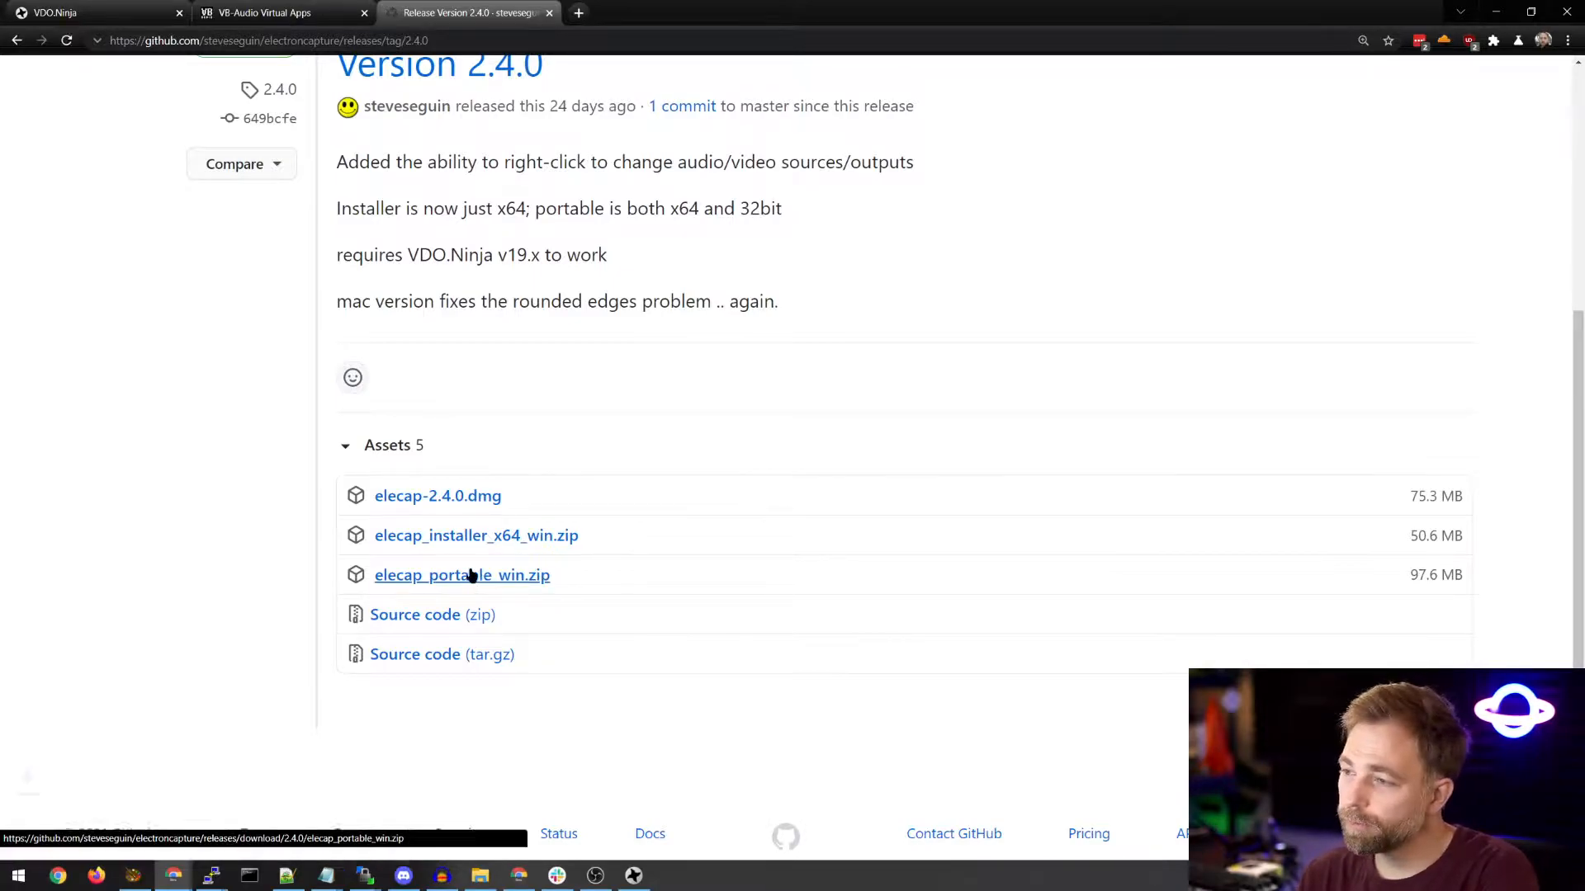
click(462, 575)
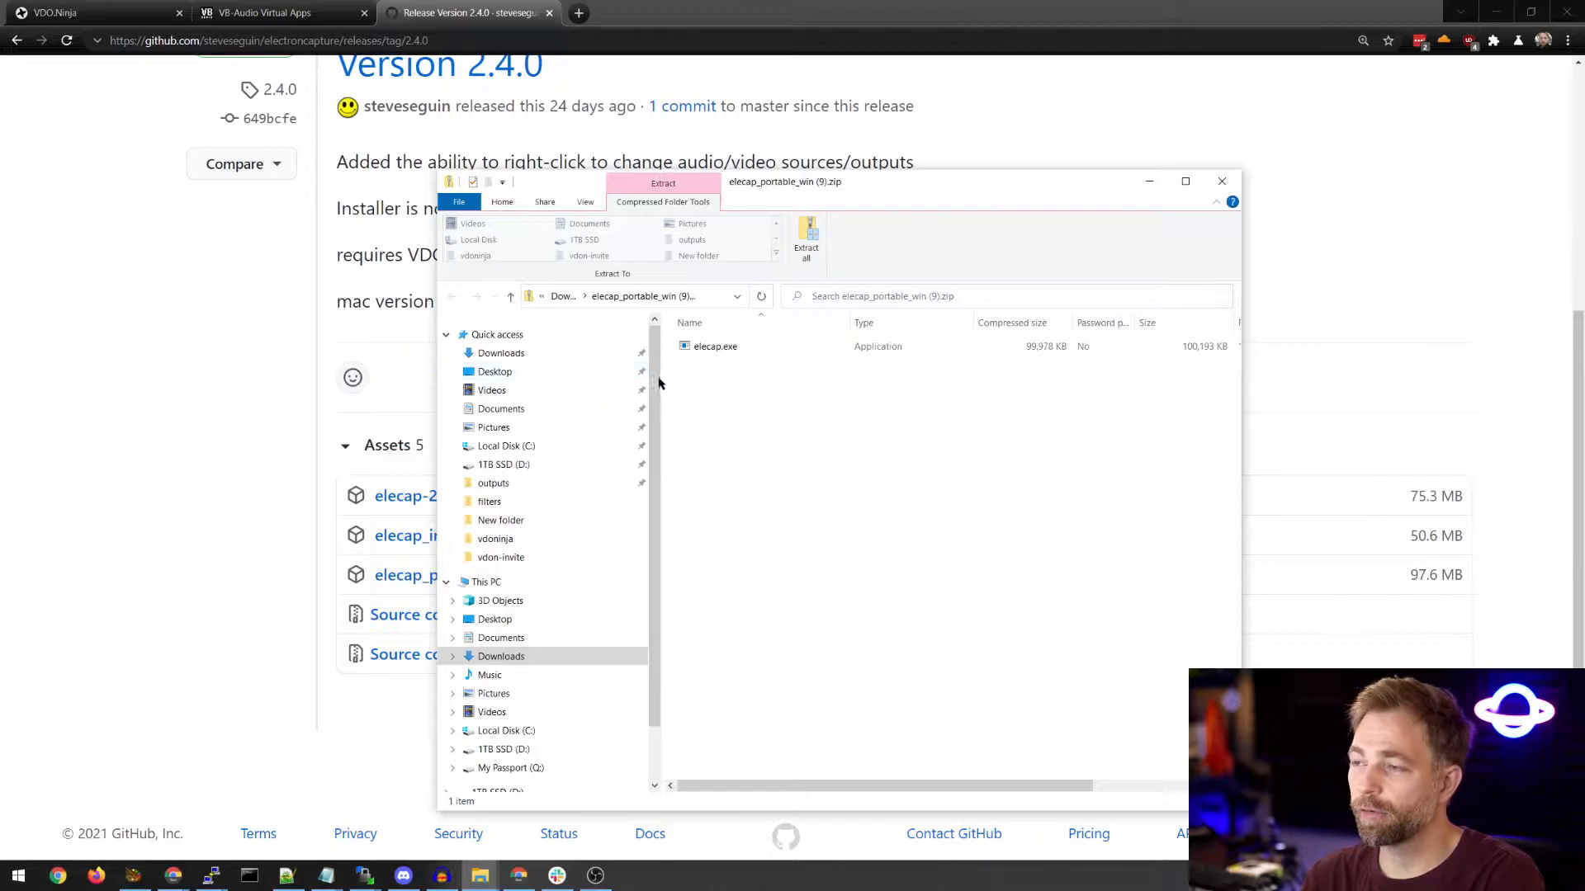
Launch elecap.exe from the zip and run it anyway past the SmartScreen warning
click(715, 345)
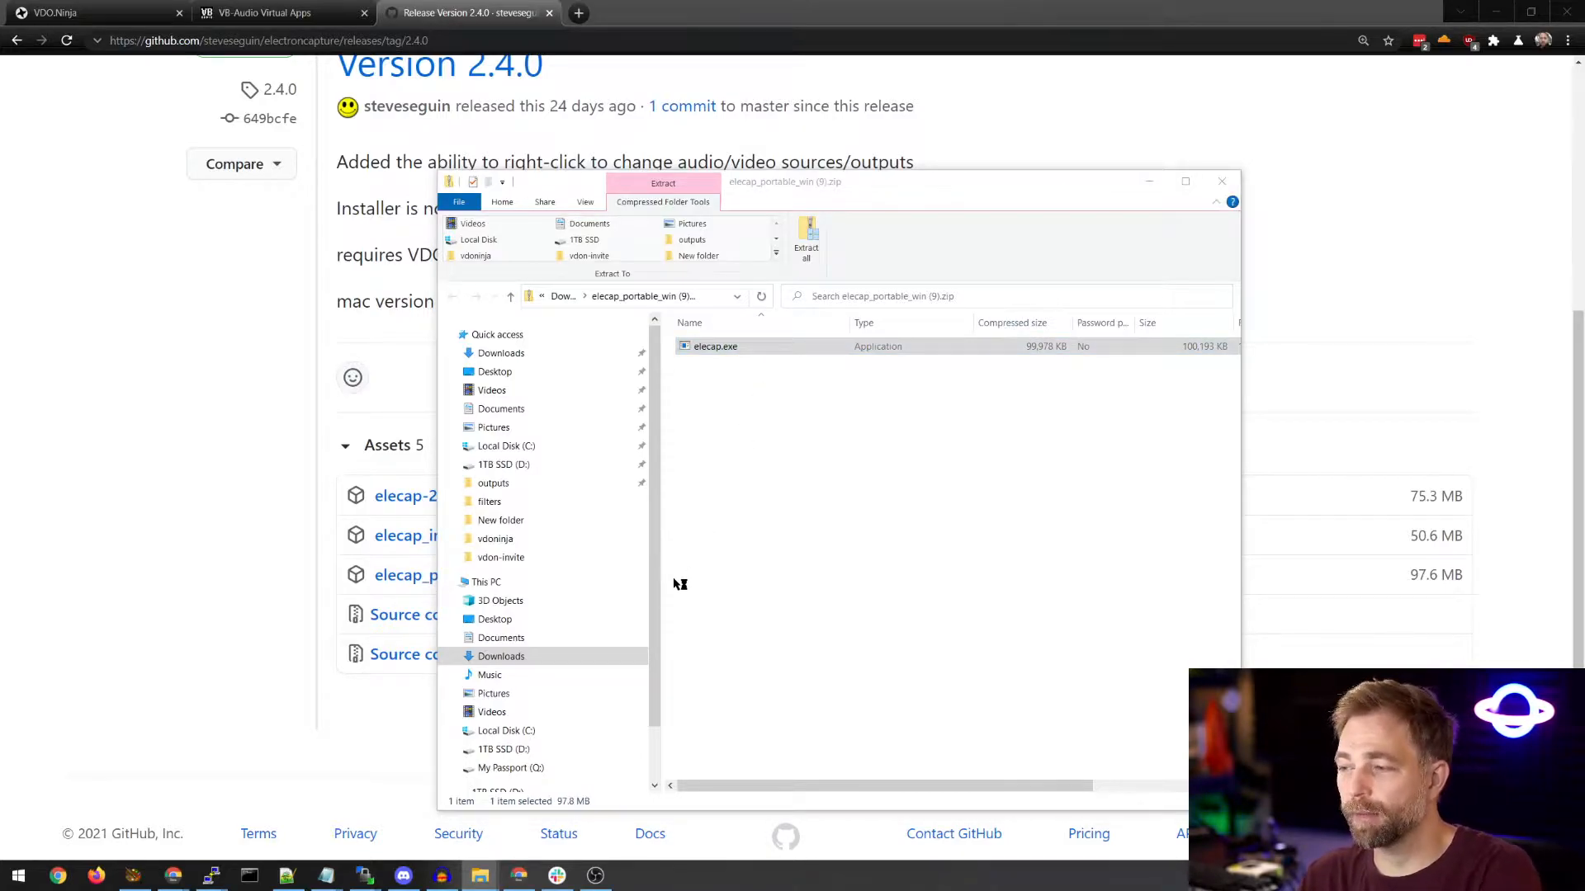
double_click(715, 346)
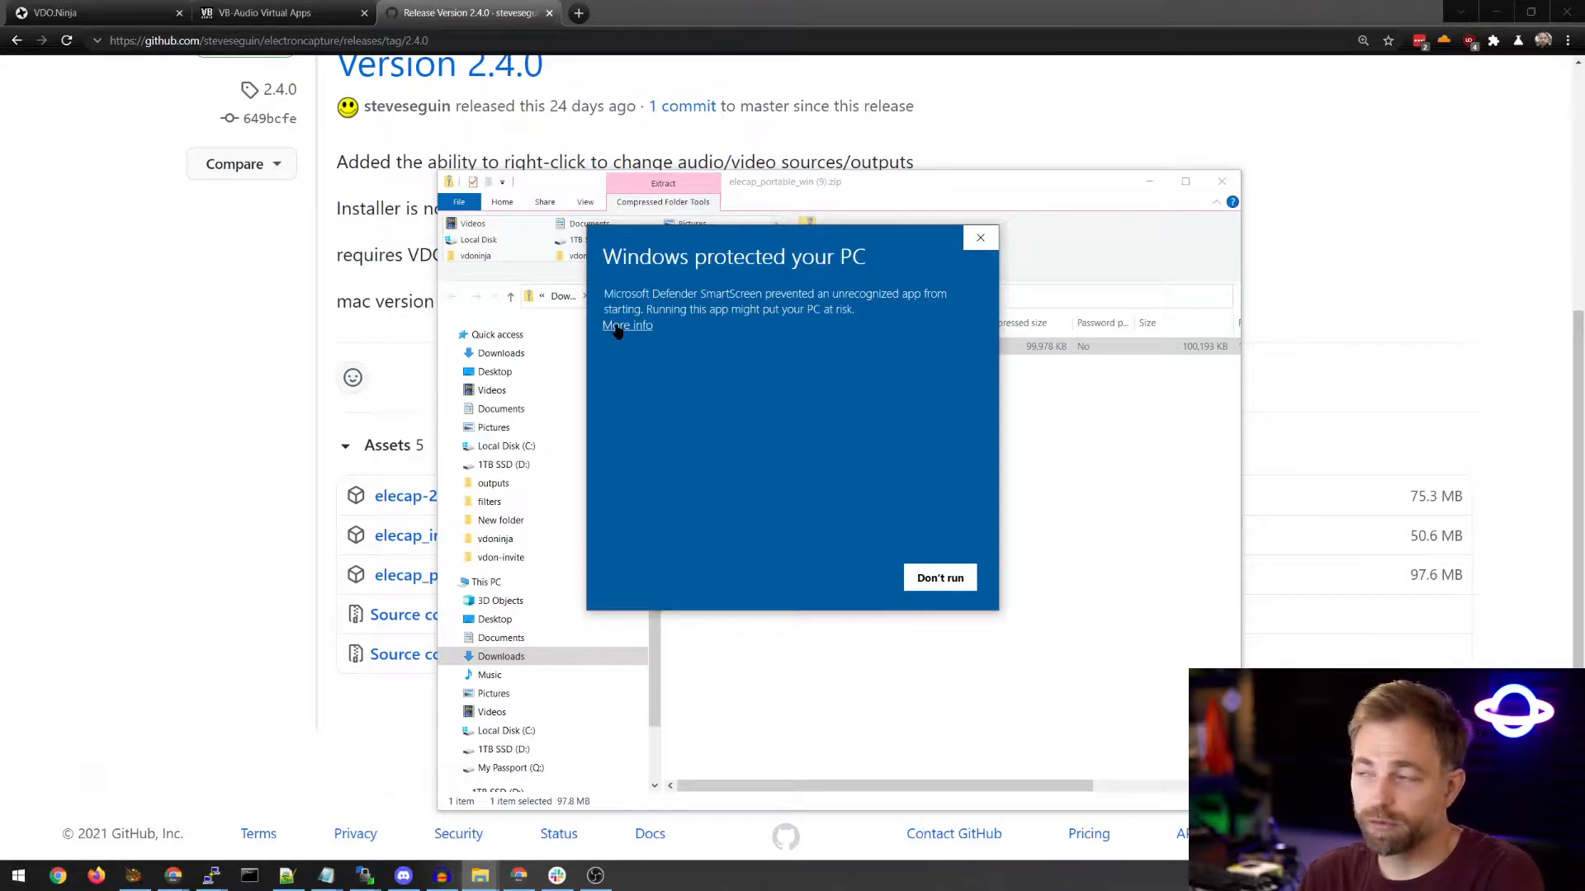
click(626, 325)
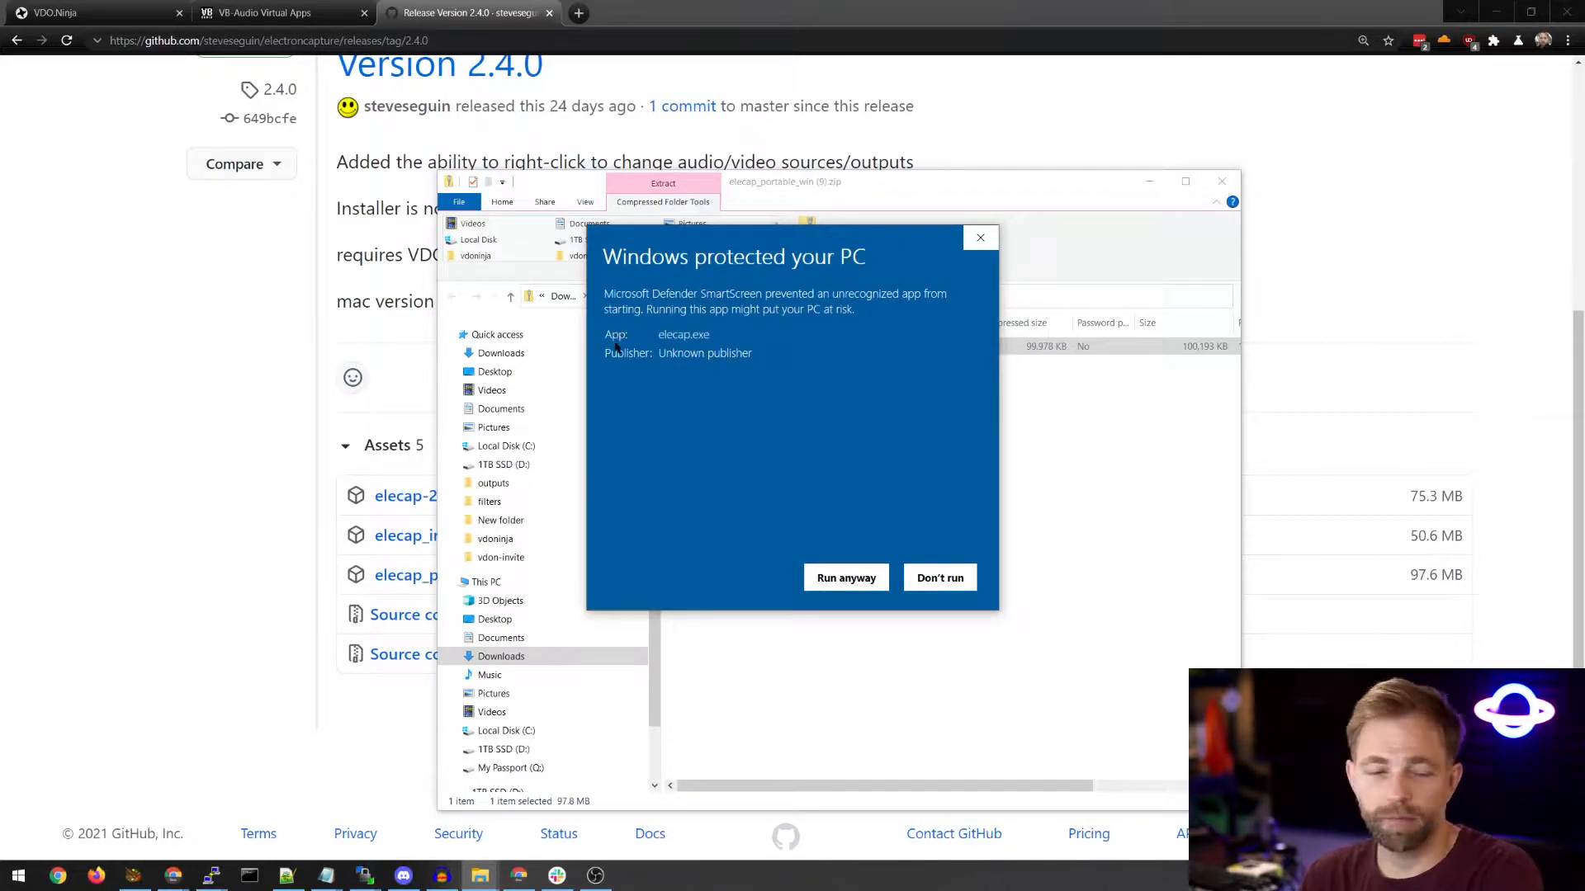
mouse_move(771, 478)
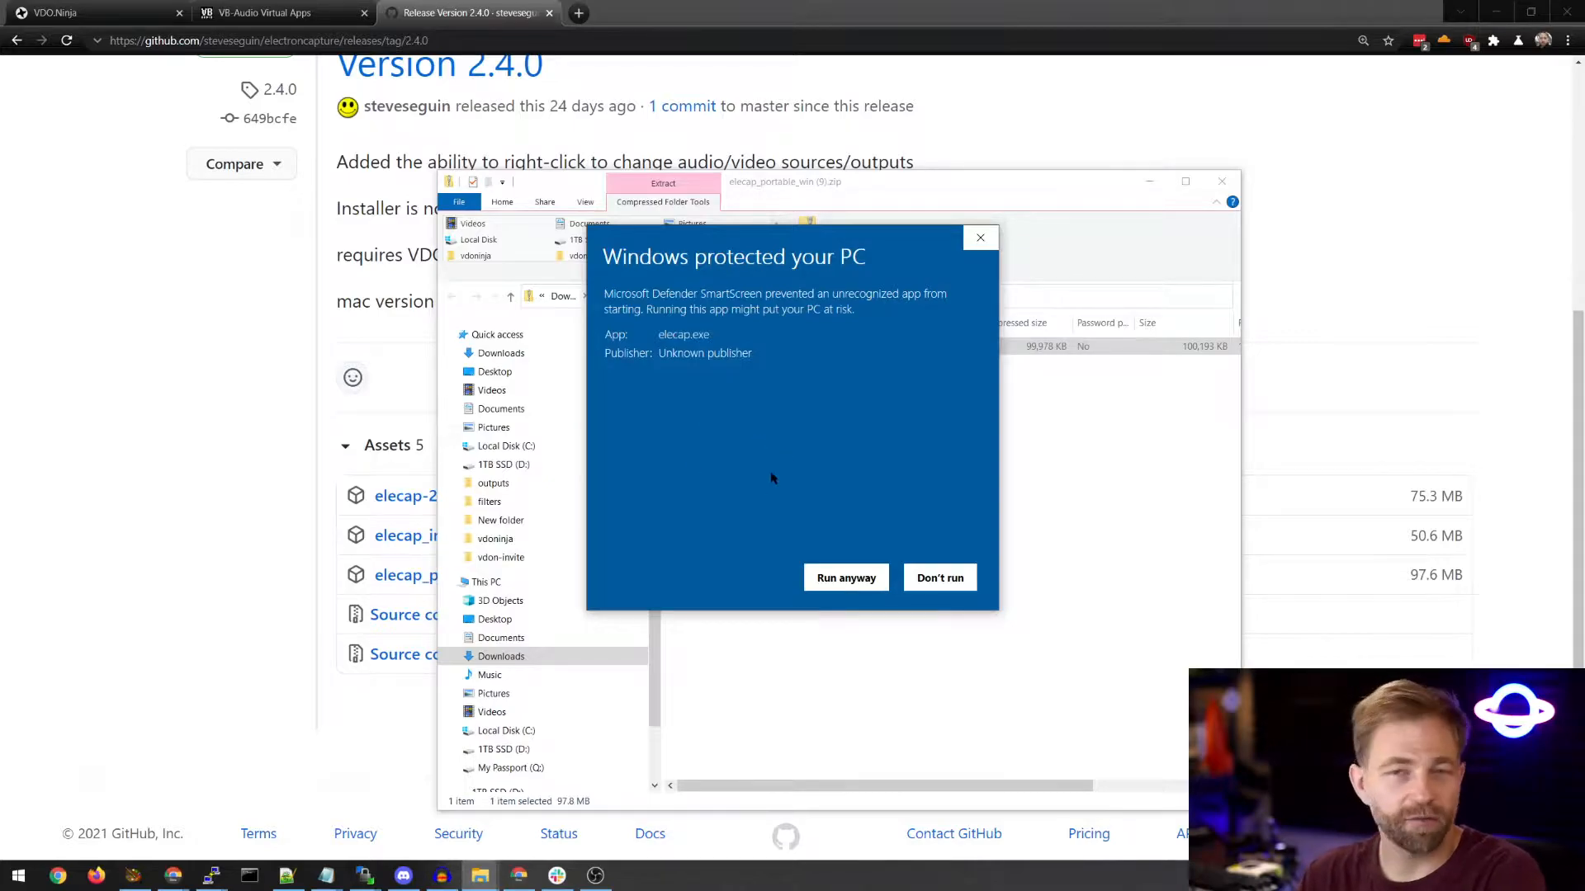
mouse_move(762, 466)
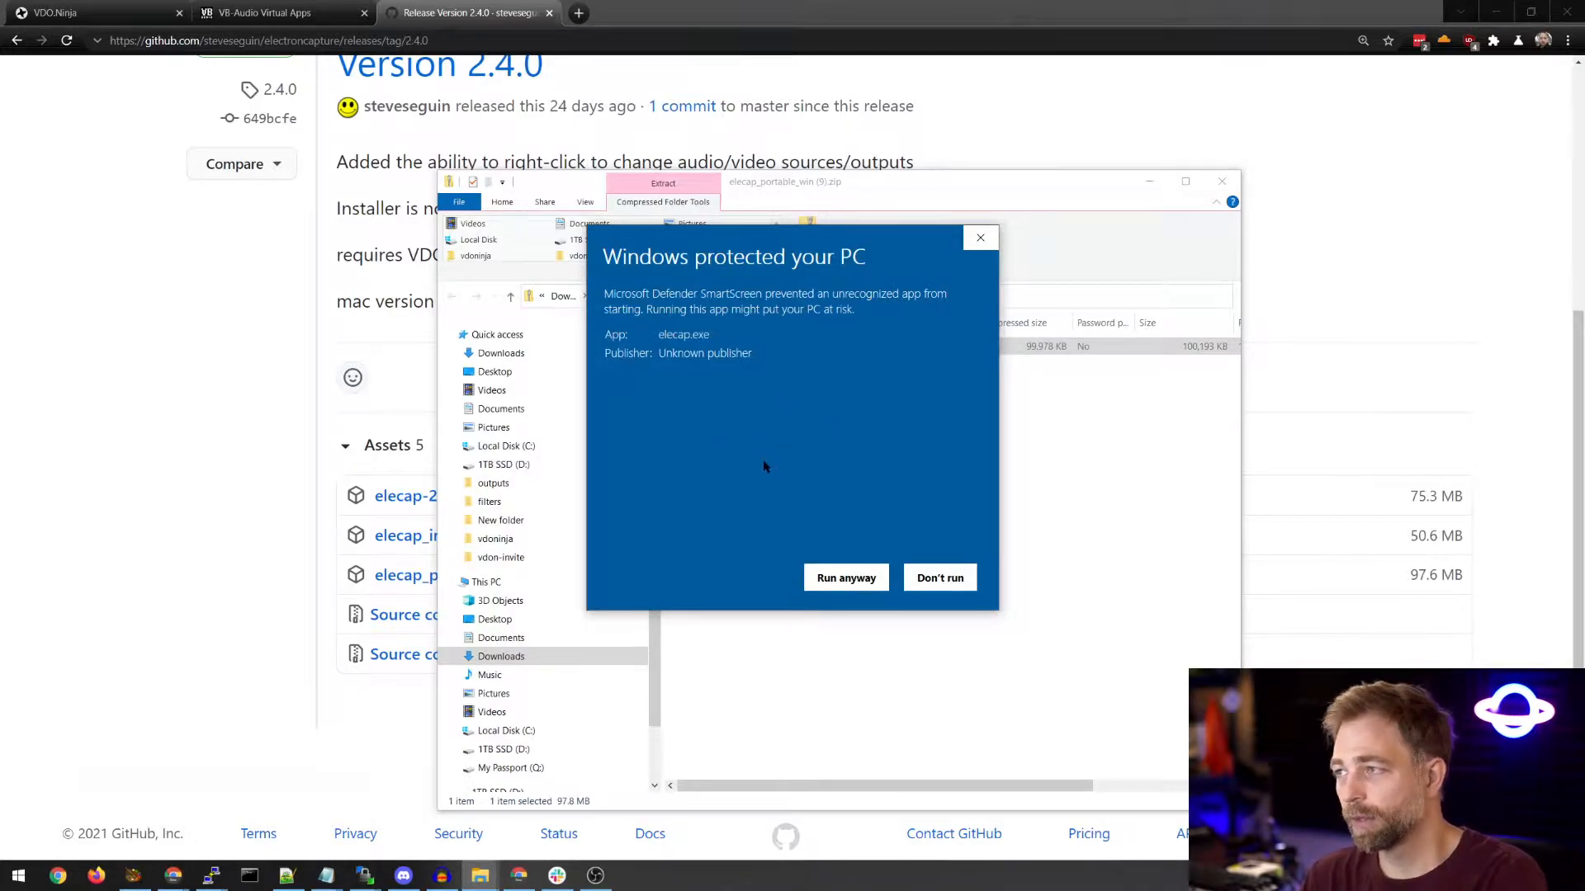
mouse_move(658, 380)
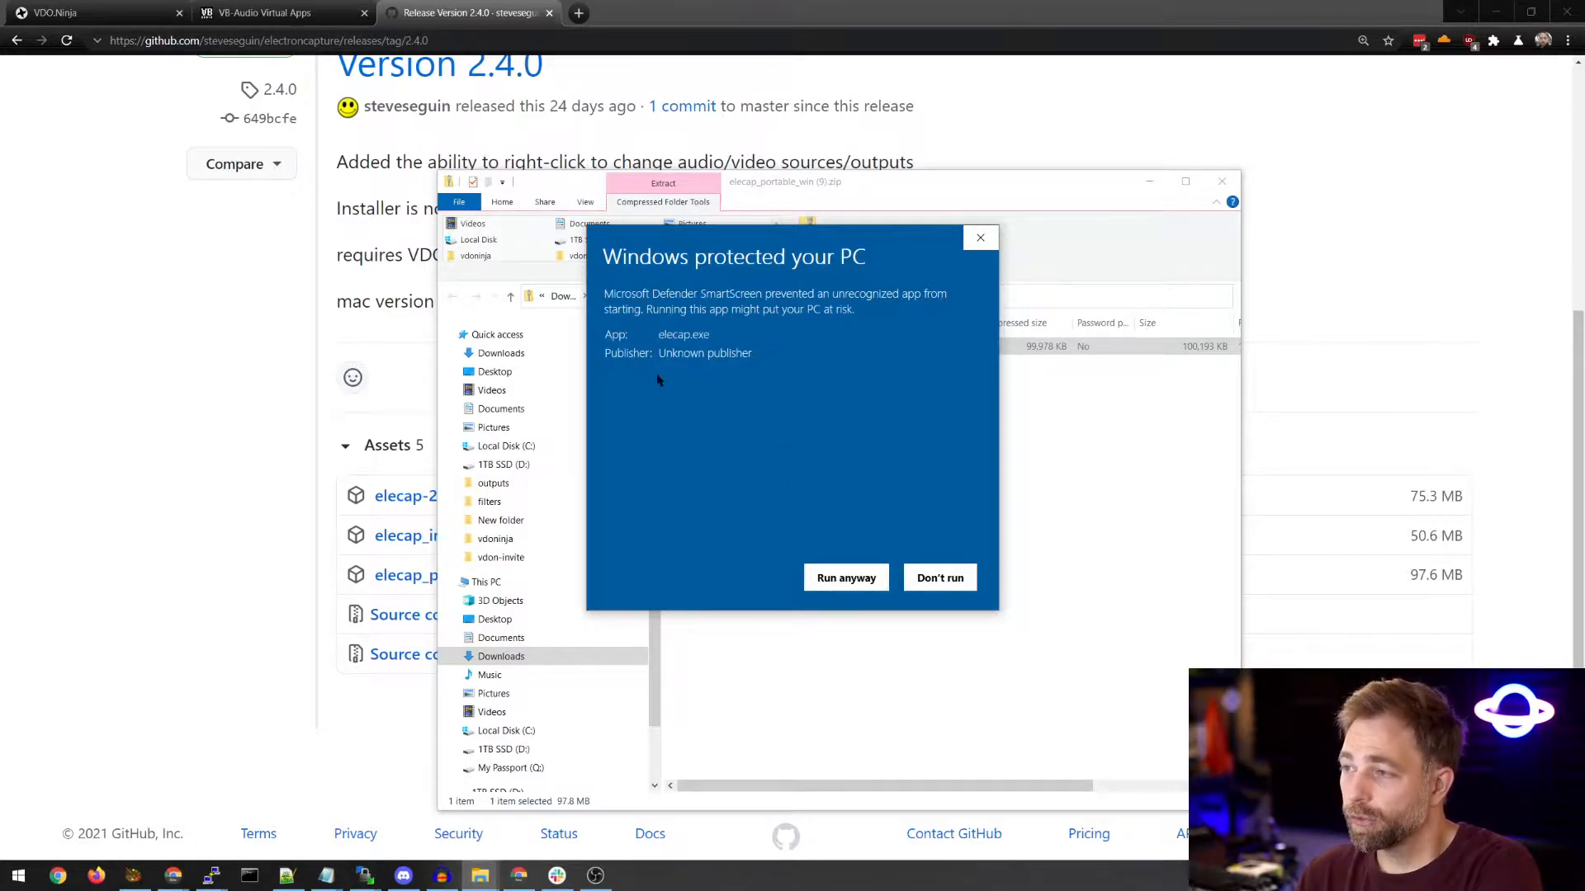
click(938, 577)
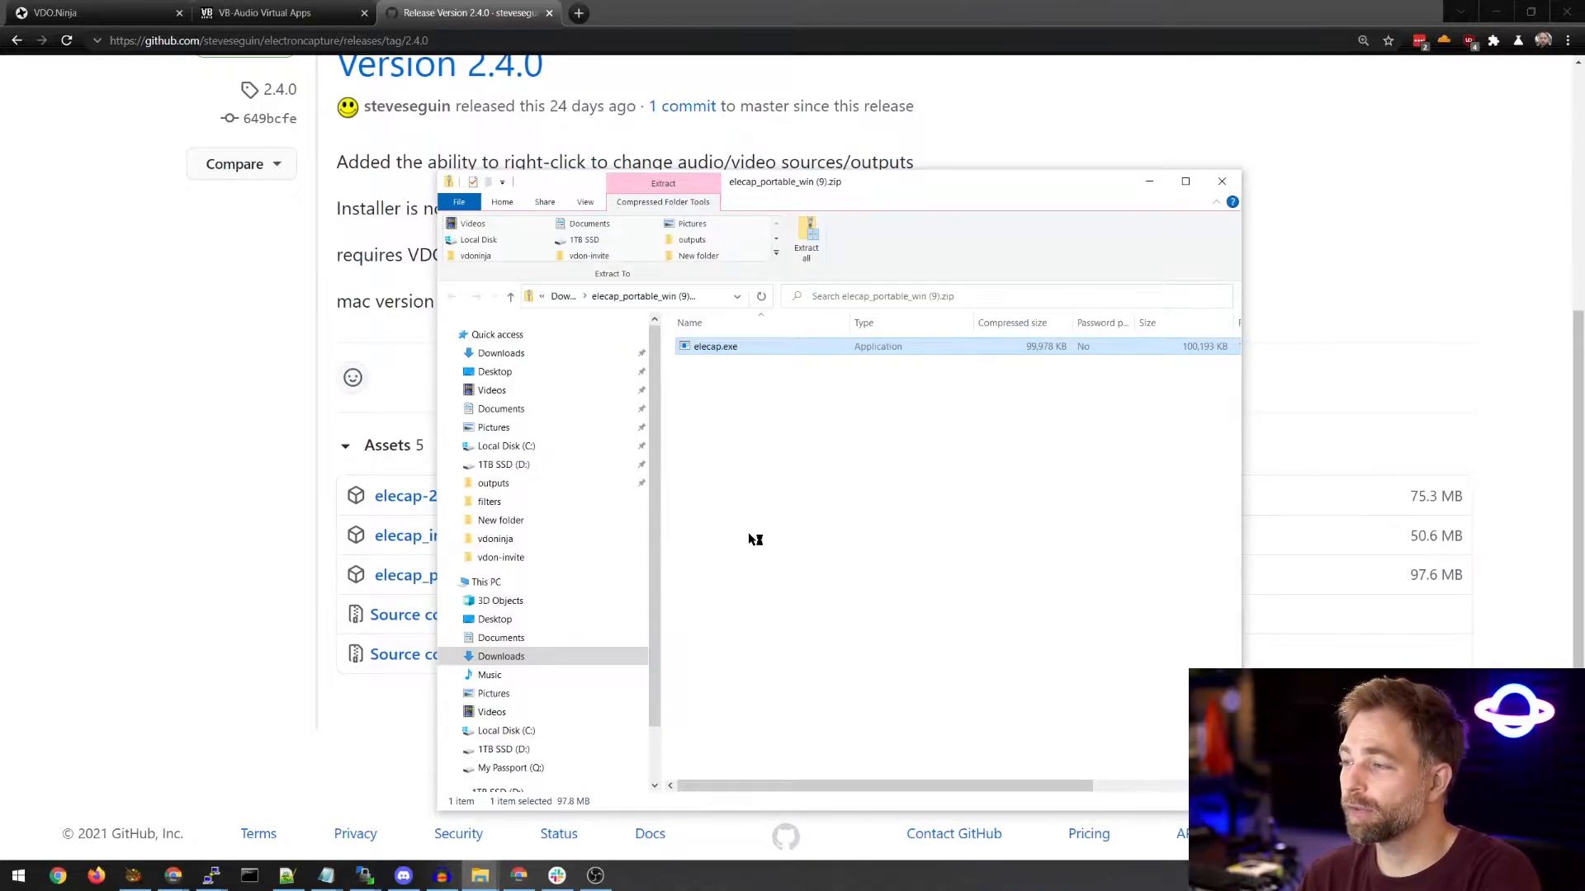
mouse_move(729, 527)
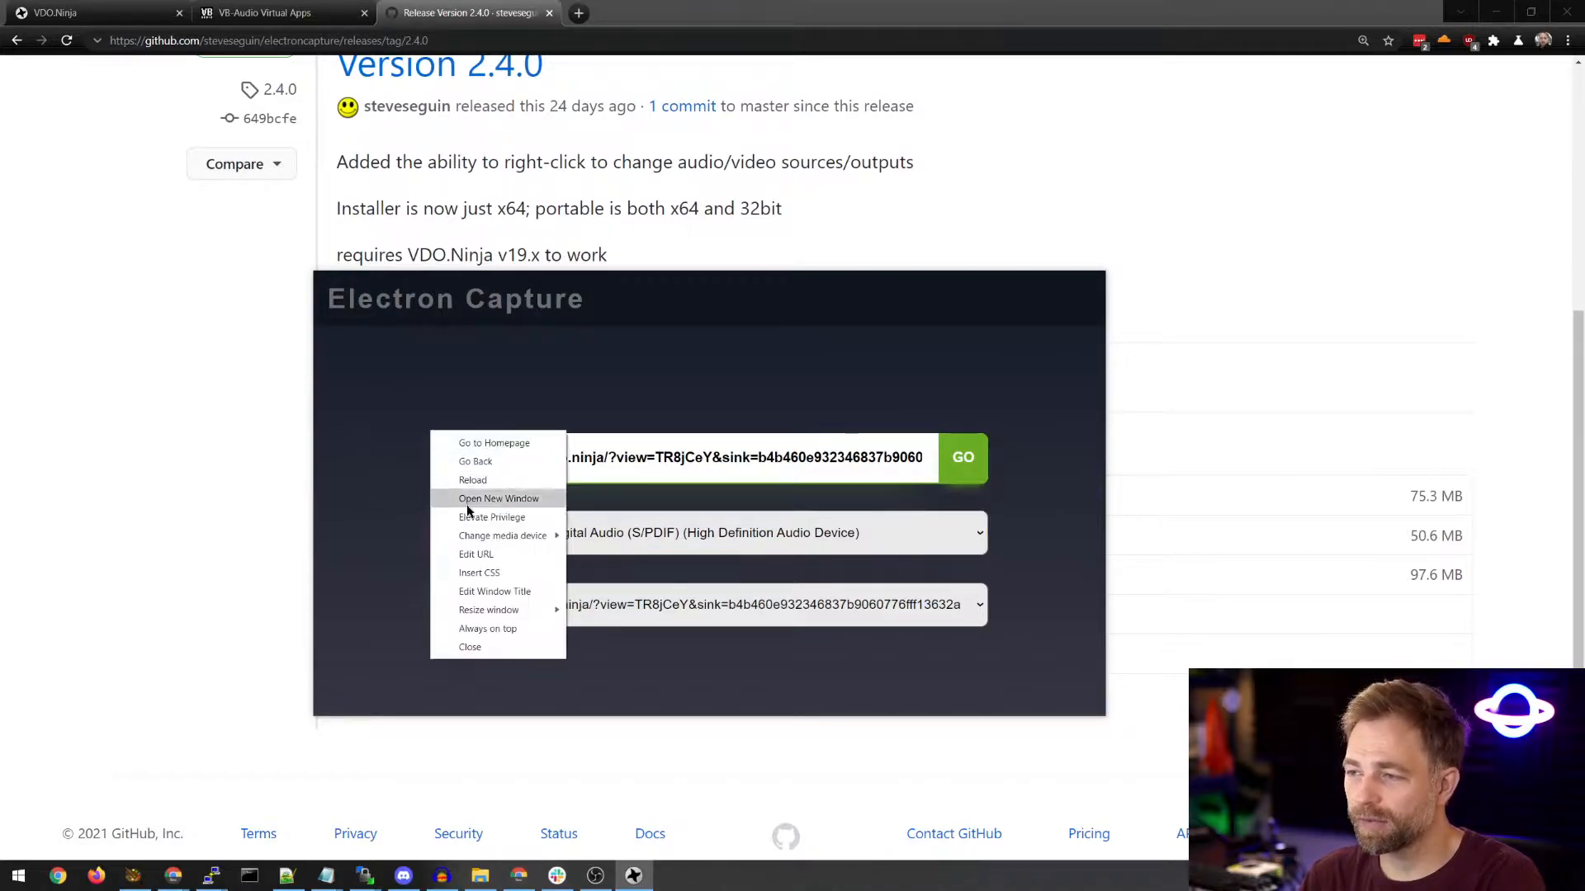
mouse_move(472, 480)
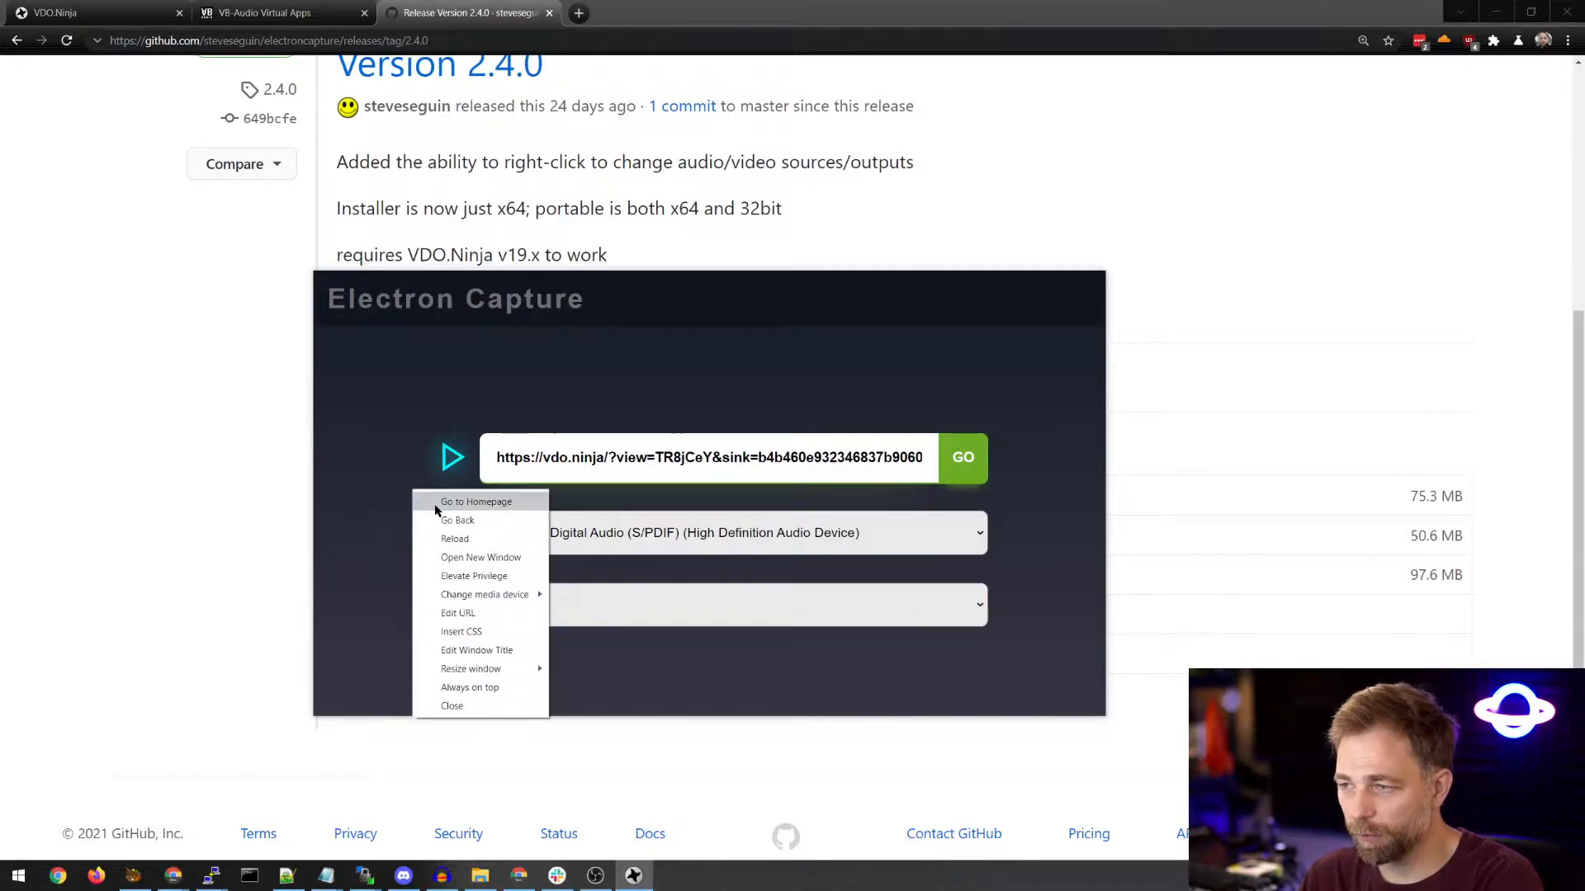
Load the VDO.Ninja homepage via Go to Homepage in the capture window's context menu
click(476, 501)
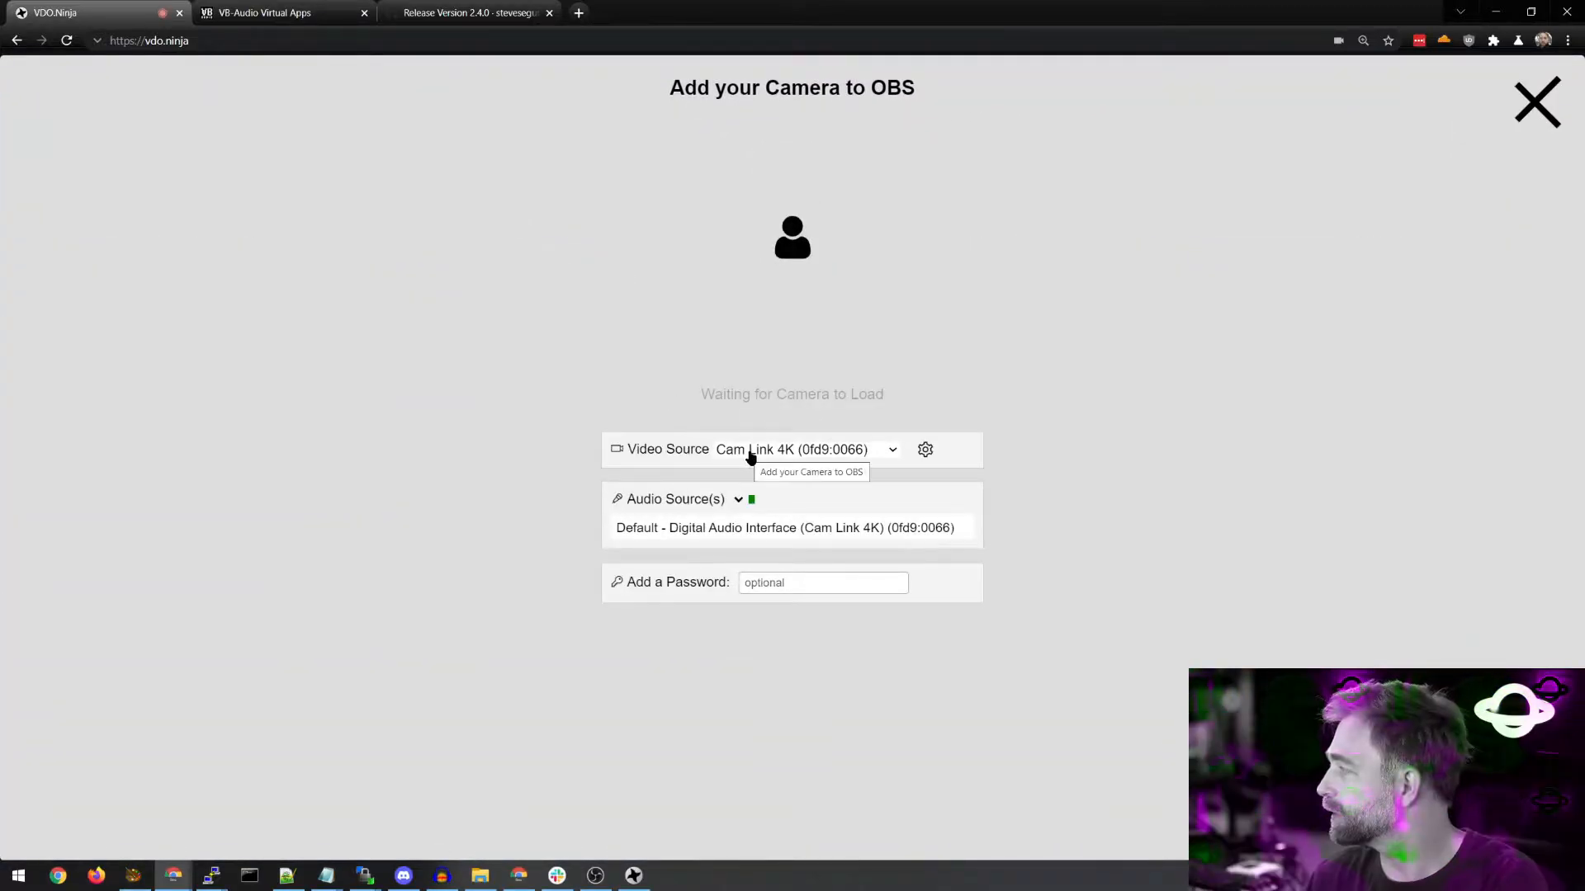
Choose vMix Video as the video source and start streaming to get a view link
click(791, 449)
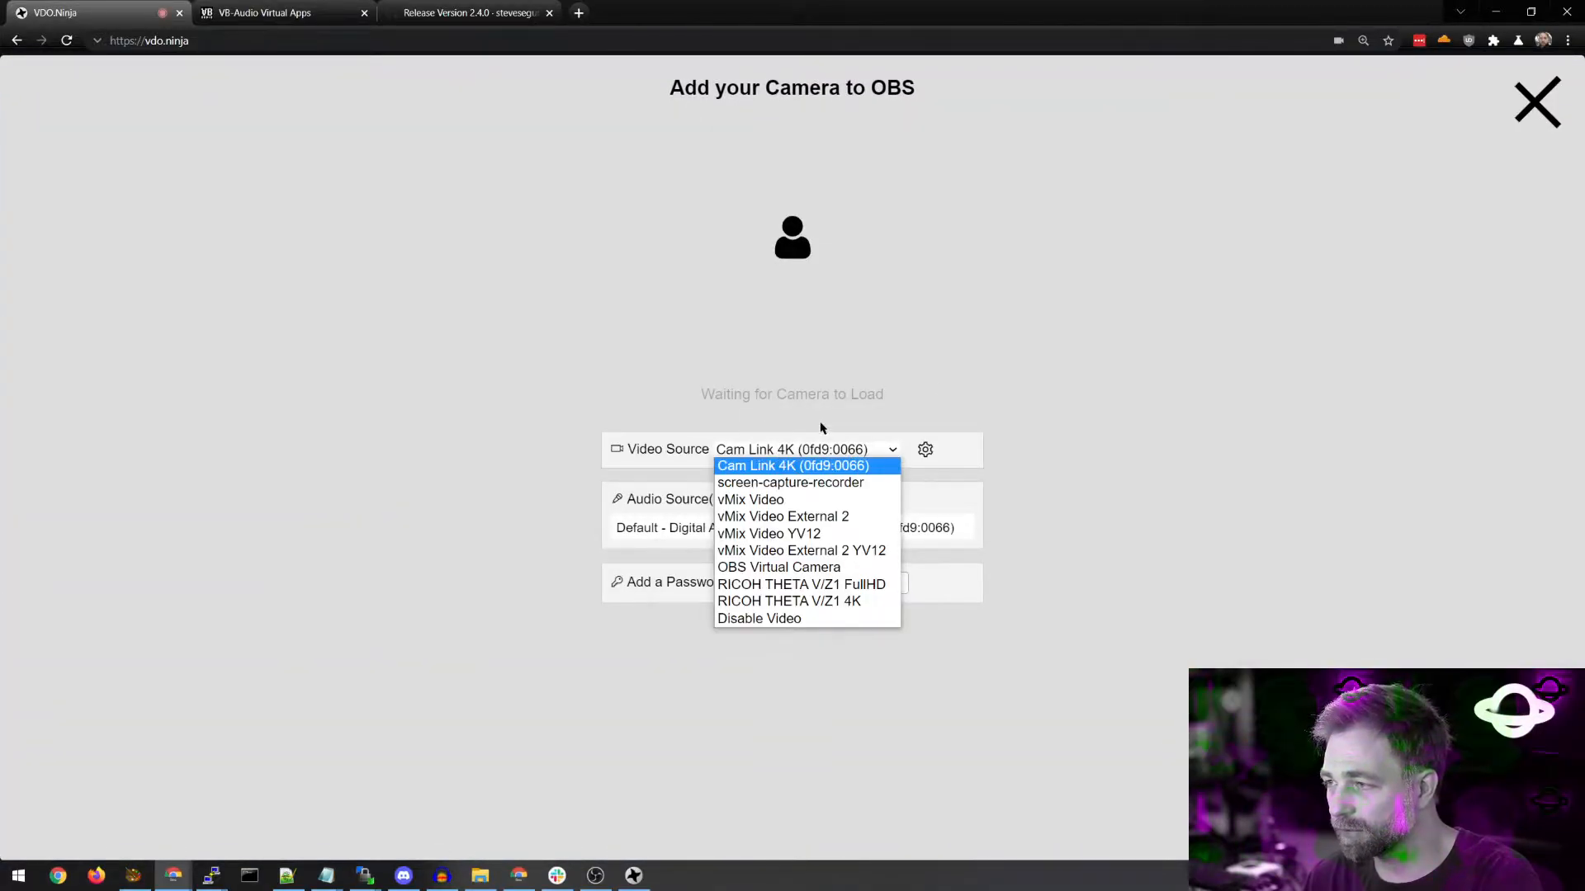
click(749, 500)
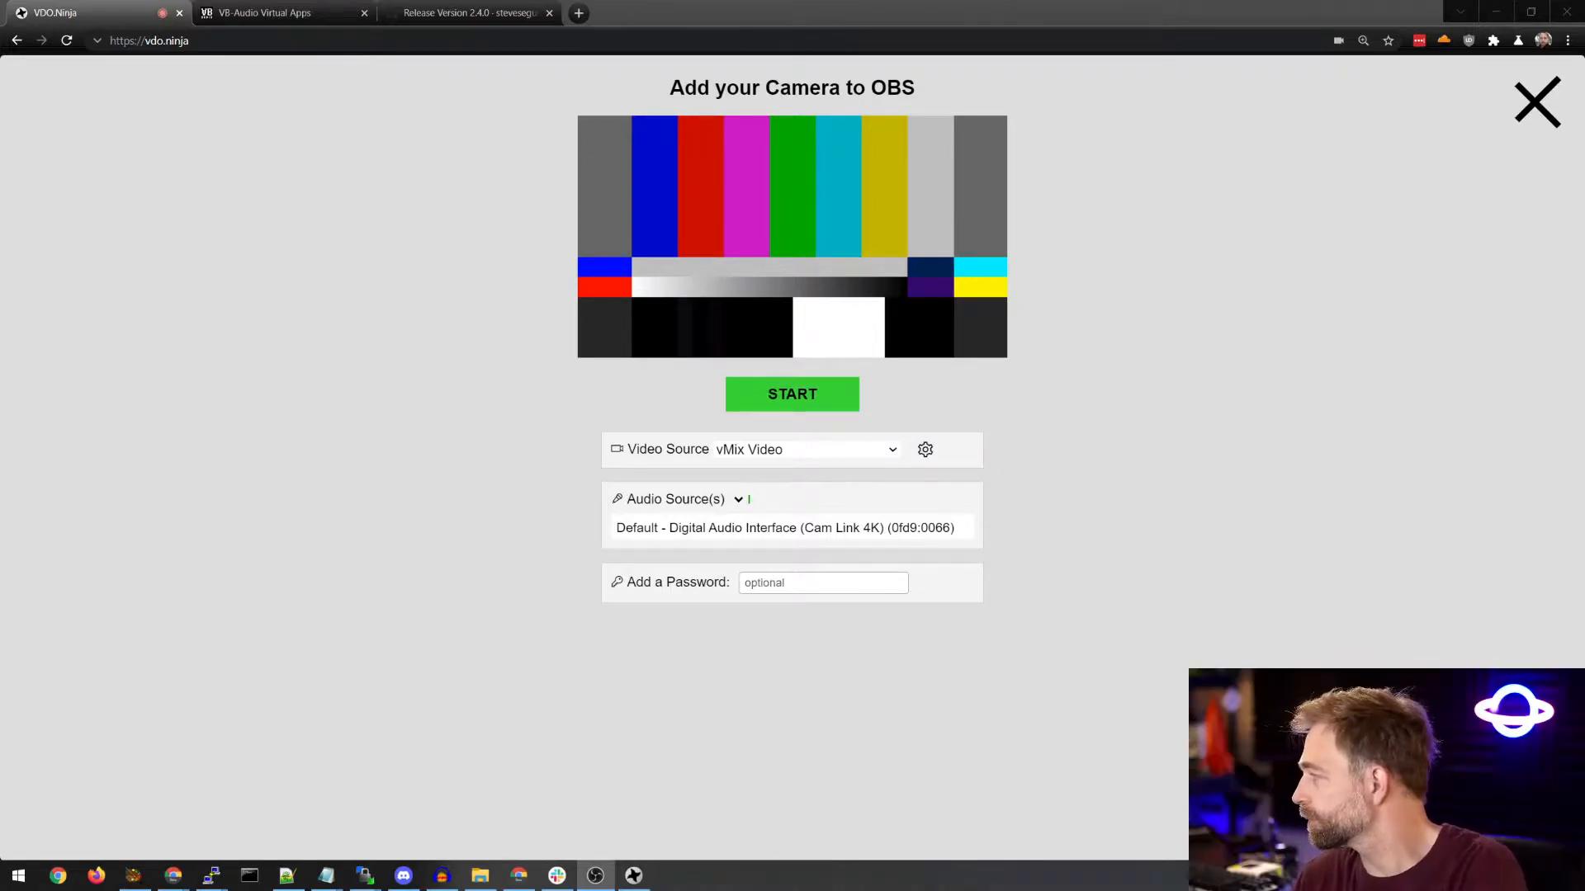
mouse_move(1031, 452)
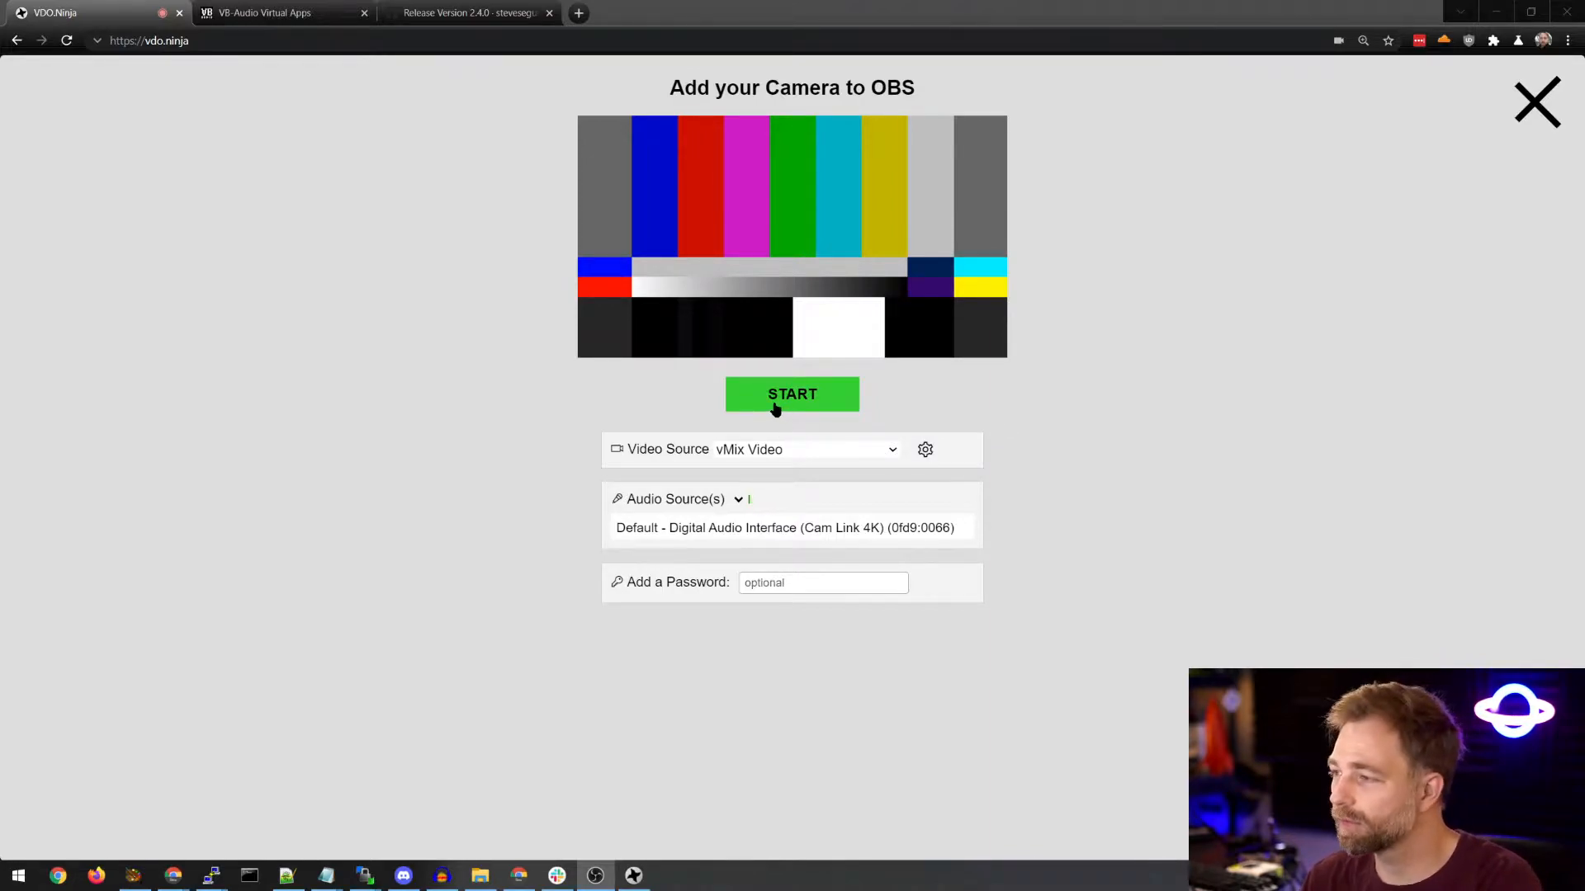
mouse_move(791, 393)
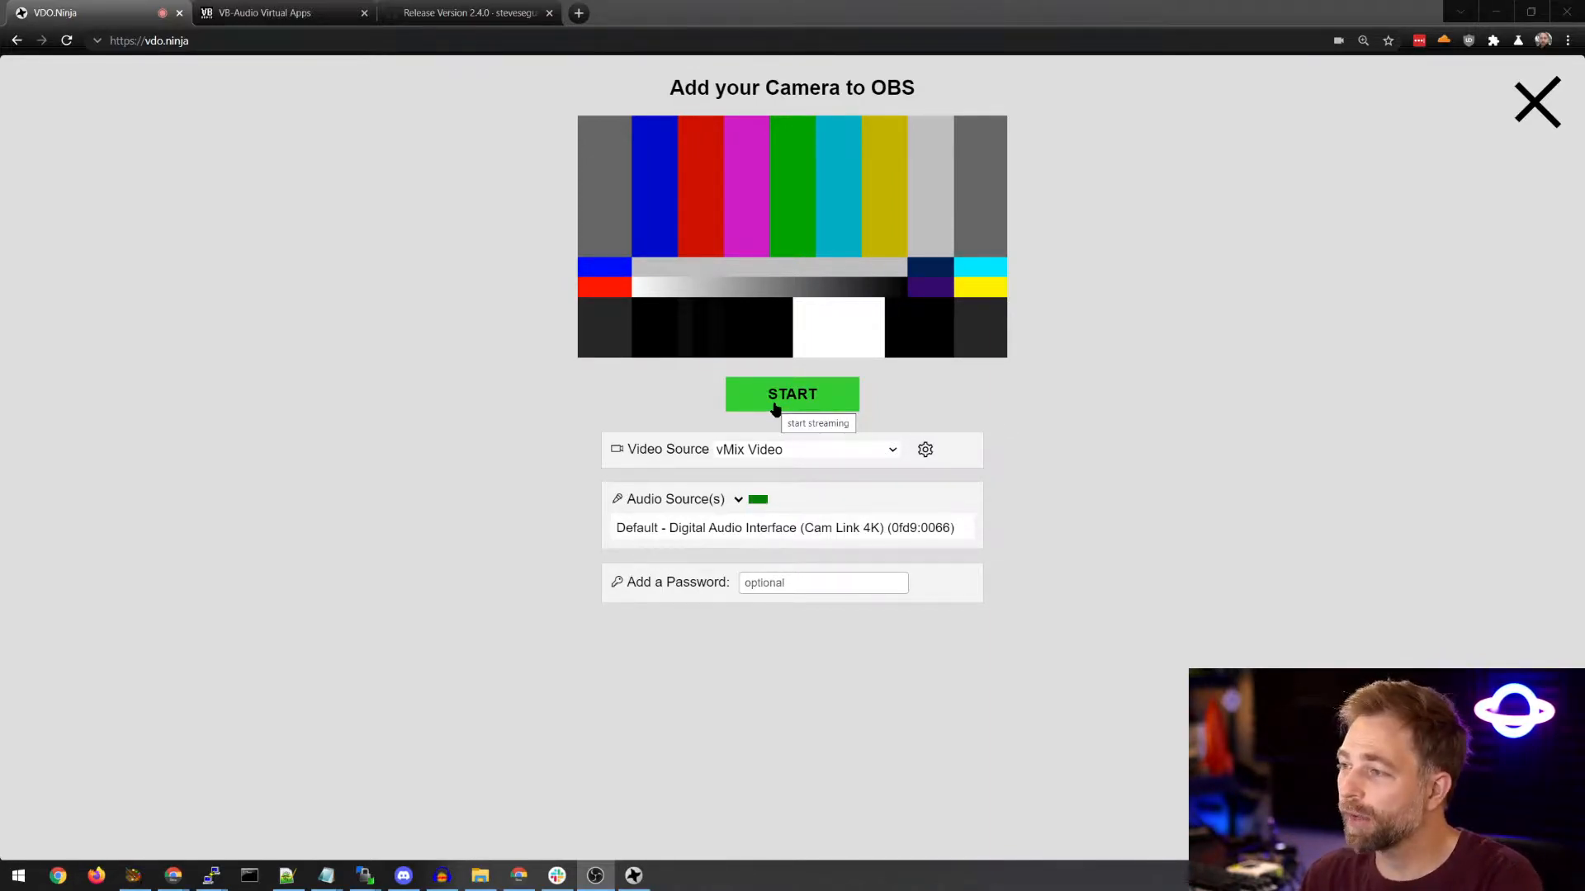
click(791, 393)
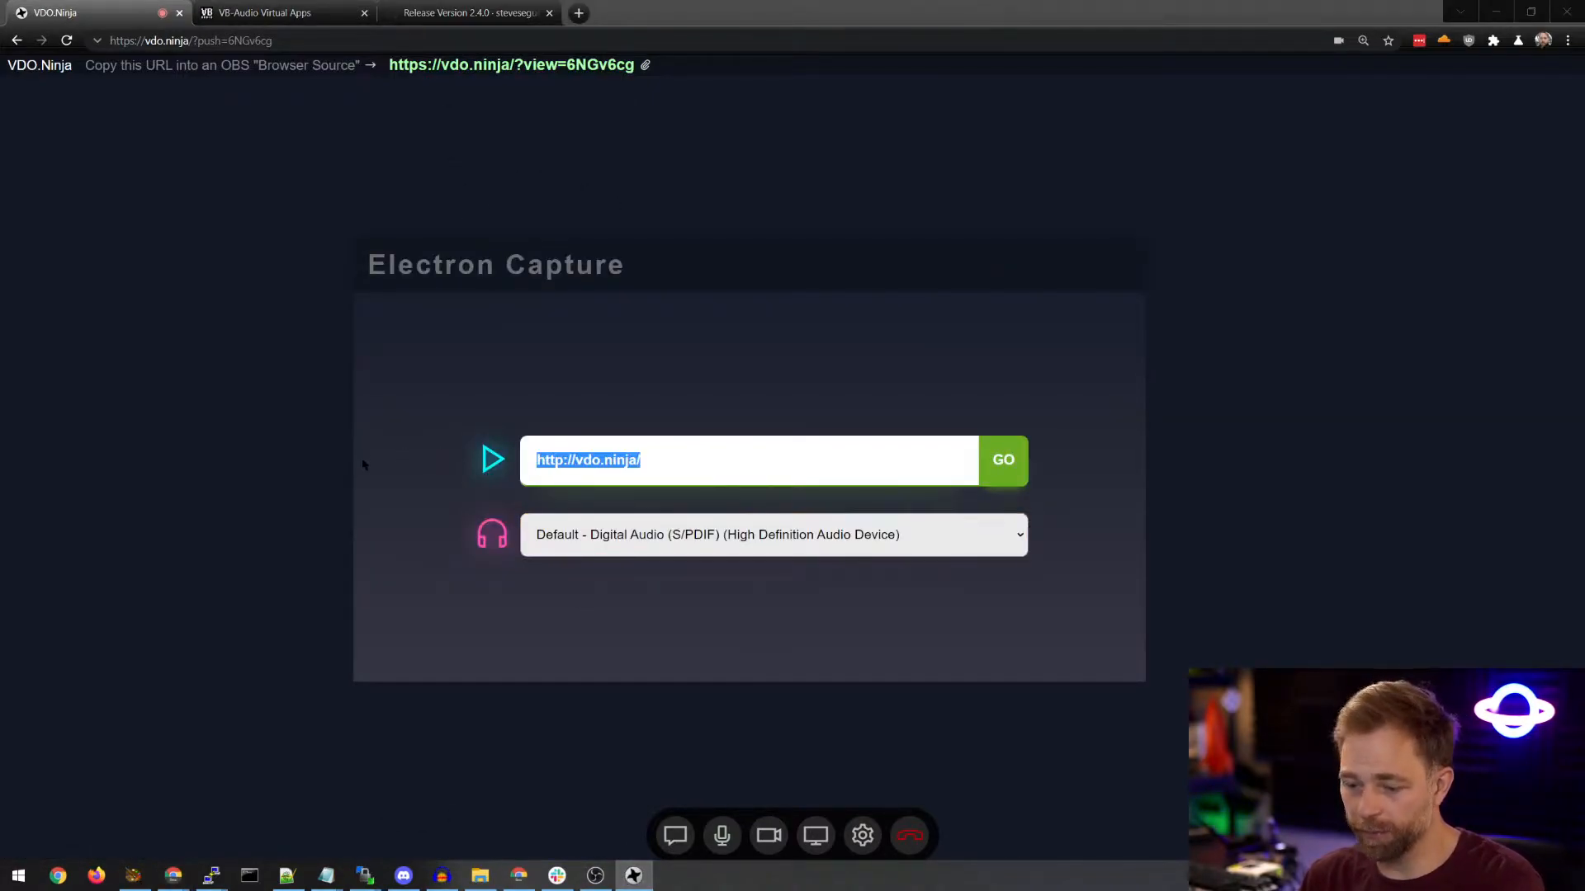
text(https://vdo.ninja/?view=6NGv6cg)
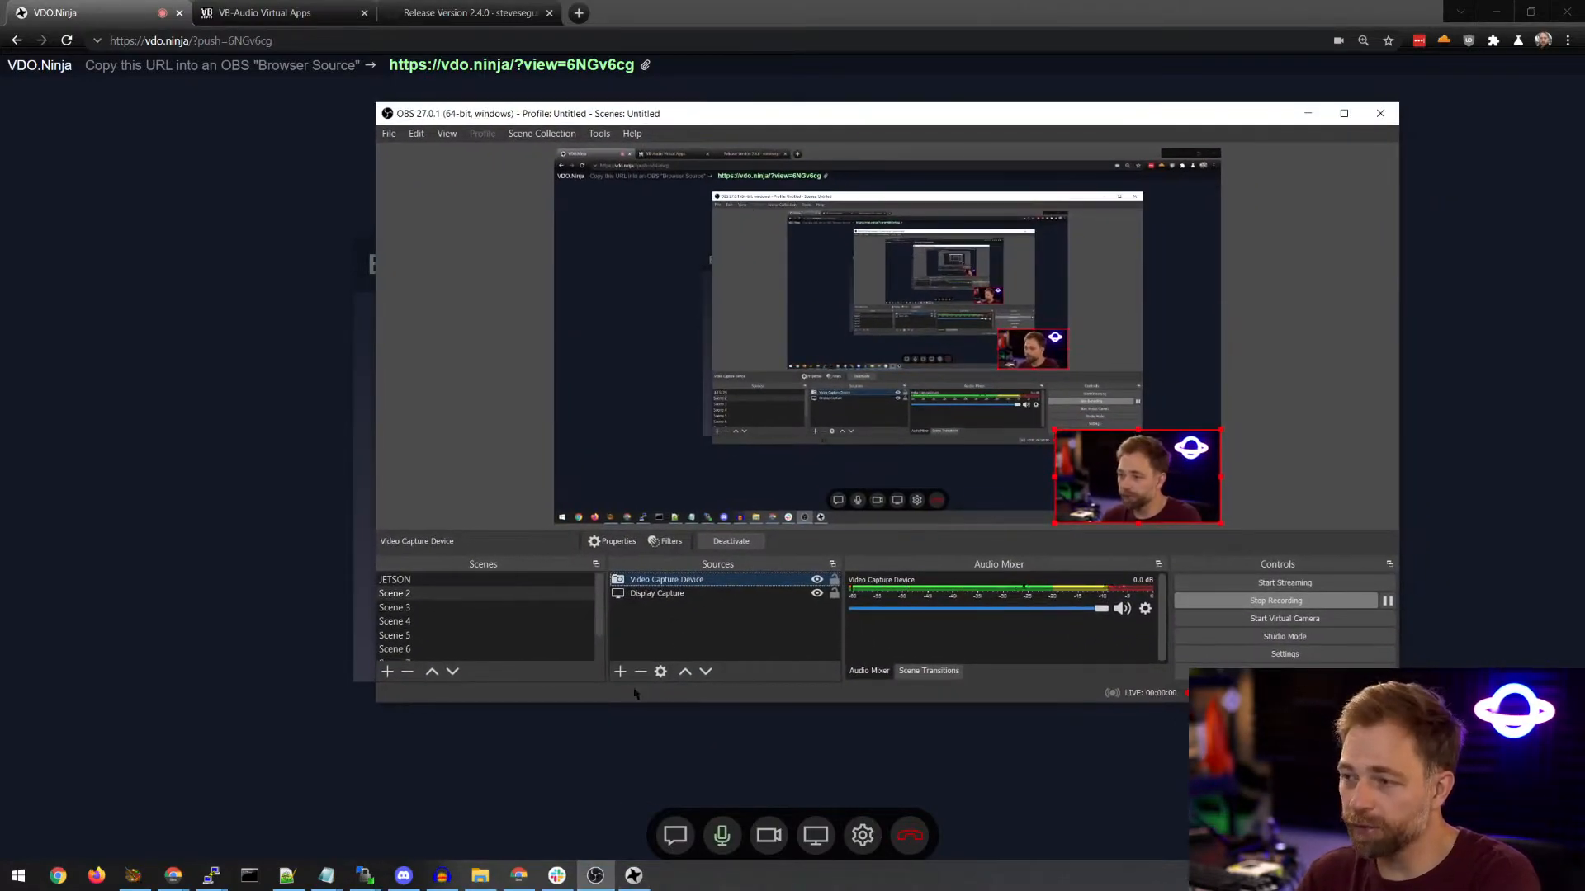
click(619, 671)
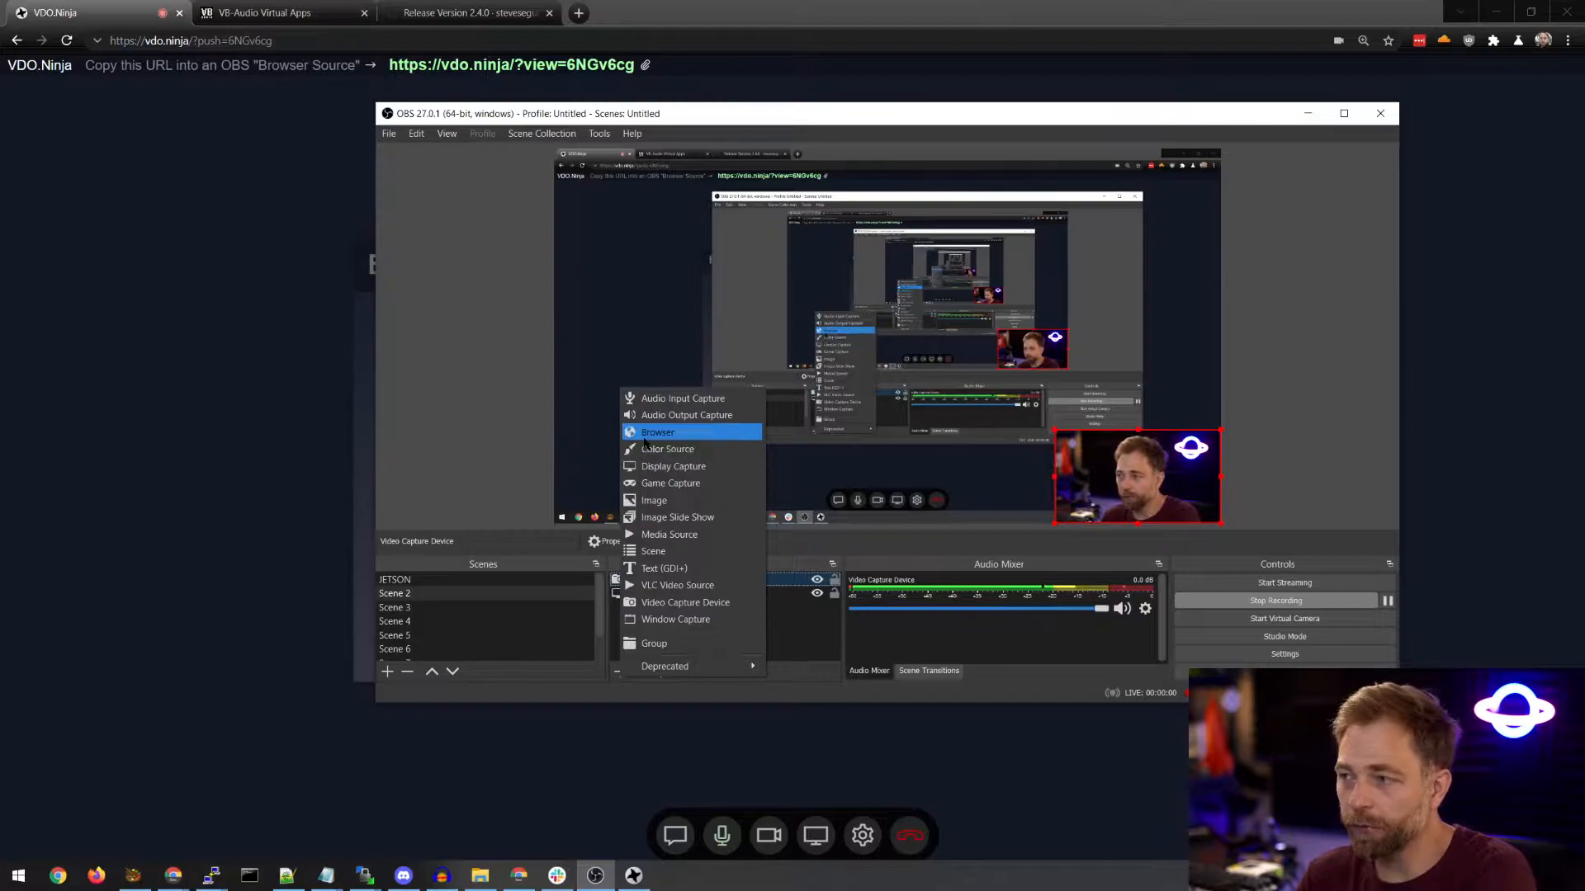
click(658, 433)
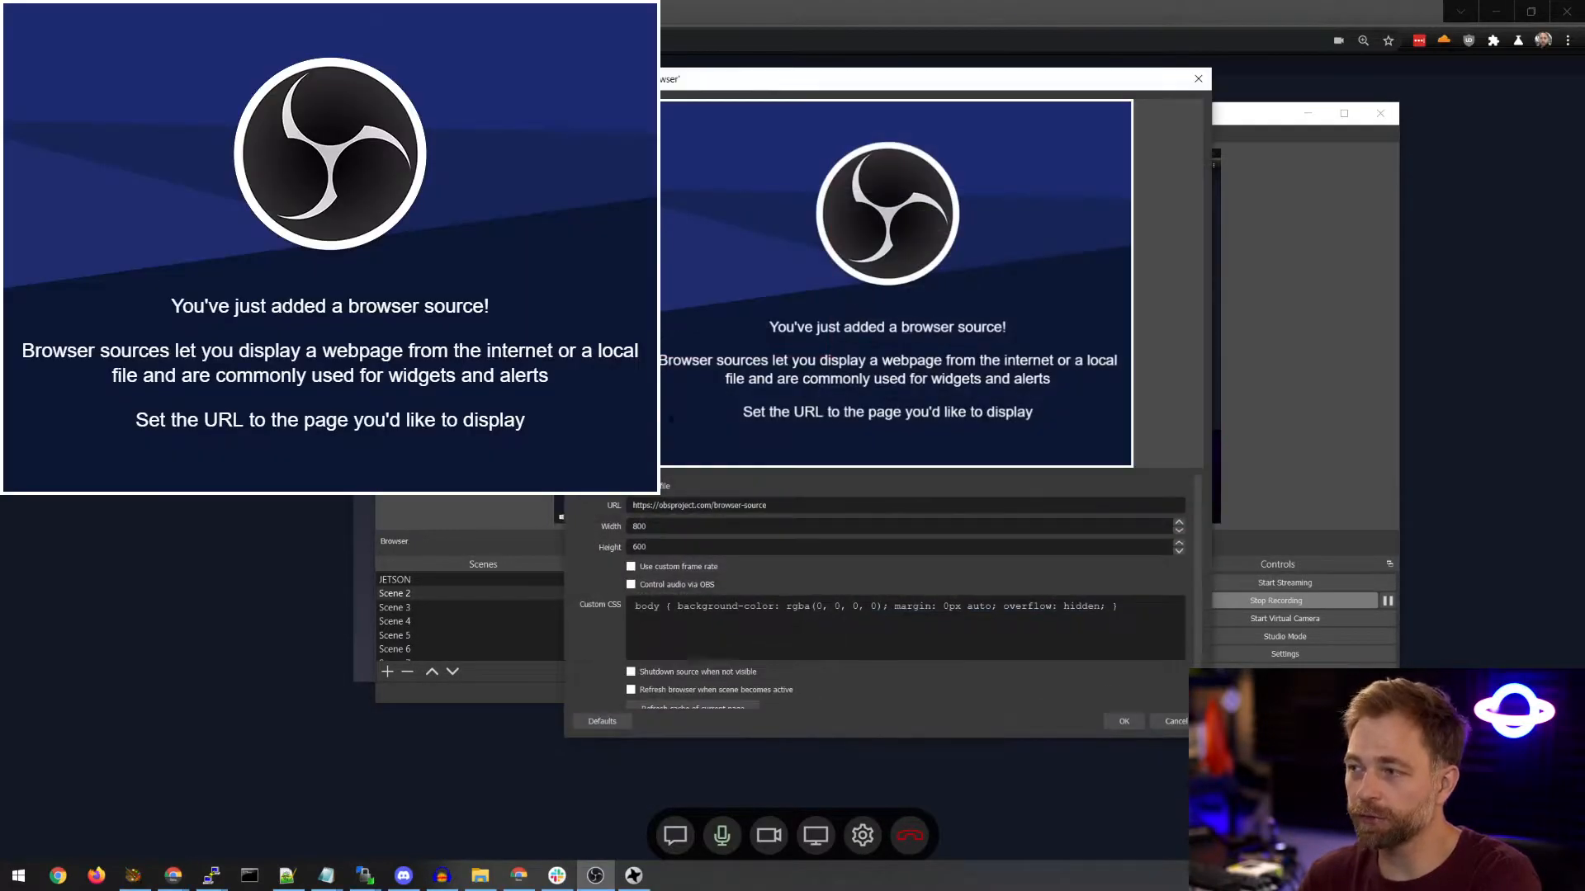
click(1122, 721)
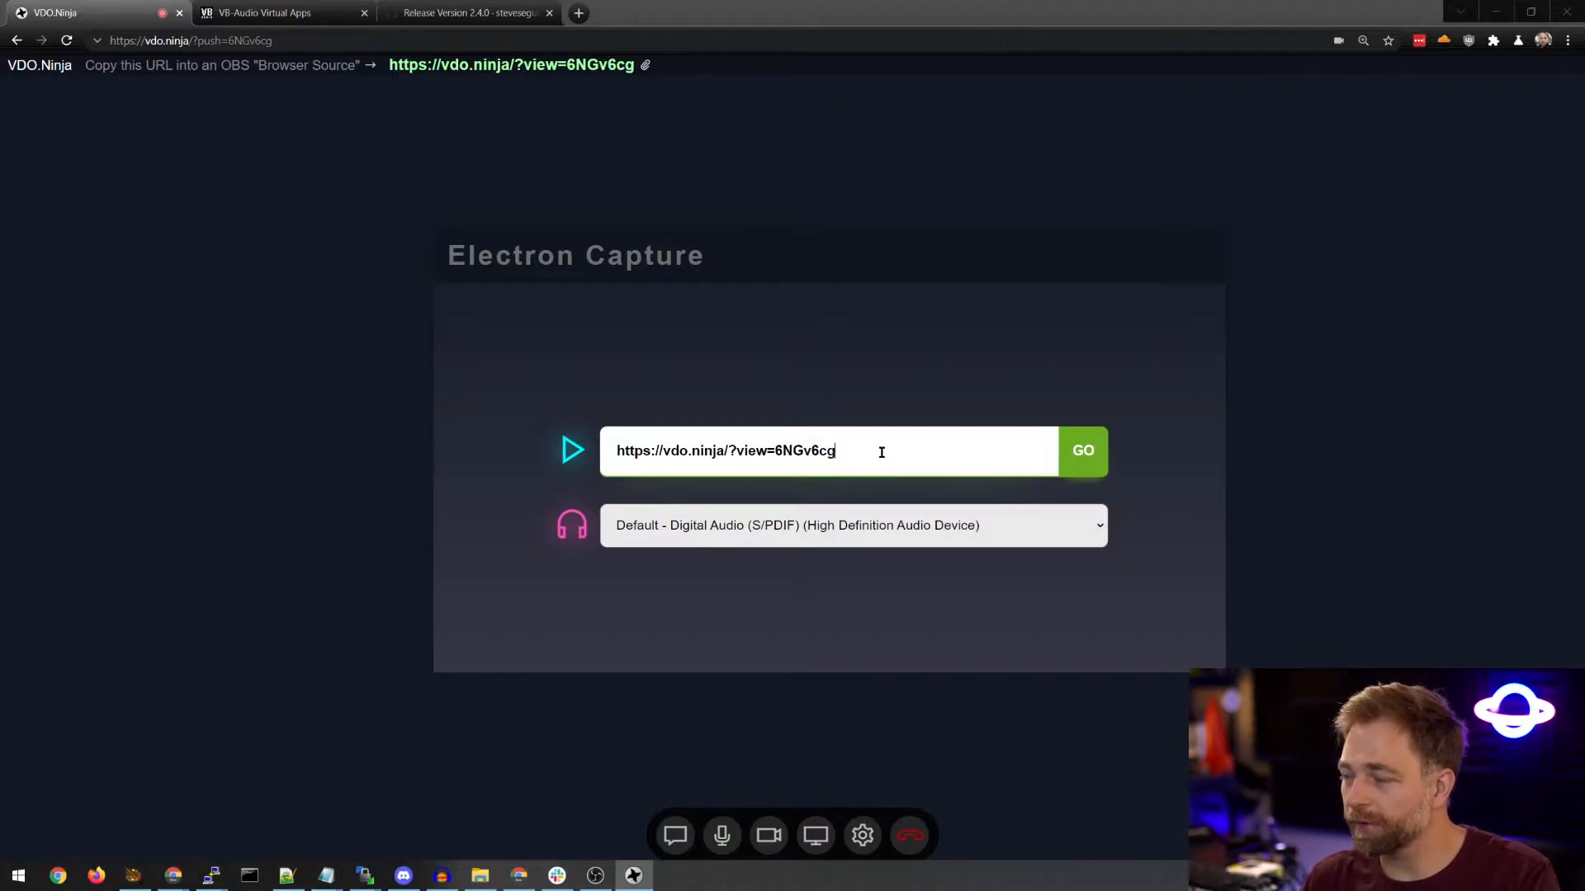
mouse_move(698, 525)
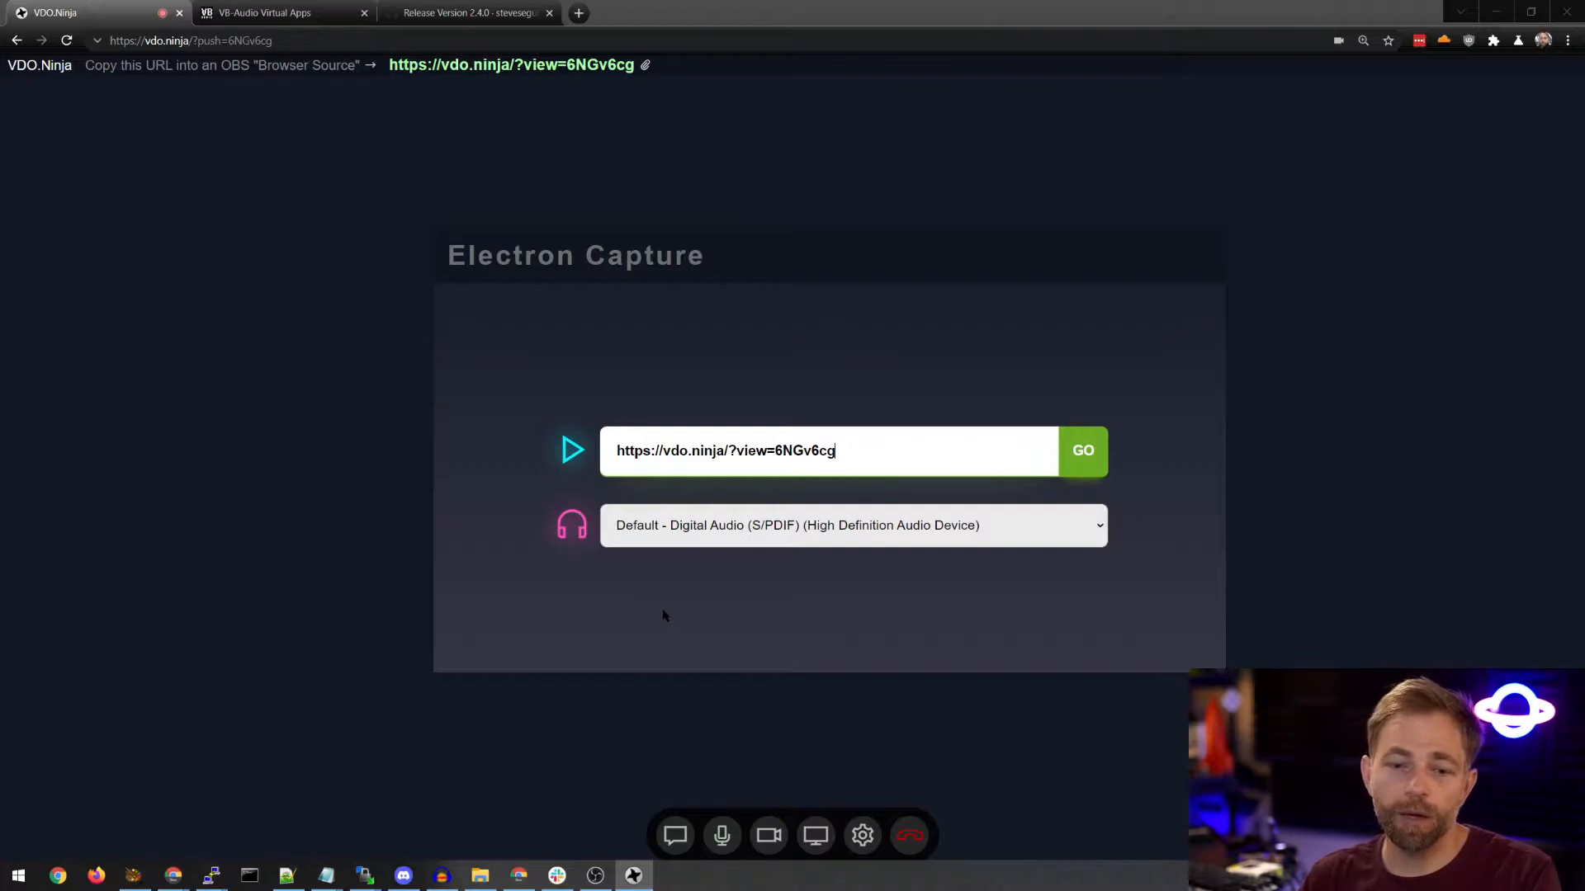
mouse_move(576, 618)
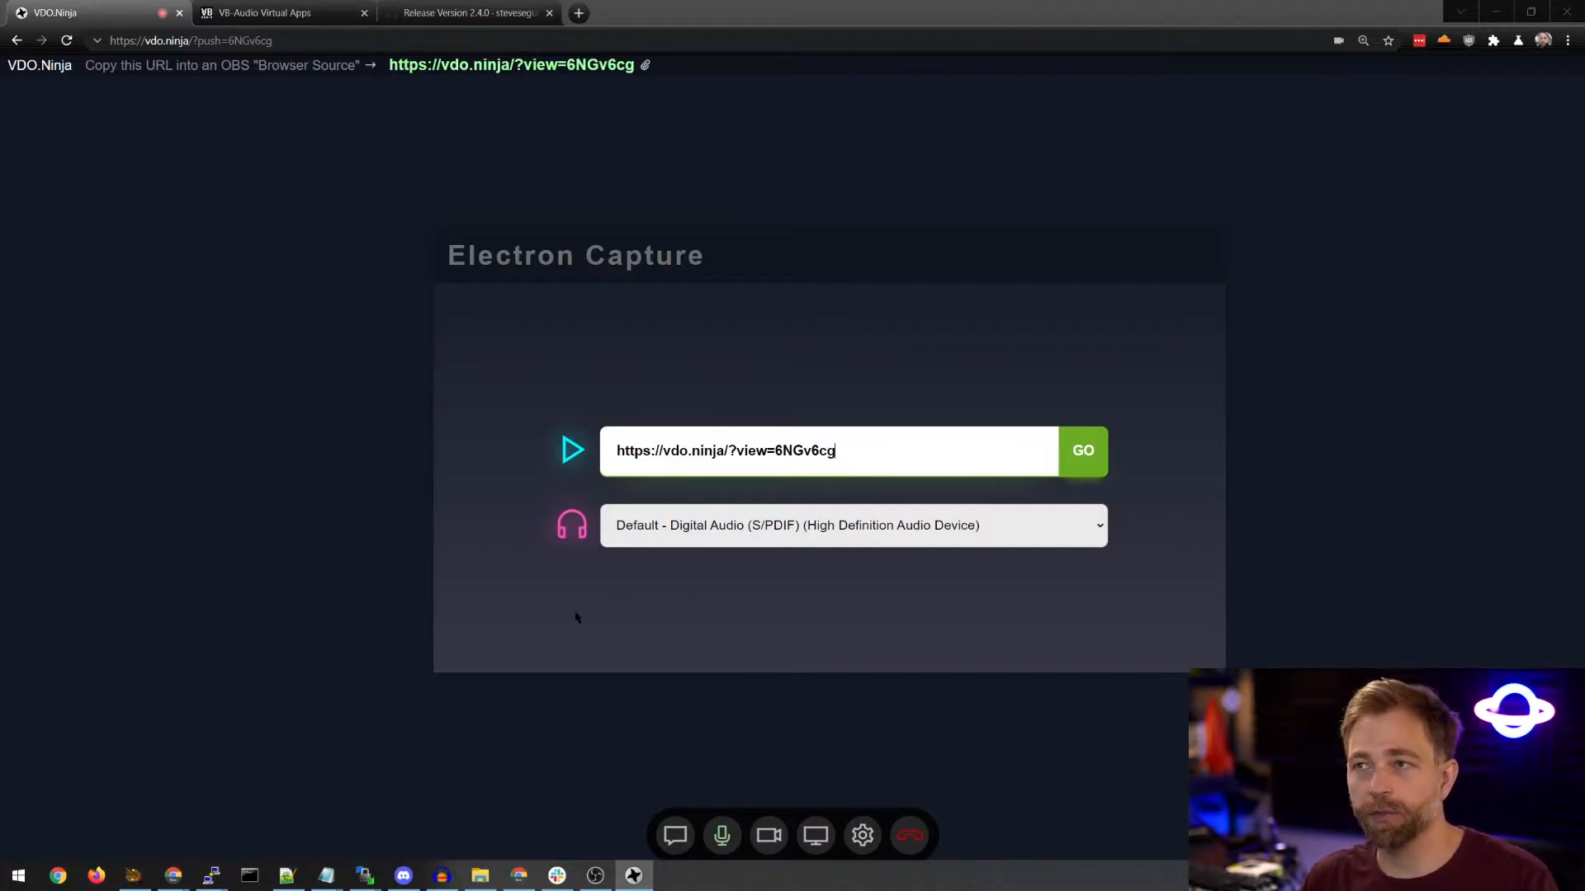
Review the VB-CABLE virtual audio device page, then return to Electron Capture
click(278, 12)
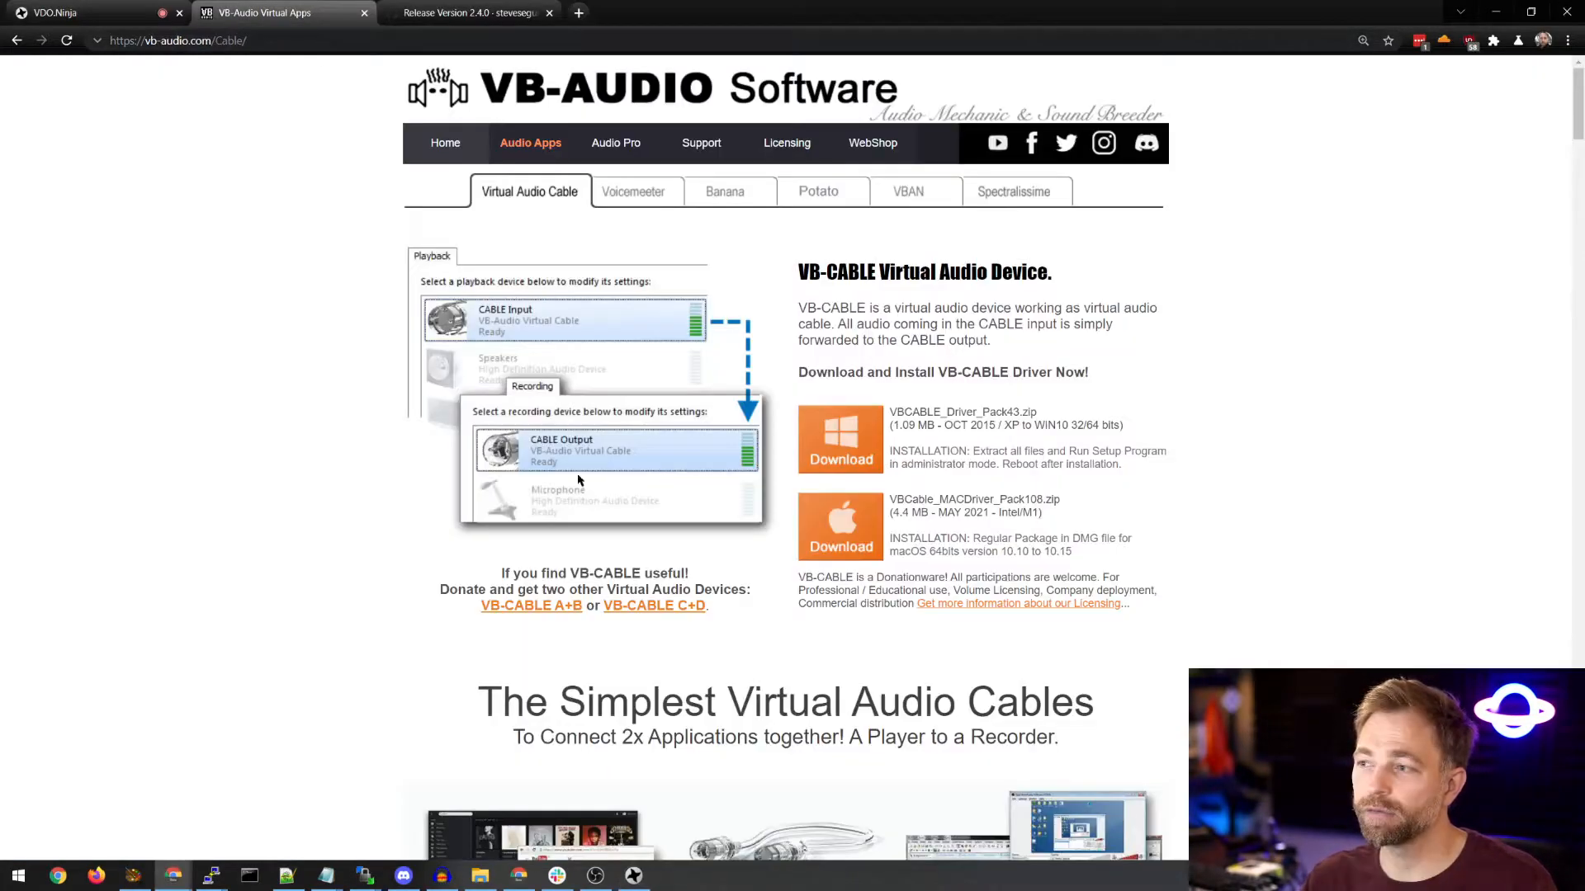
mouse_move(605, 539)
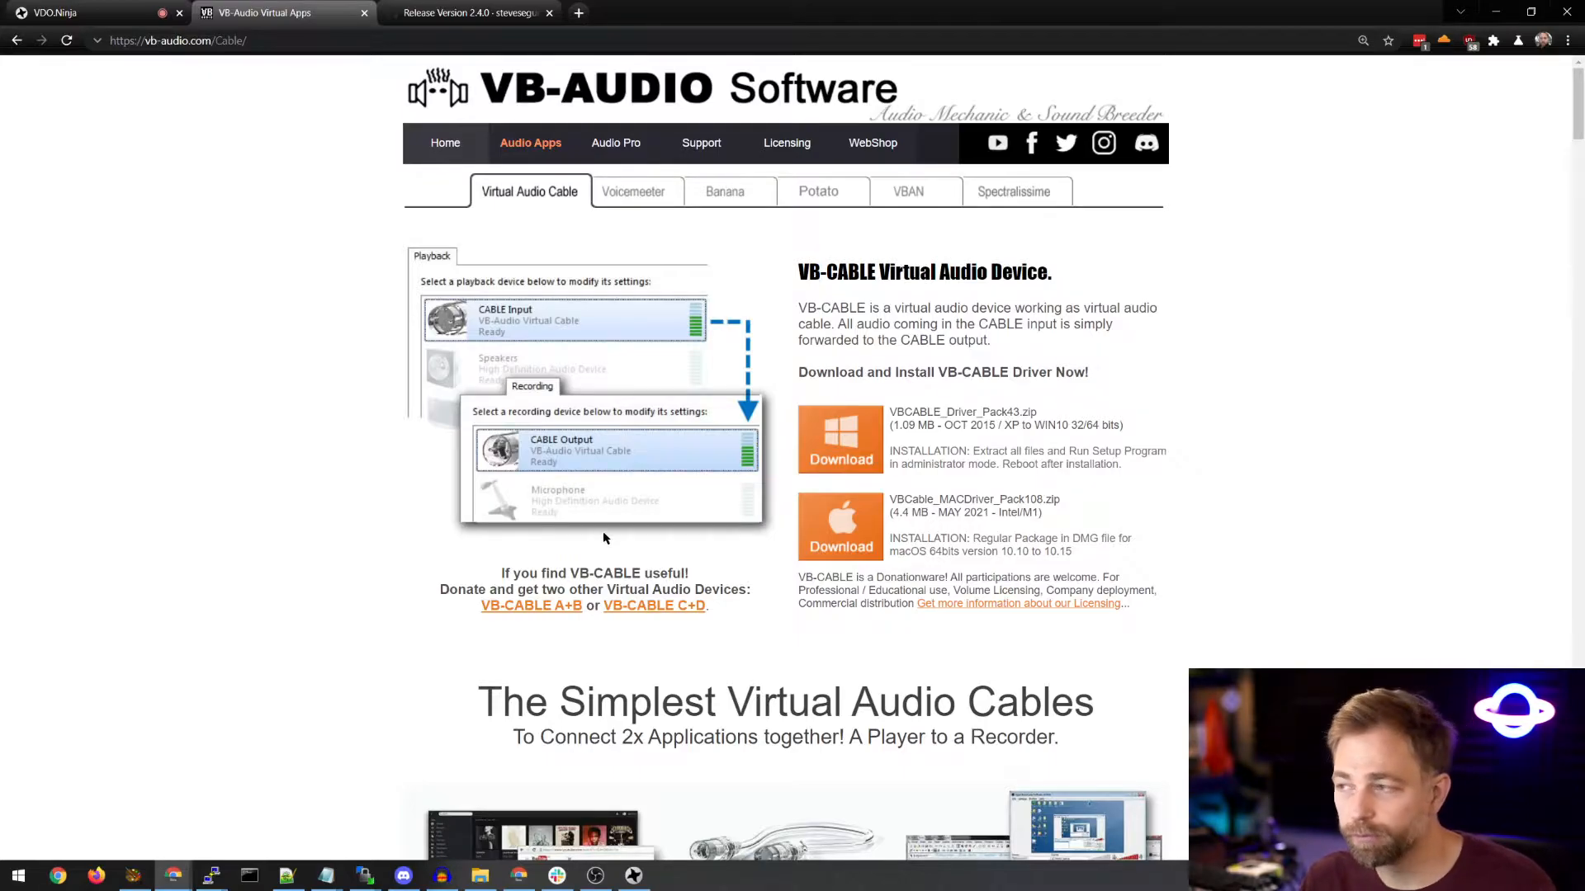
scroll(down, 3)
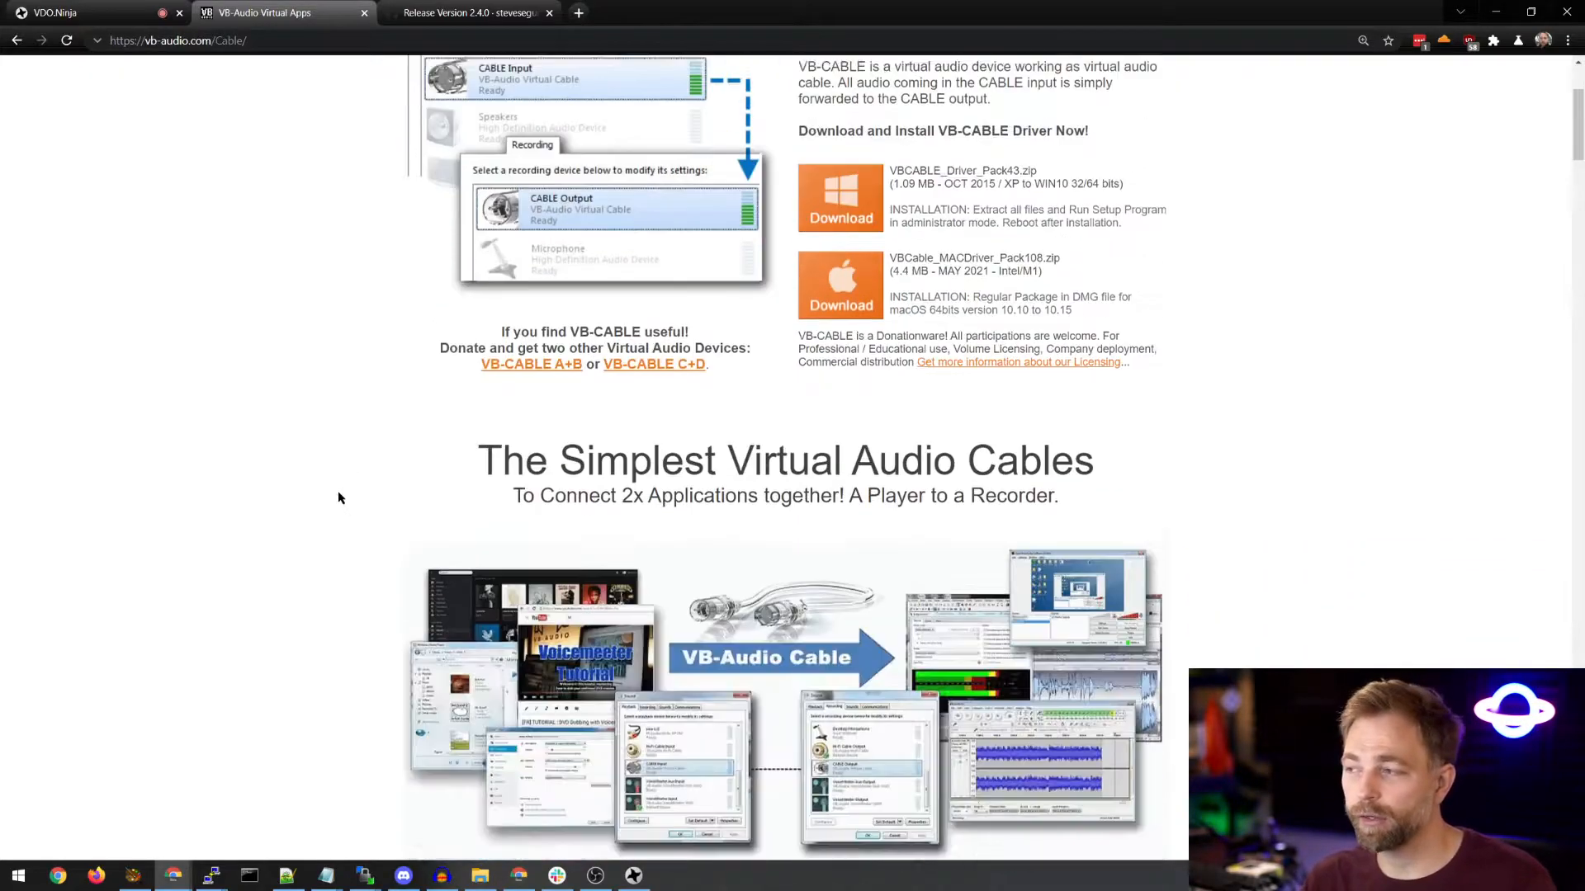
scroll(up, 3)
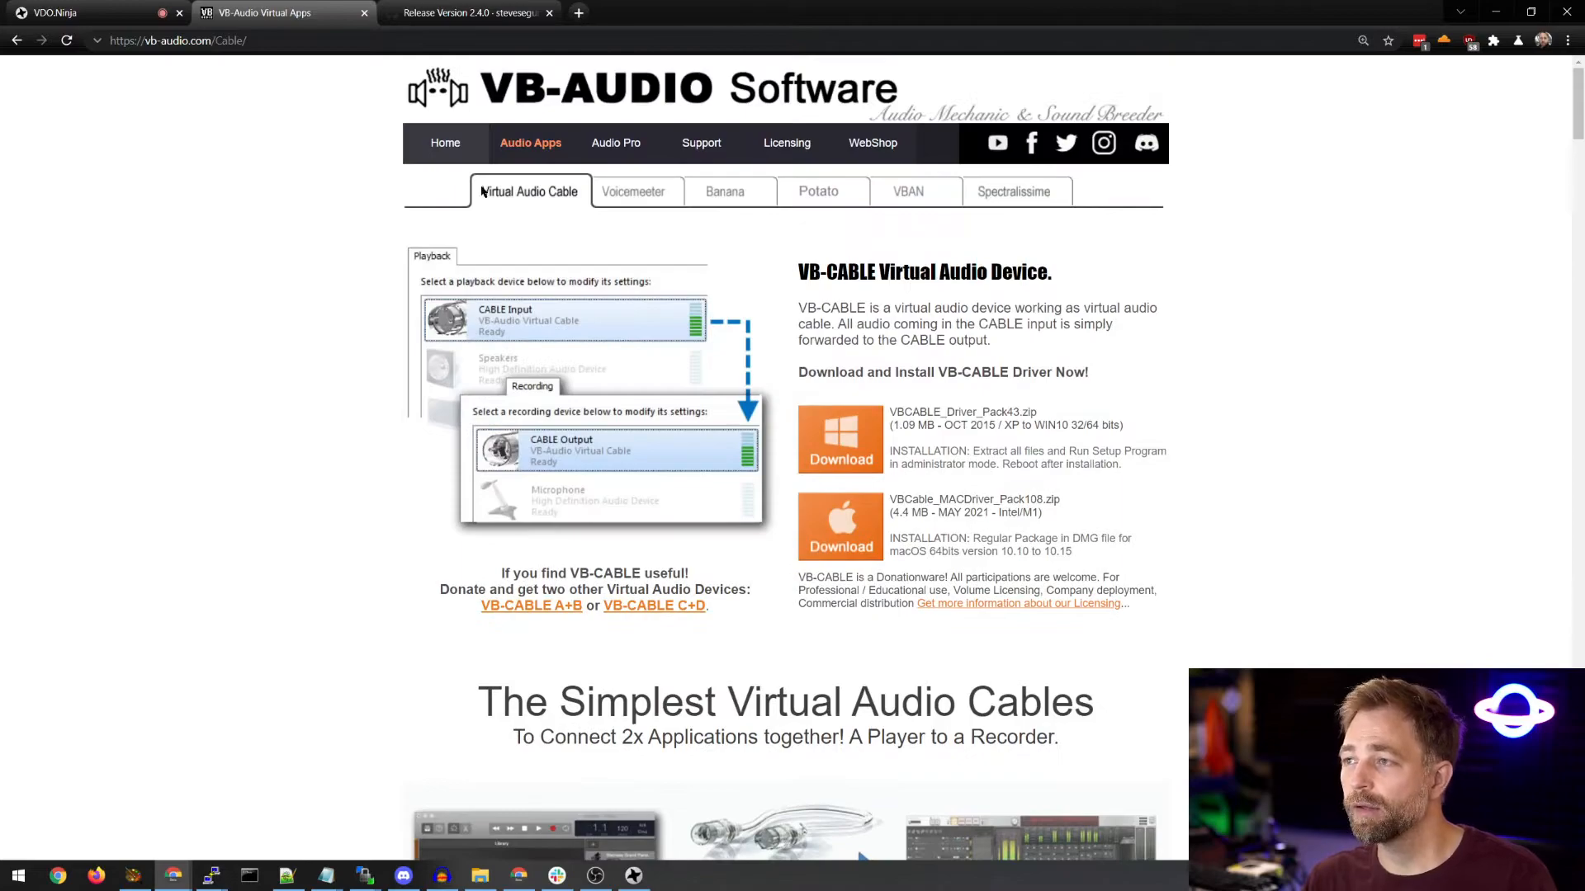
mouse_move(585, 371)
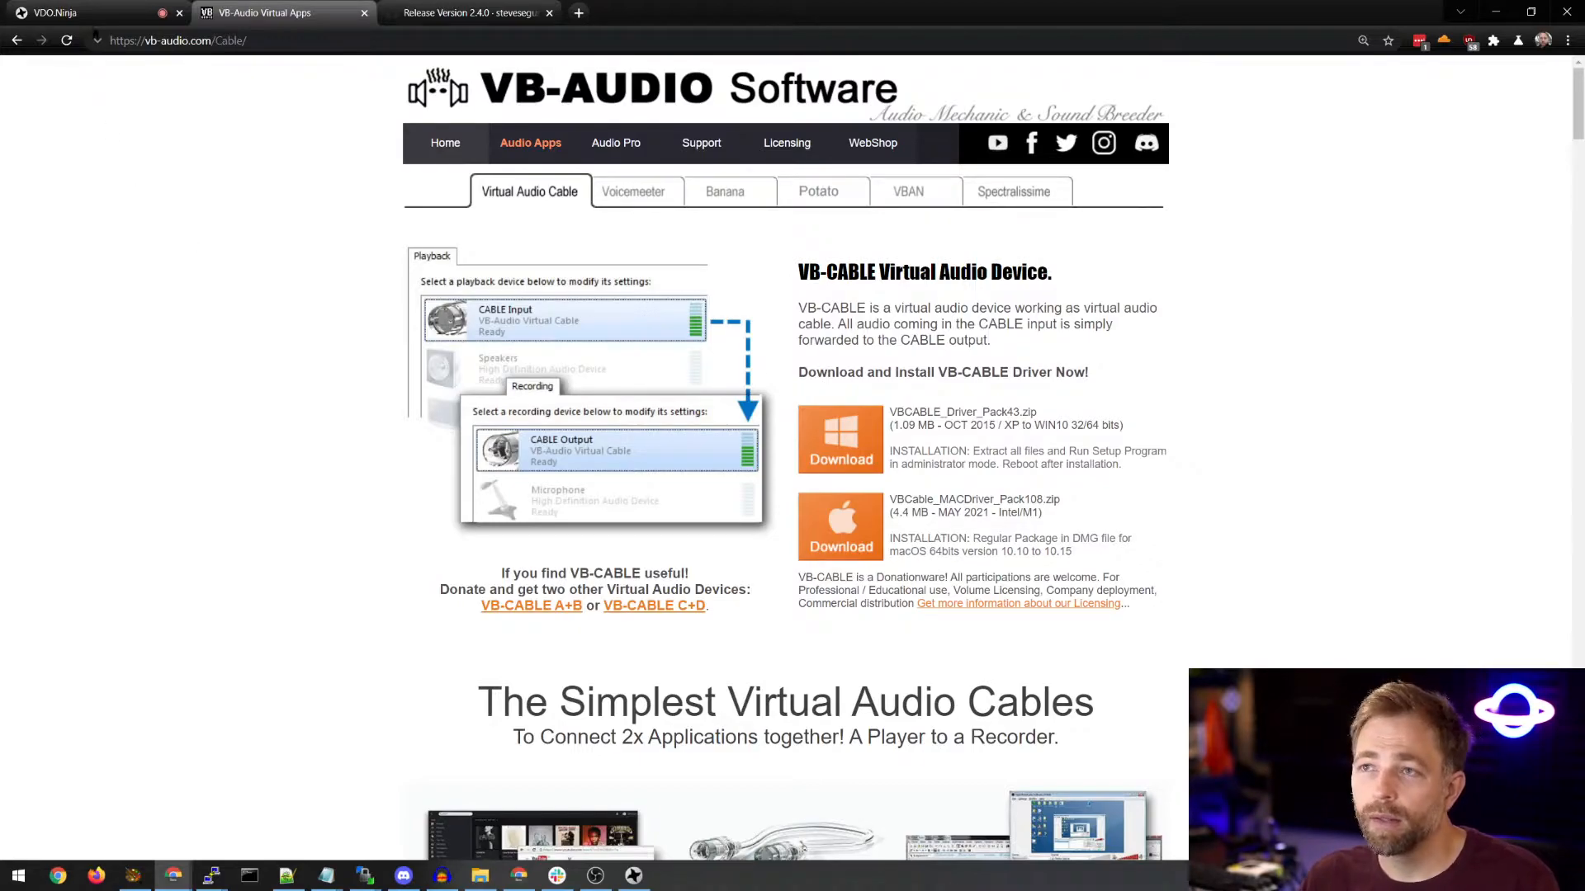
click(91, 13)
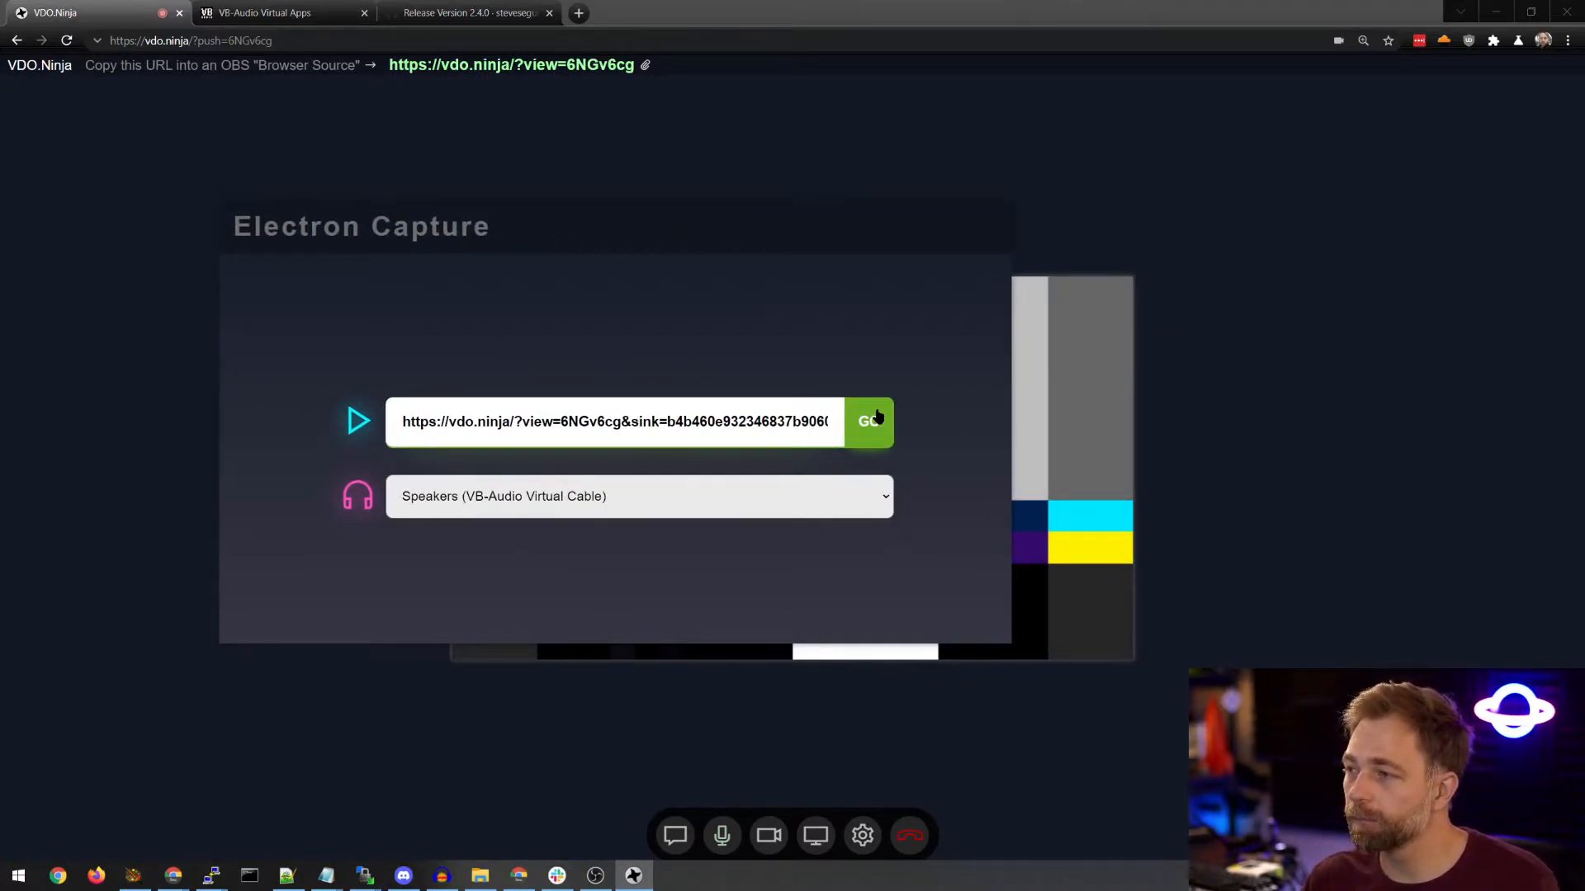
Load the view link with VB-Audio Virtual Cable speakers as output and reload the stream
click(869, 421)
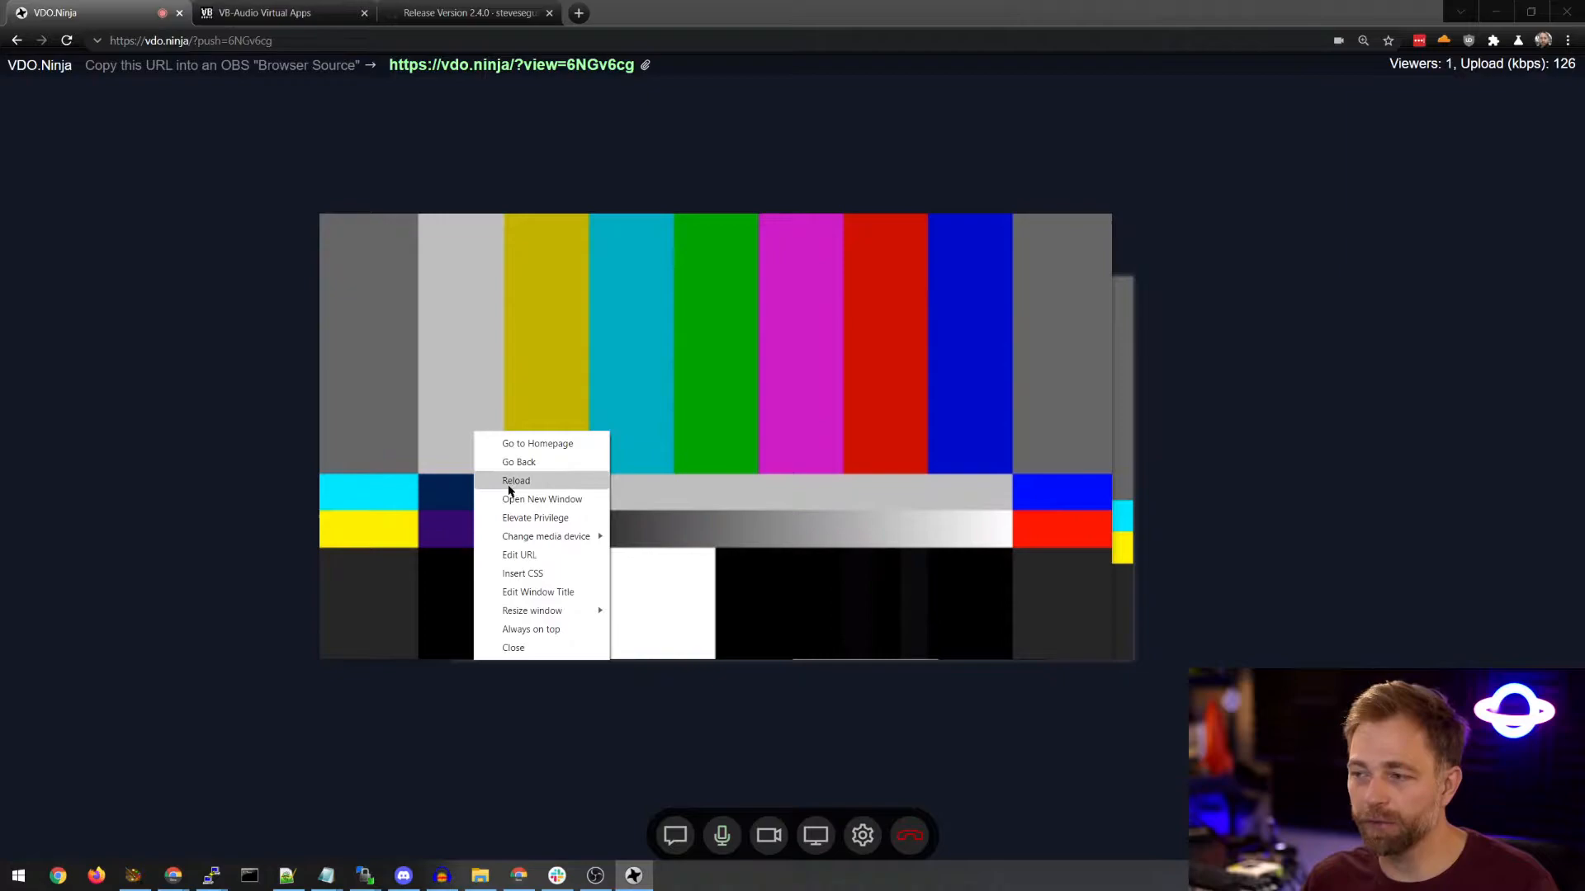
click(515, 481)
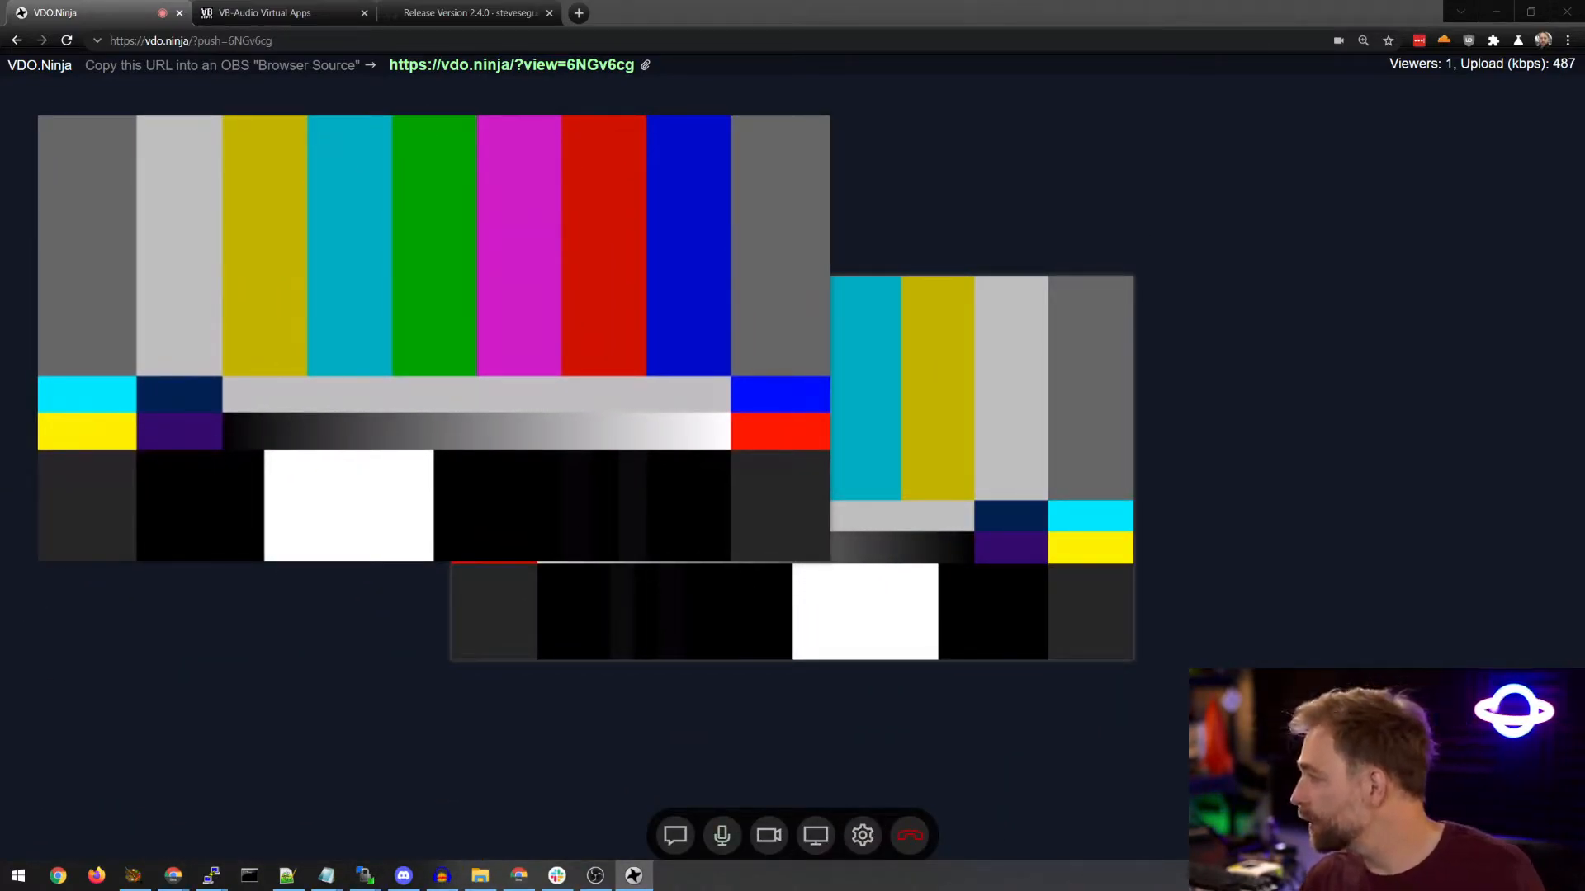
click(265, 12)
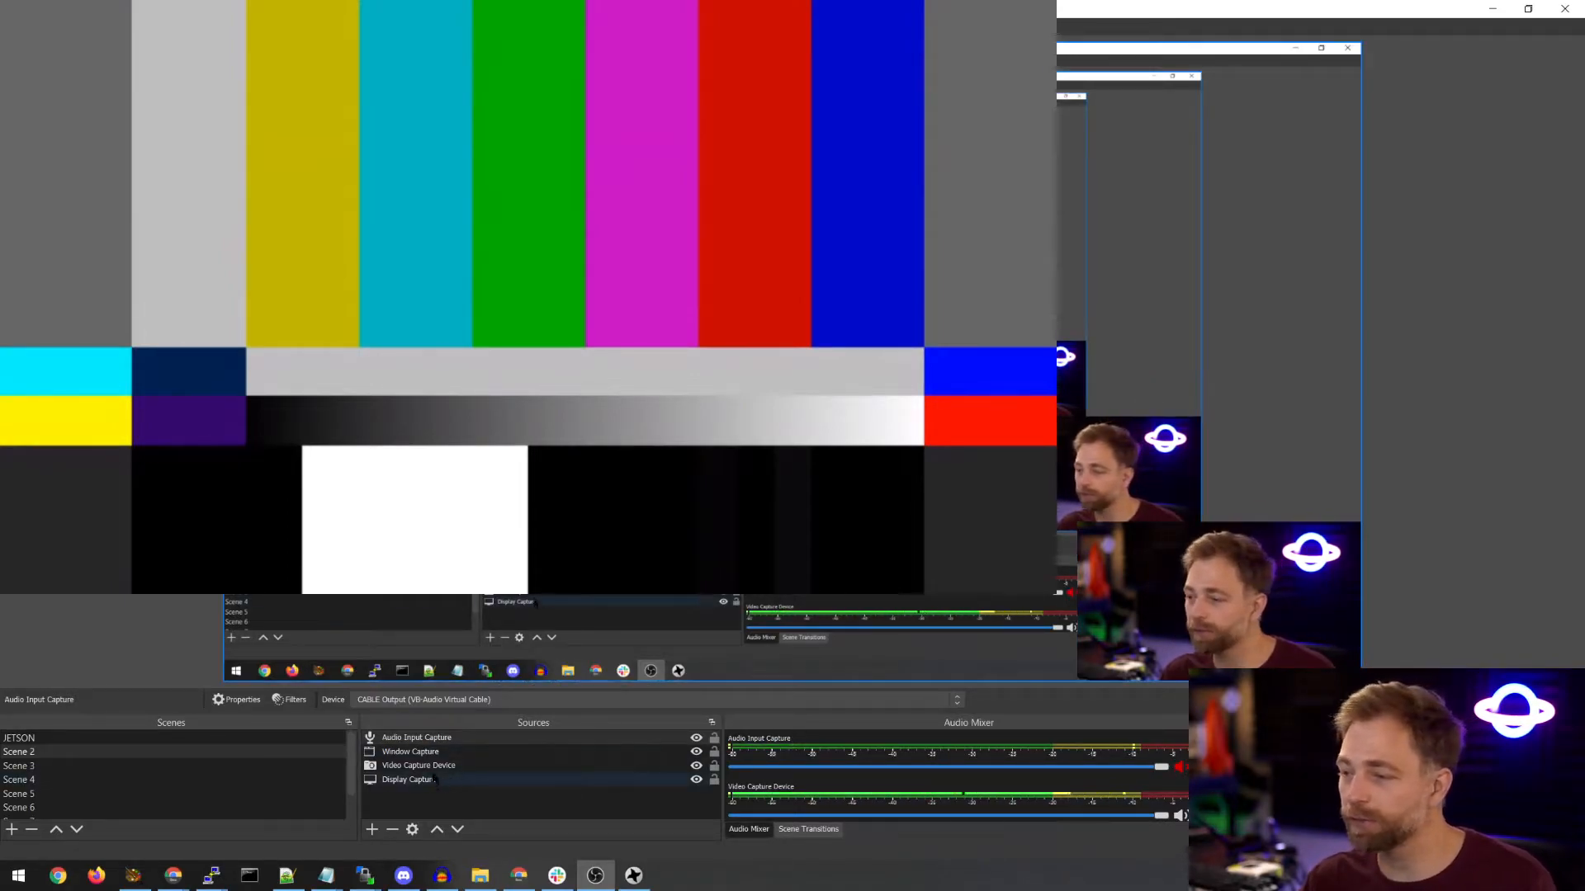
Select the Window Capture source pointed at the ElectronCapture.exe window in OBS
click(410, 751)
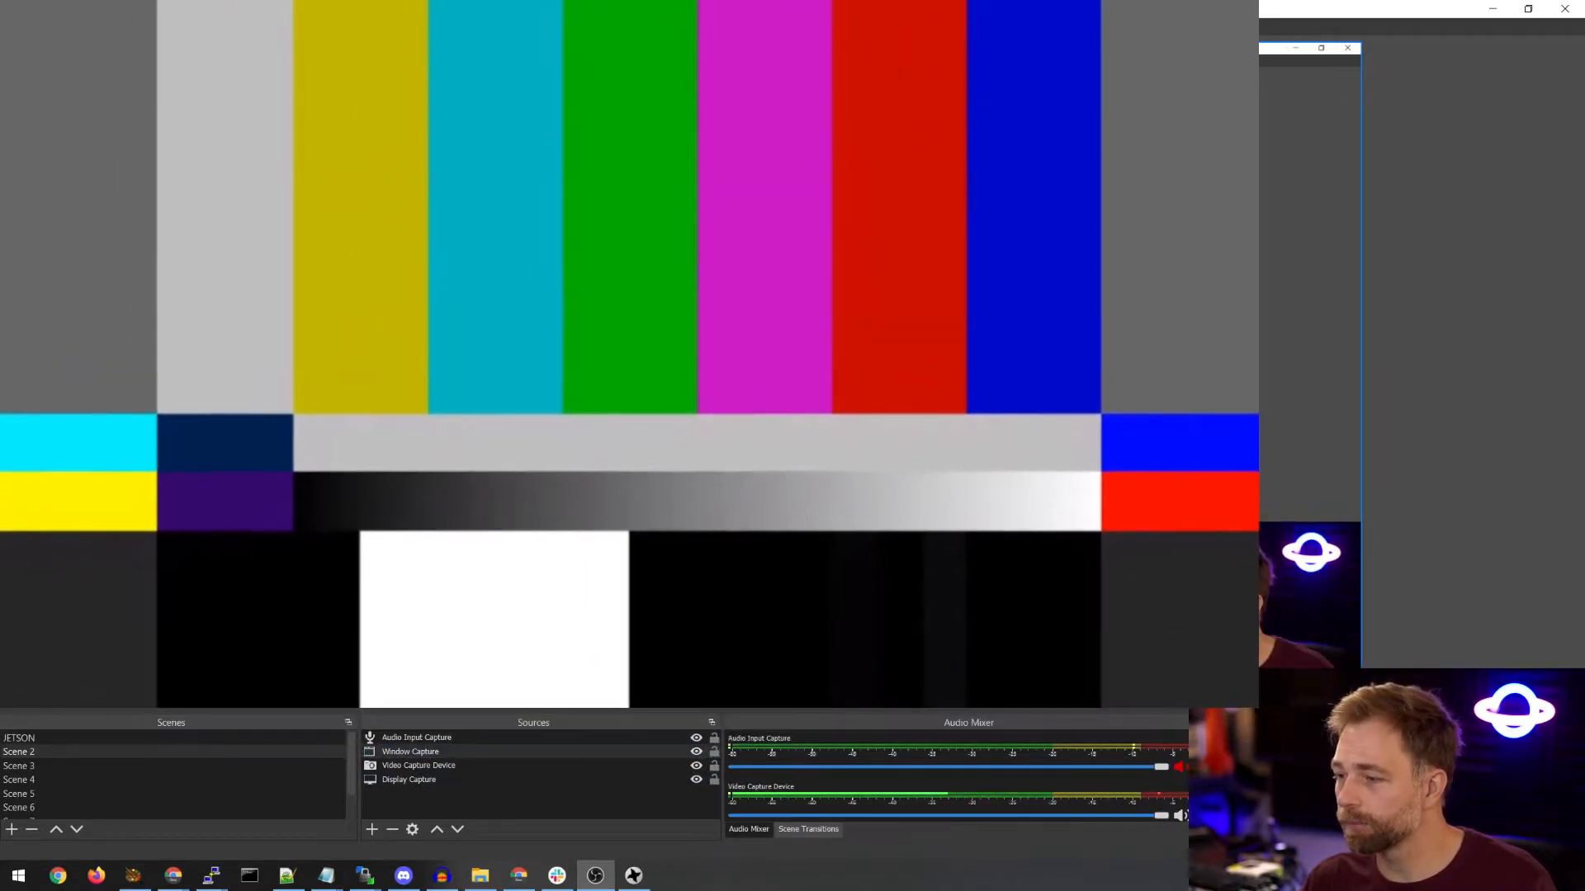
click(411, 751)
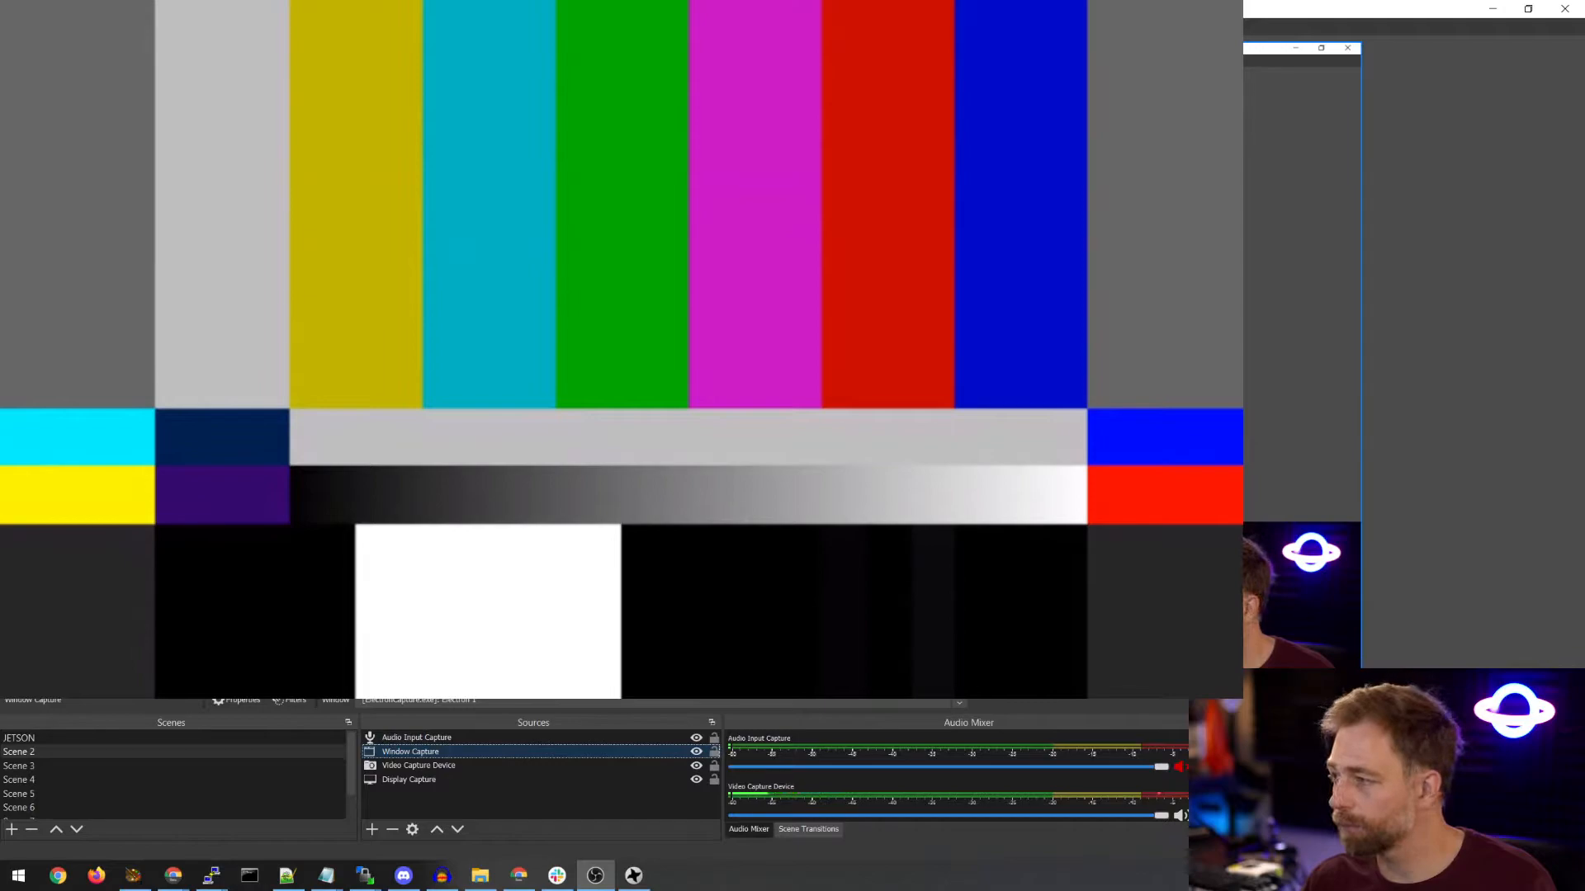
click(419, 765)
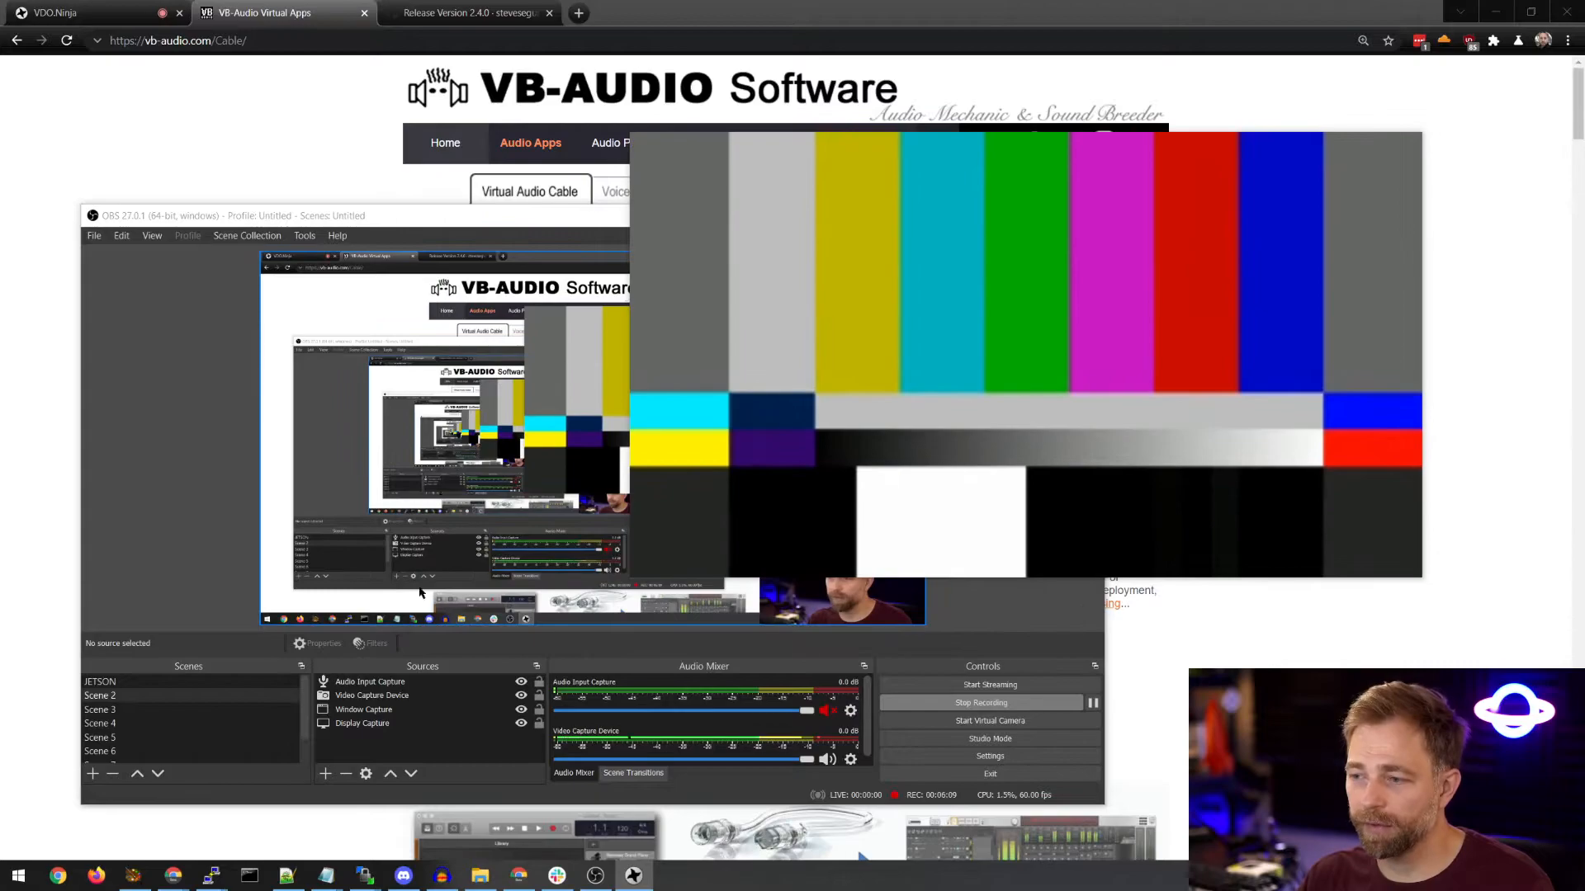
Bring the Electron Capture colour-bar window to the front over OBS and the browser
double_click(363, 708)
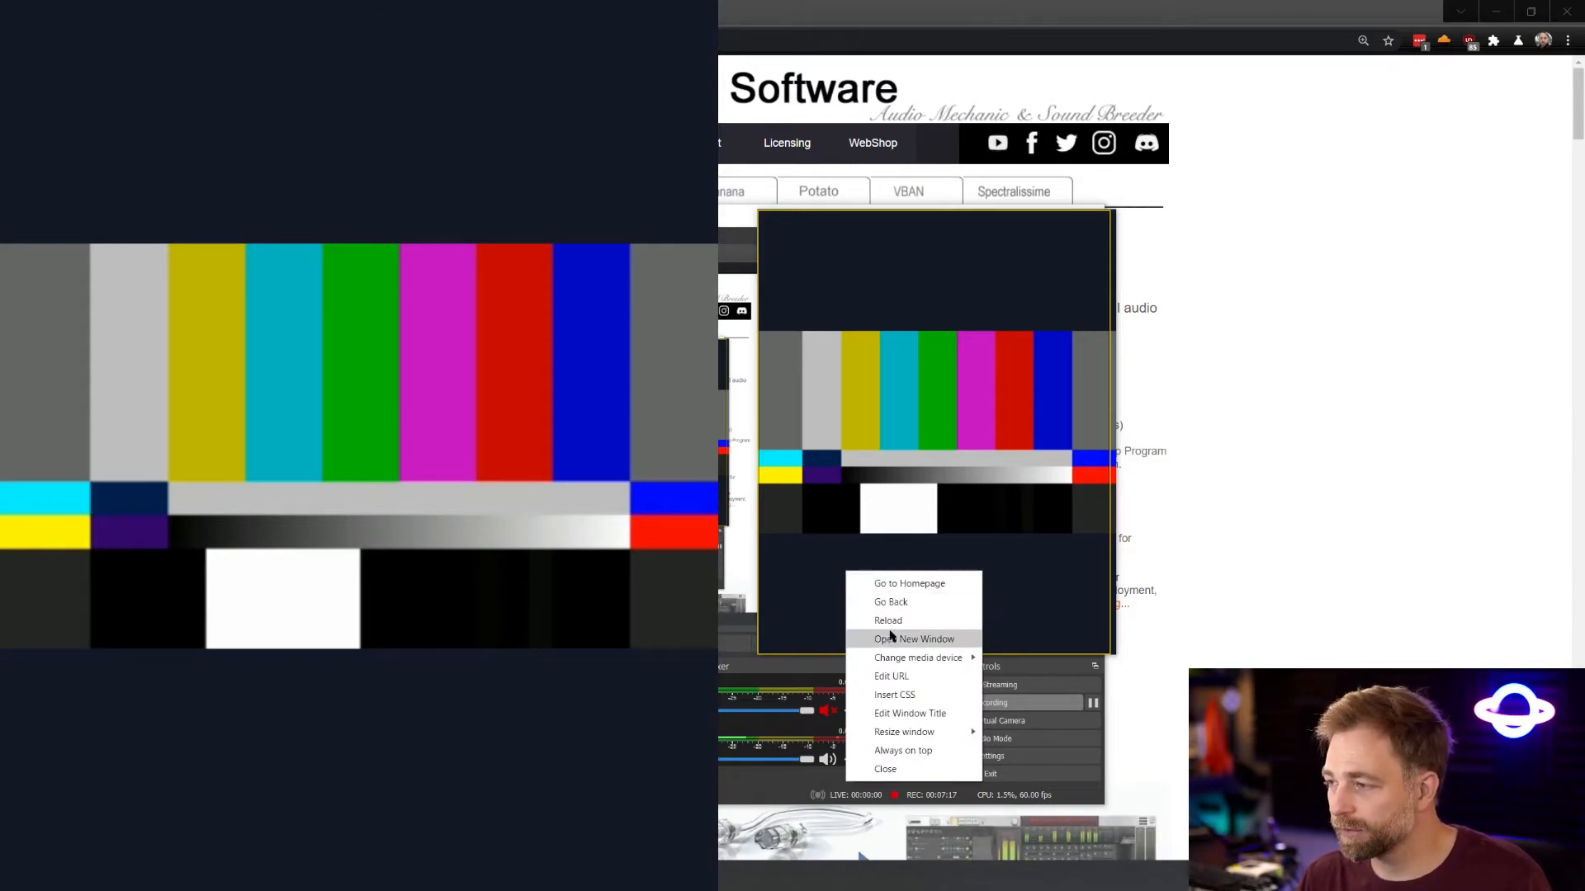
Edit the loaded view link address to append a chroma parameter
click(891, 675)
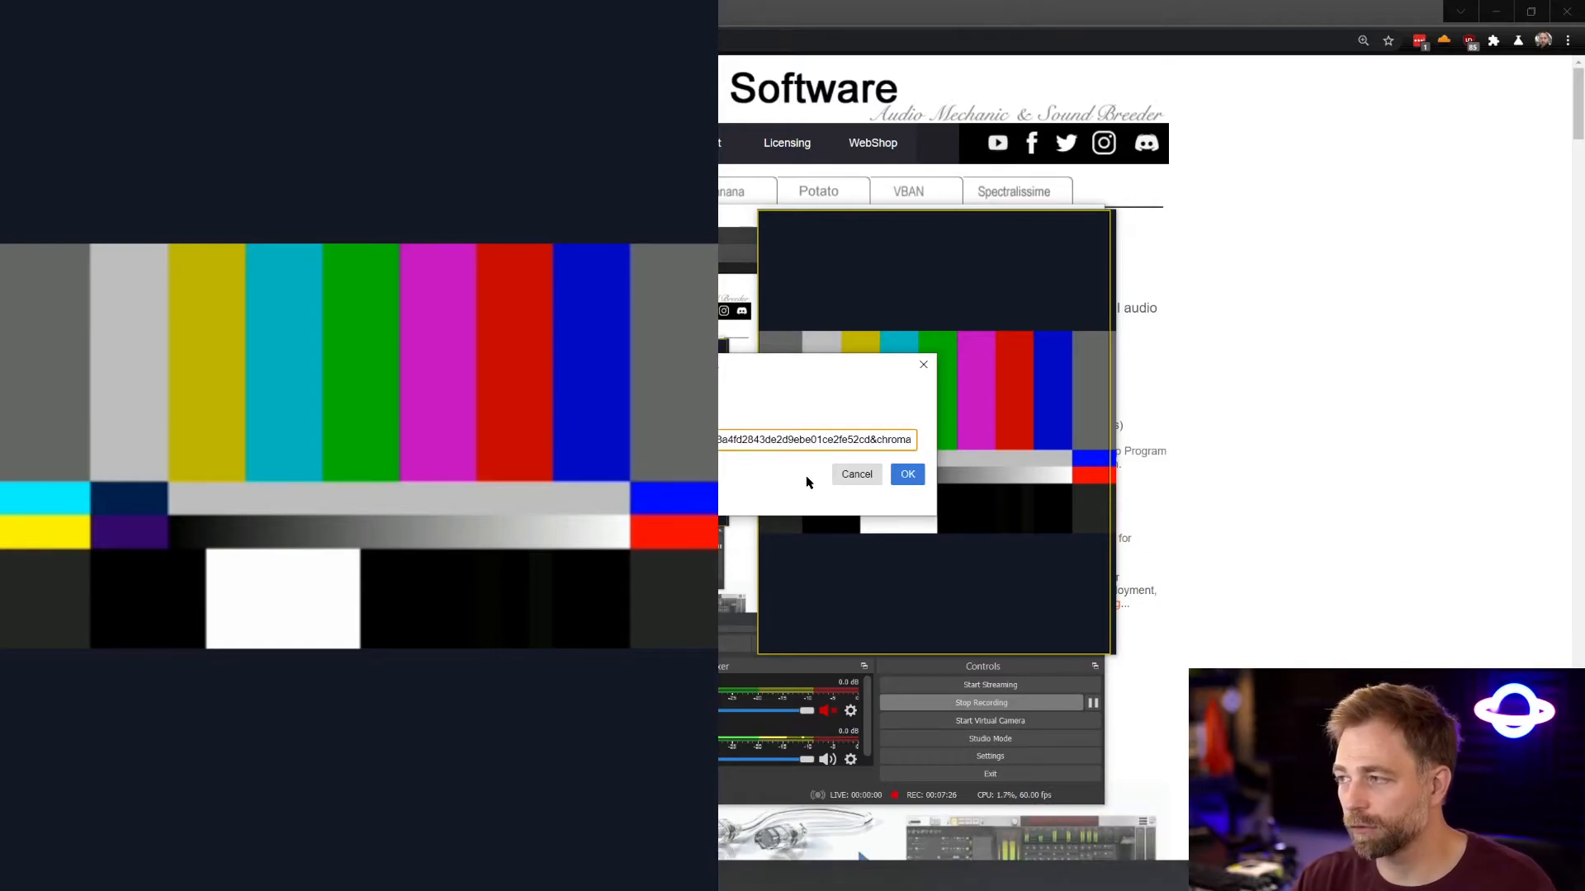
Confirm the edited Electron Capture URL with the chroma parameter so OBS shows the green-backed feed
click(906, 473)
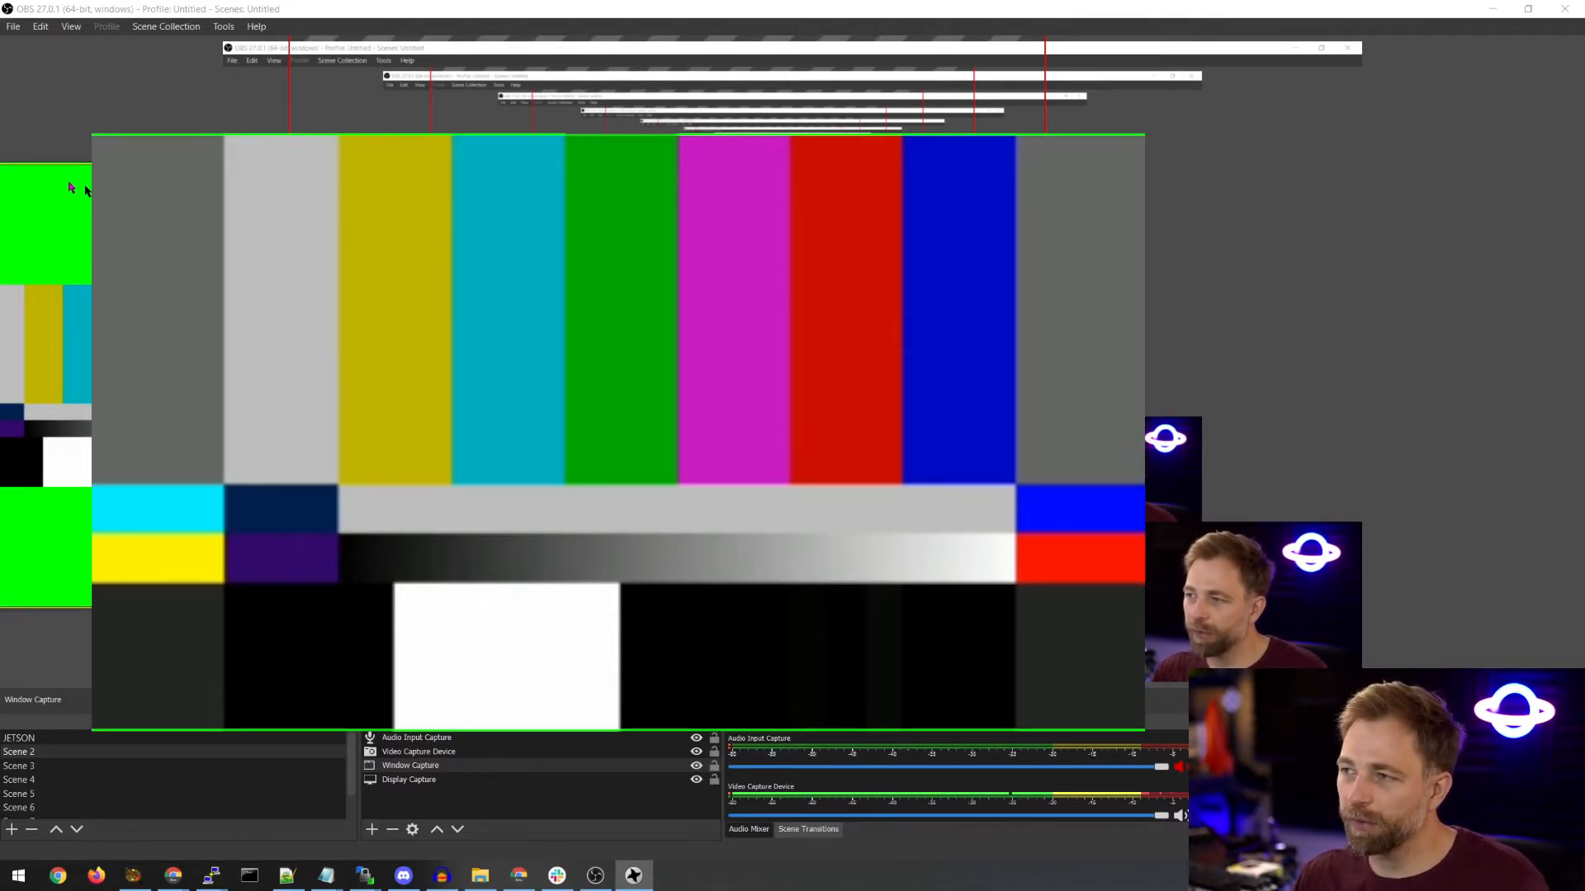
Close the capture window and OBS view, returning to the VB-CABLE driver page
double_click(410, 765)
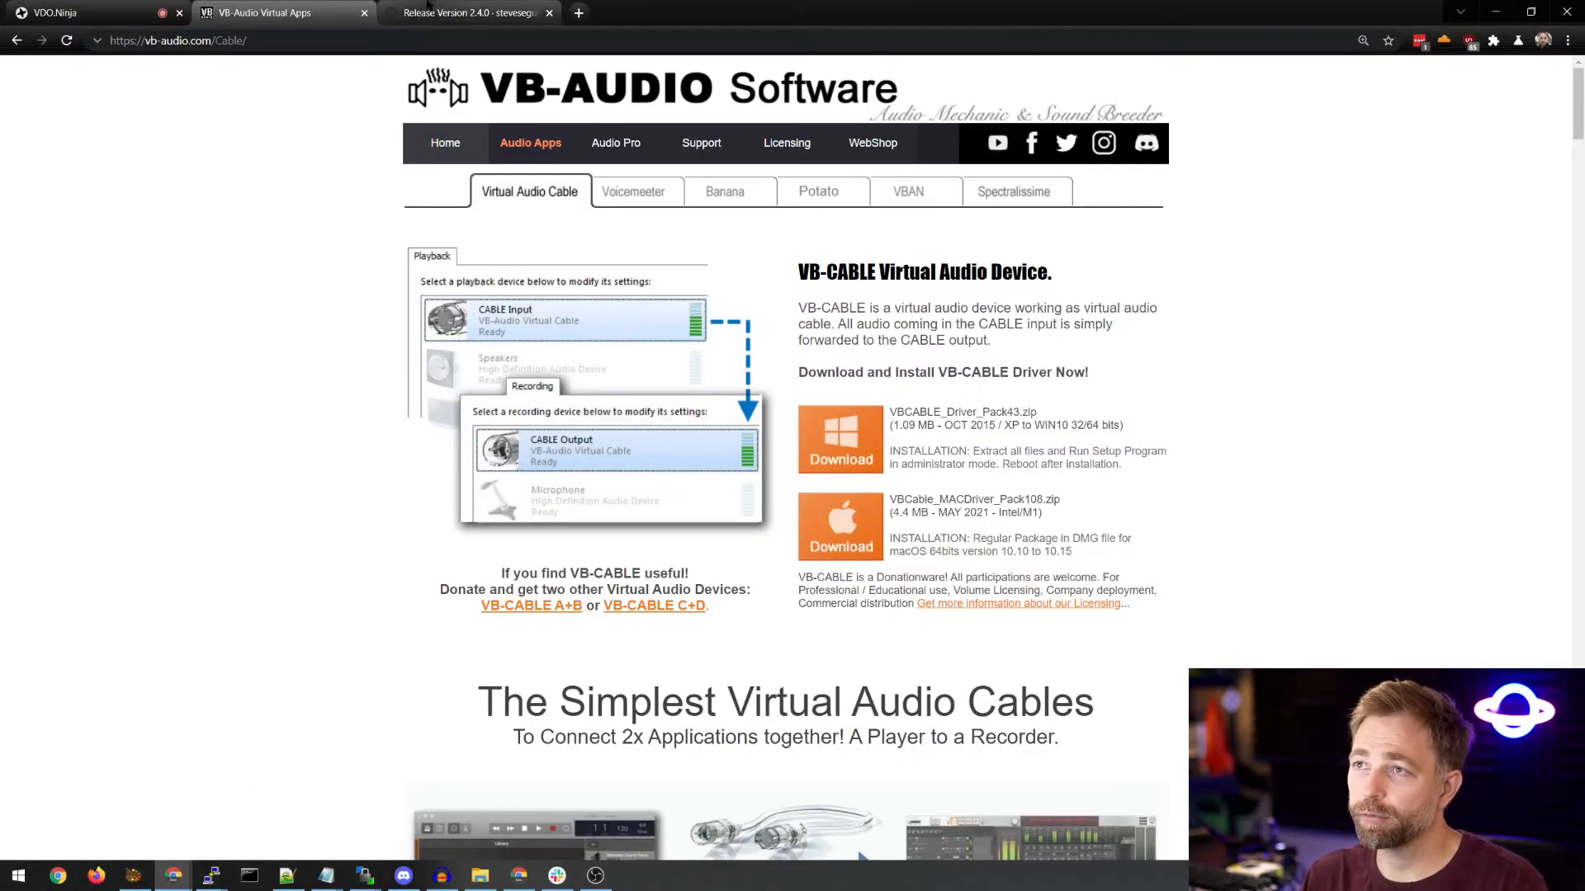
Read the Electron Capture README on GitHub down through its troubleshooting and thank-you sections
click(470, 12)
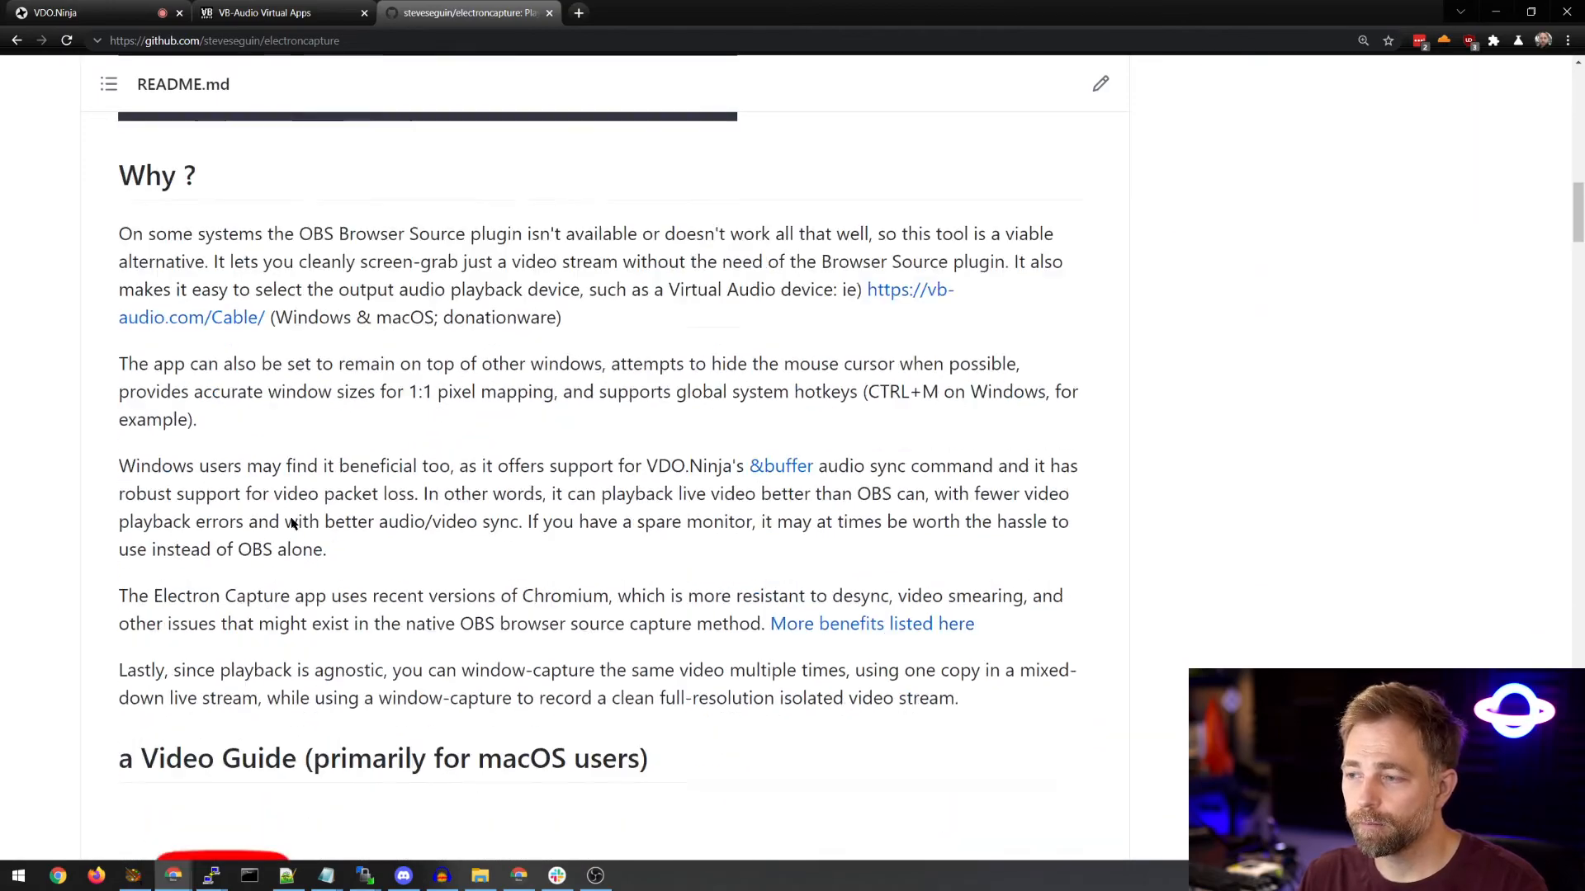
scroll(down, 3)
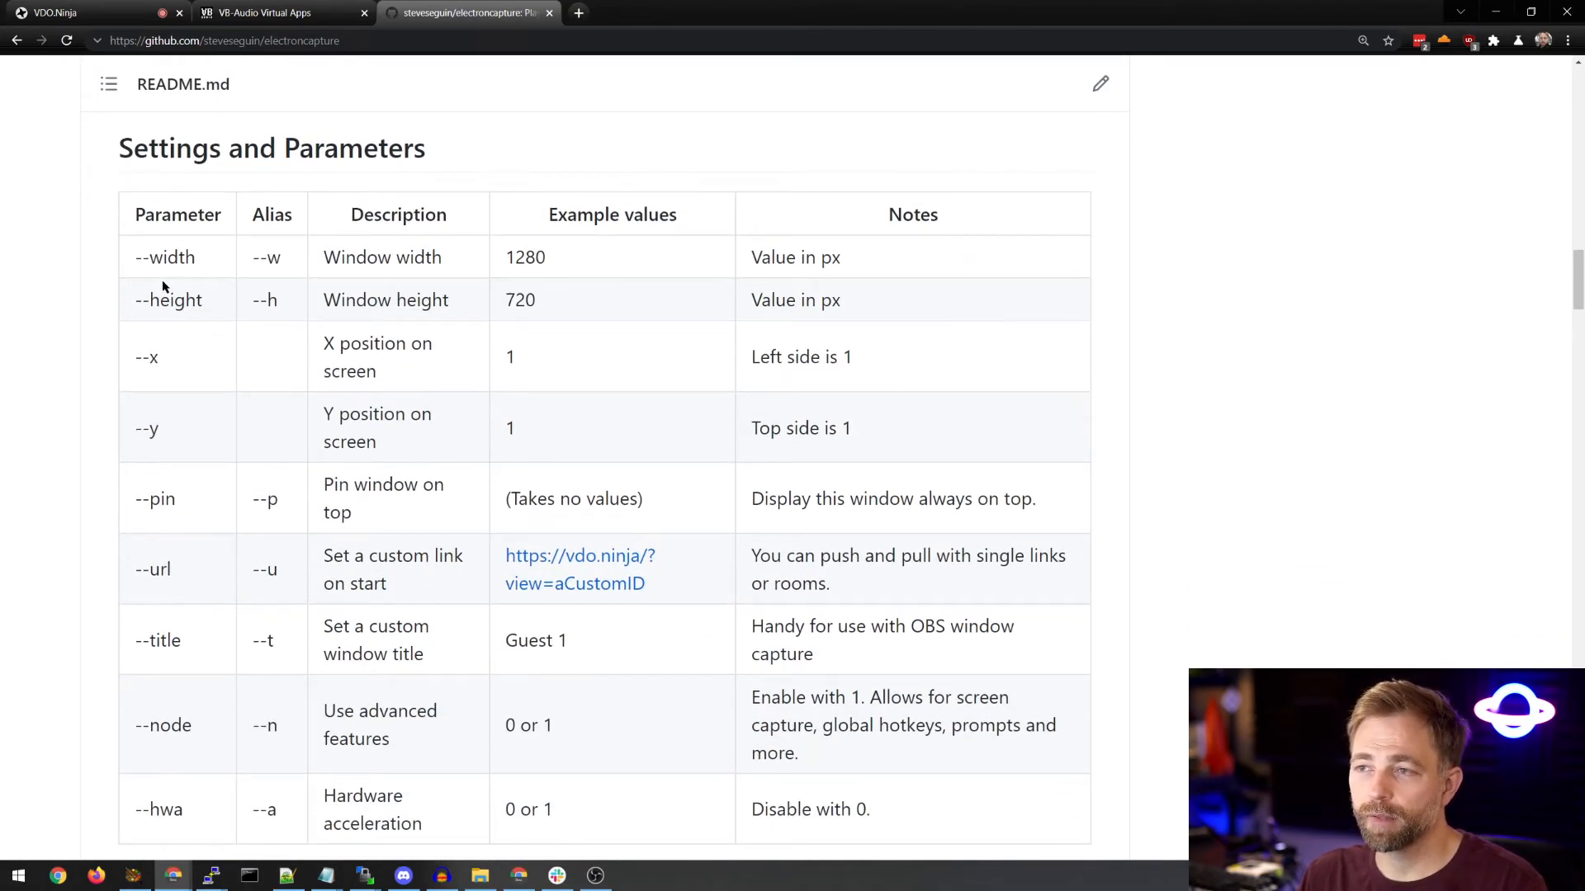
scroll(down, 3)
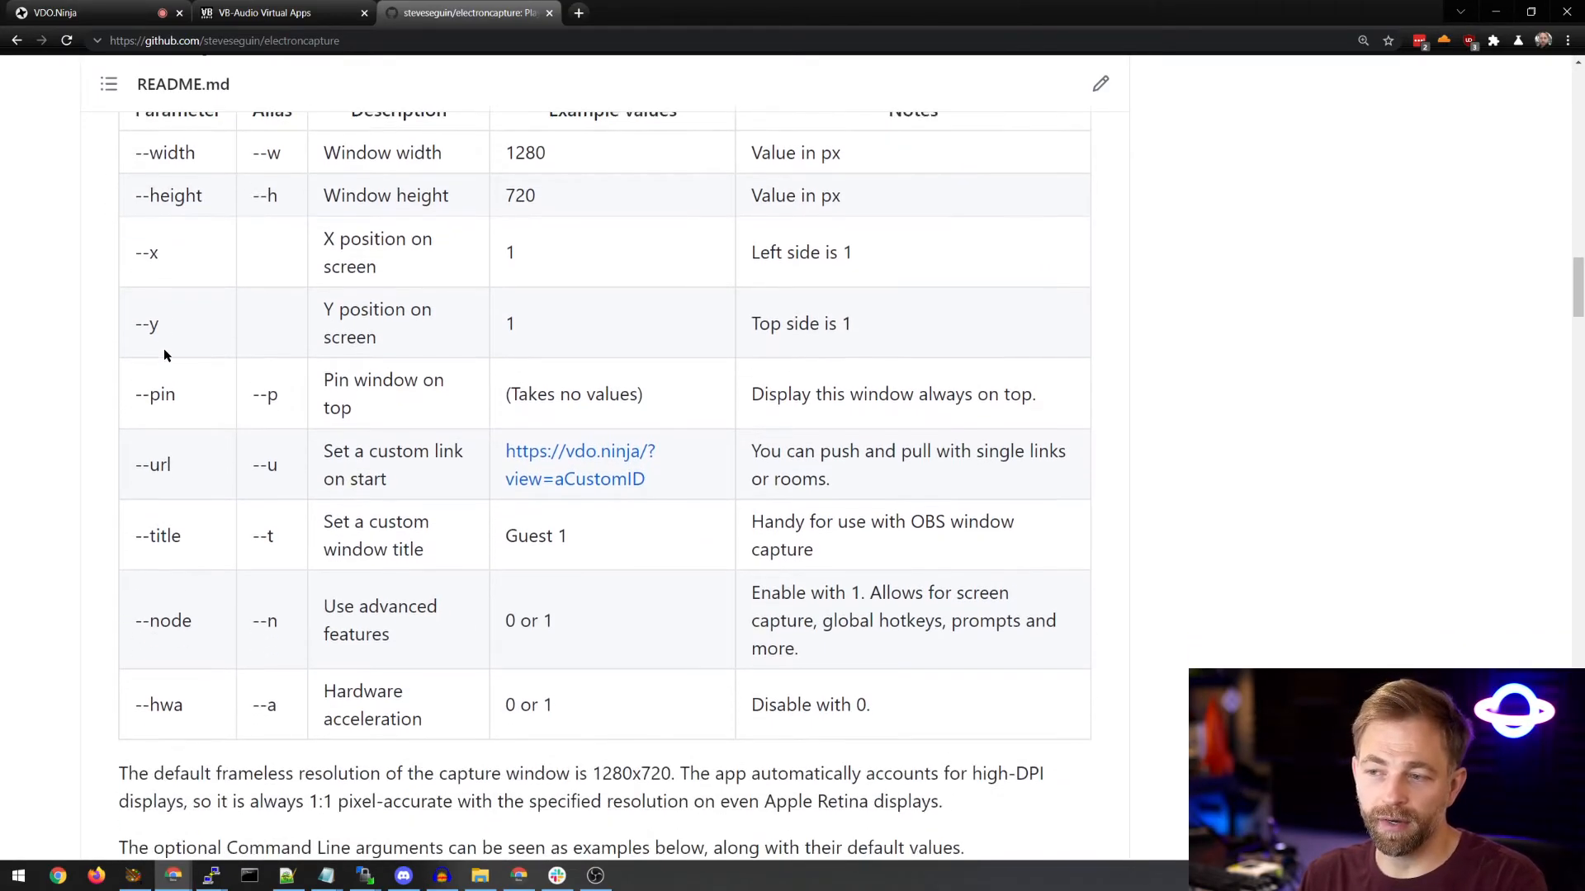
scroll(down, 3)
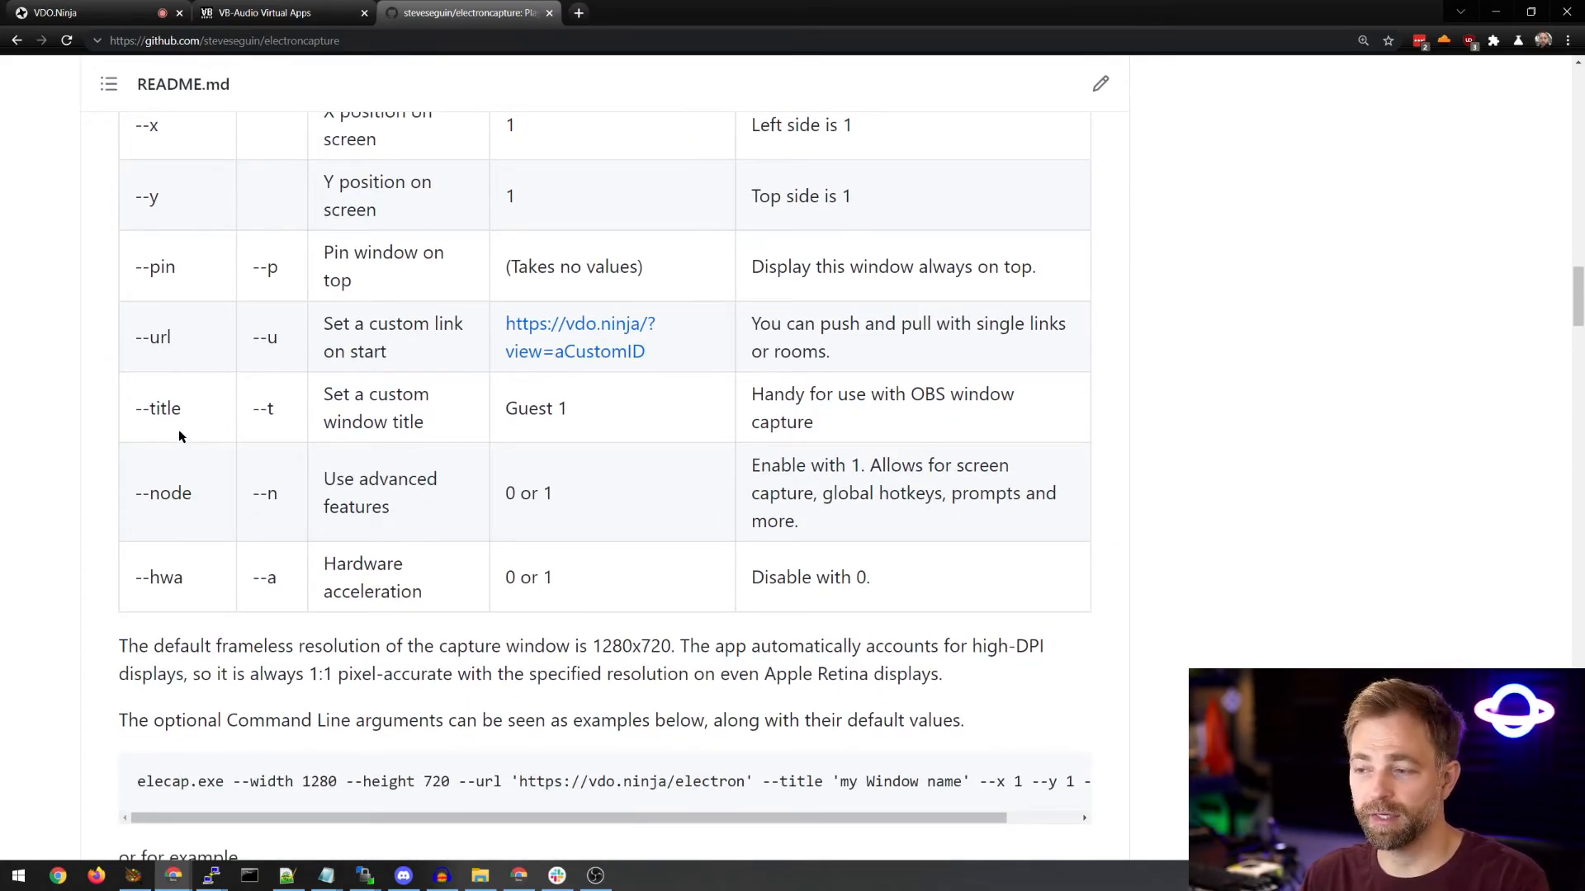
scroll(down, 3)
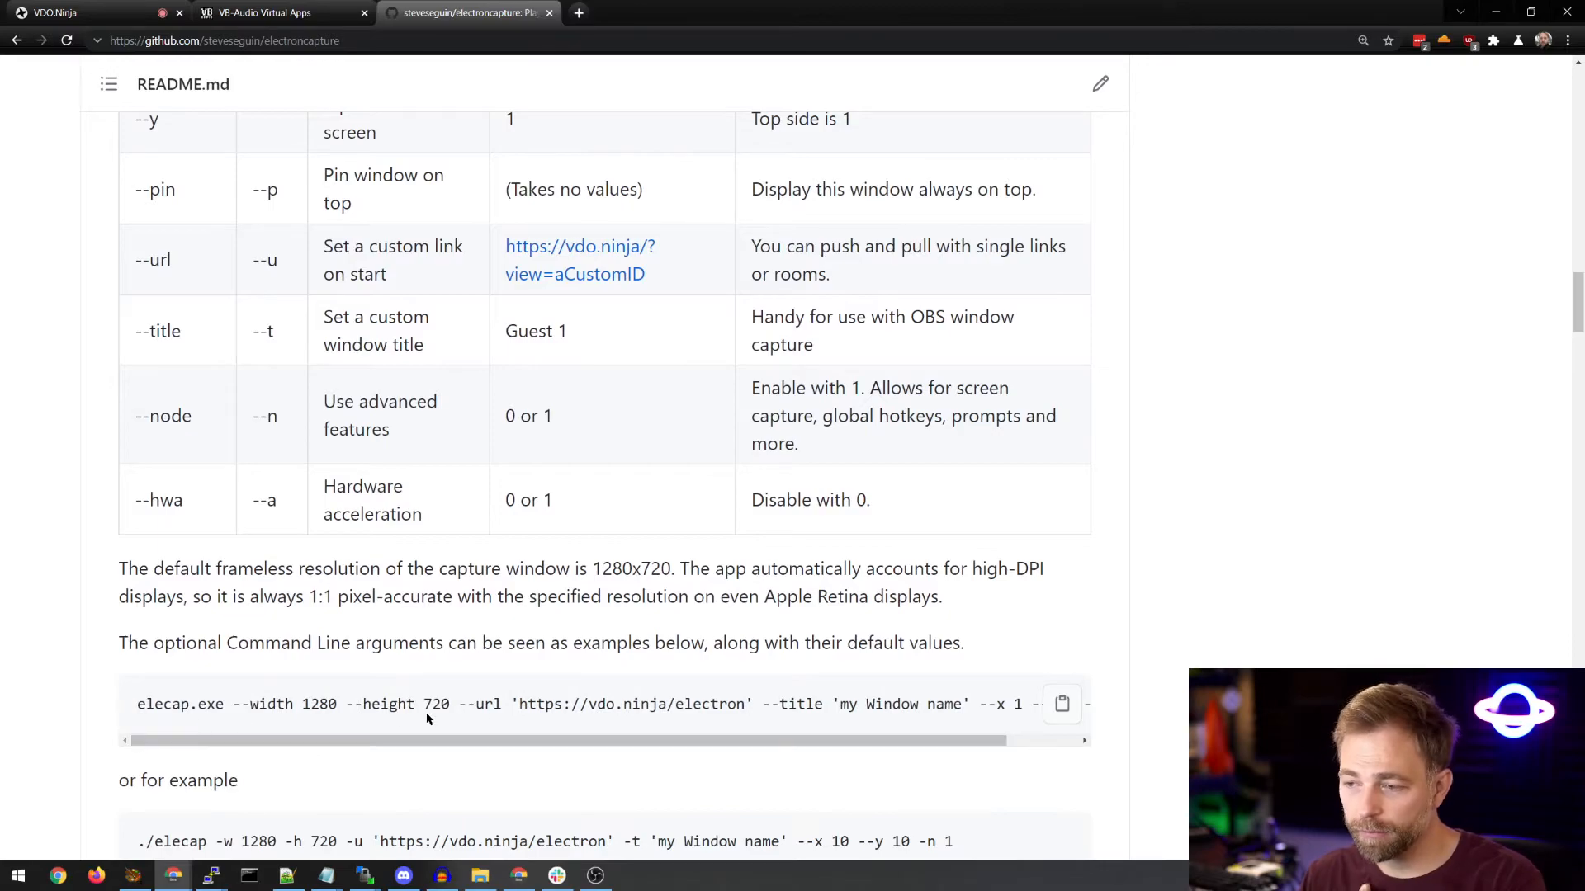
scroll(down, 3)
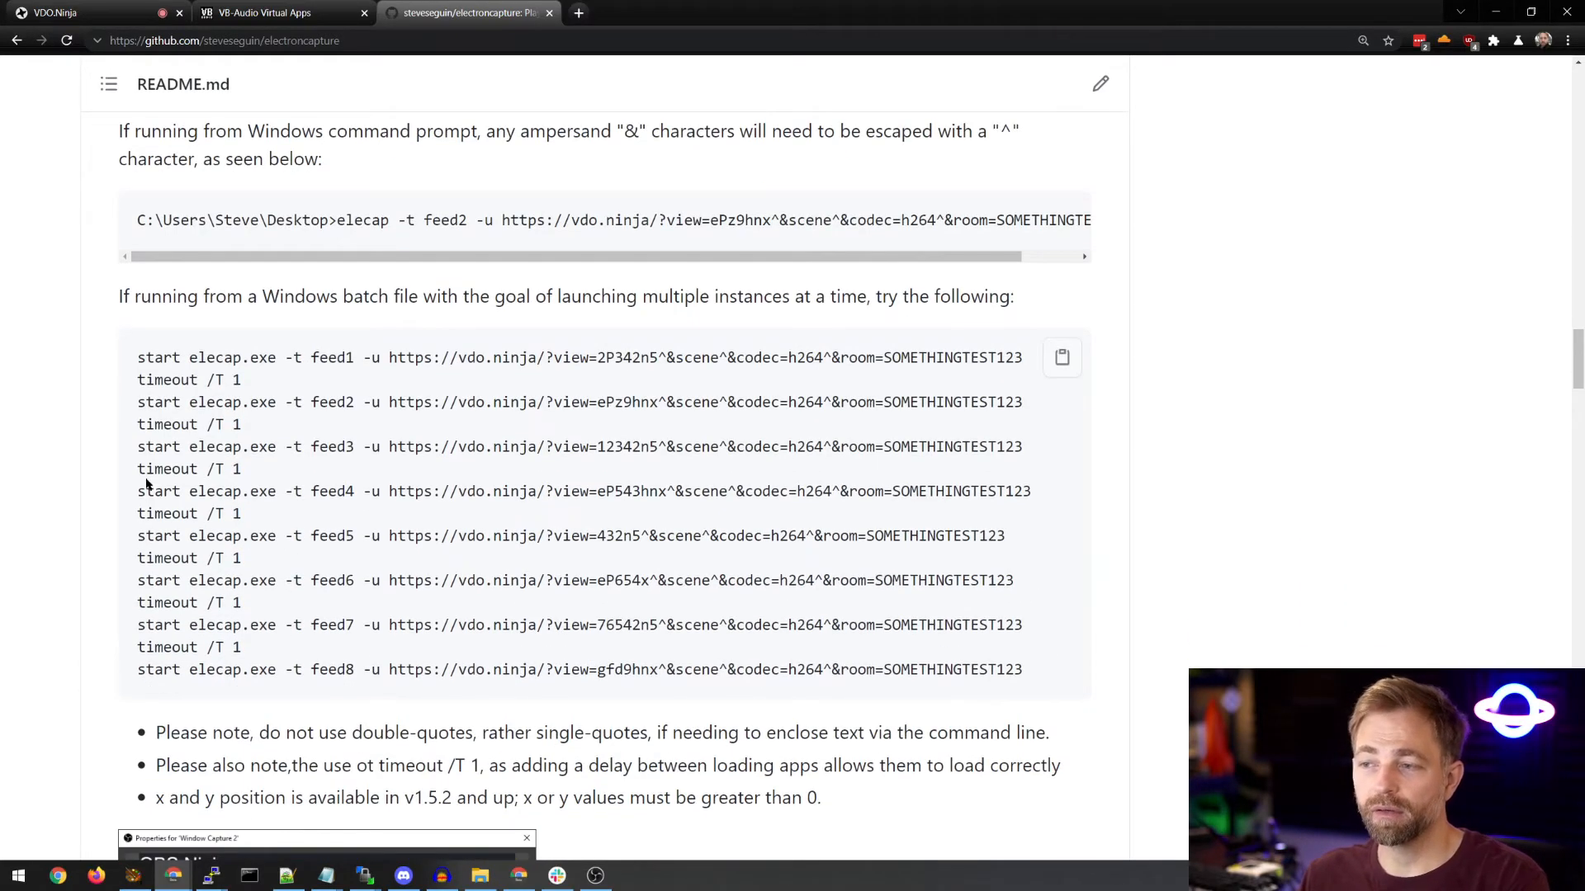
mouse_move(129, 352)
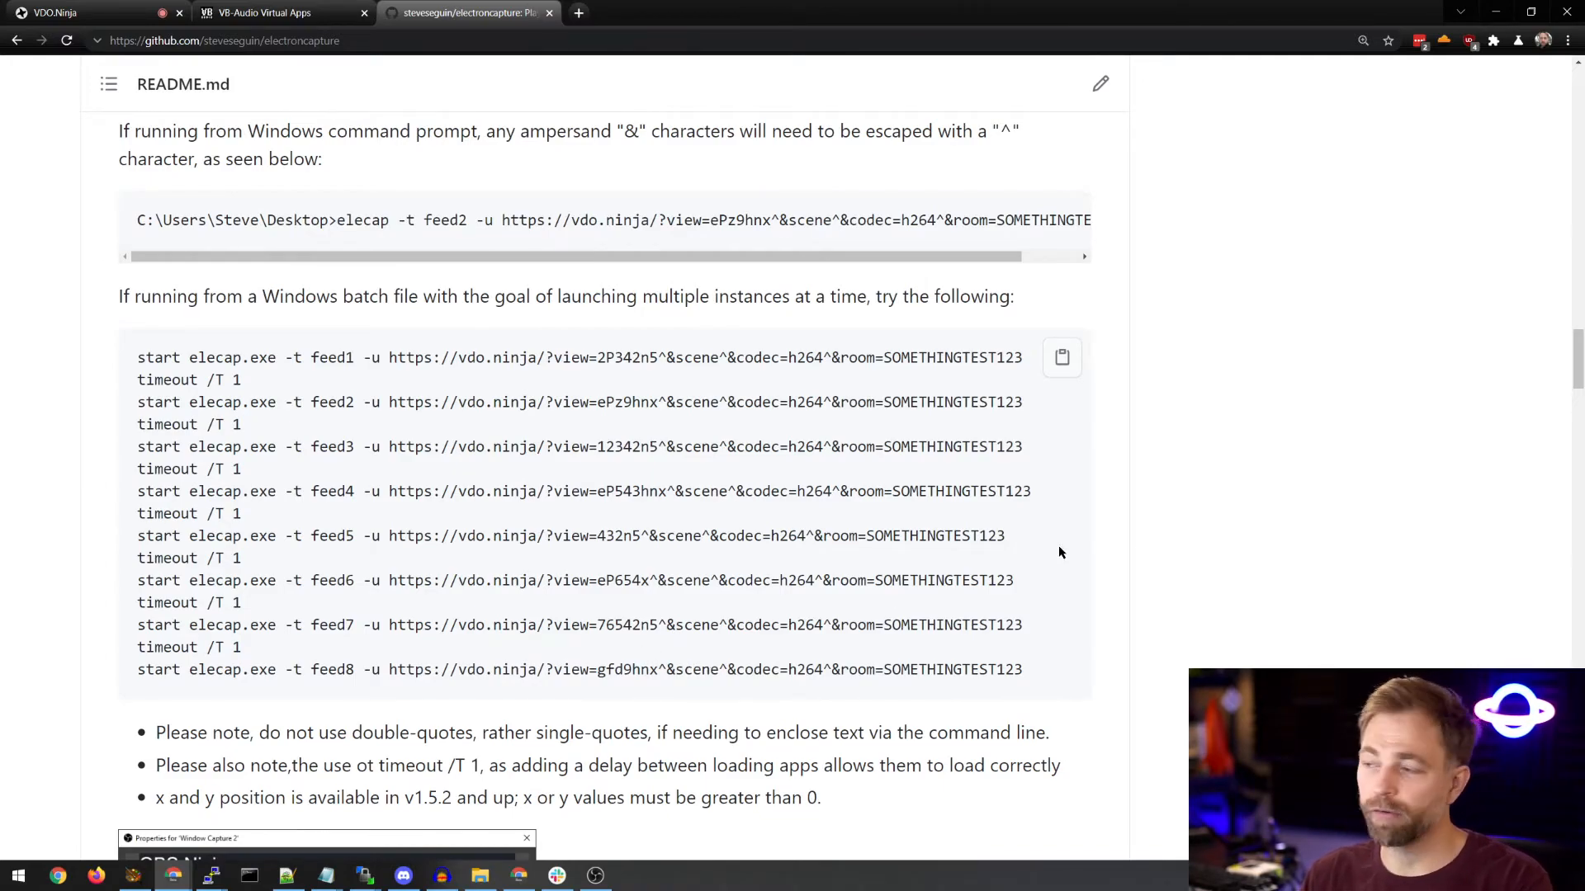
scroll(down, 3)
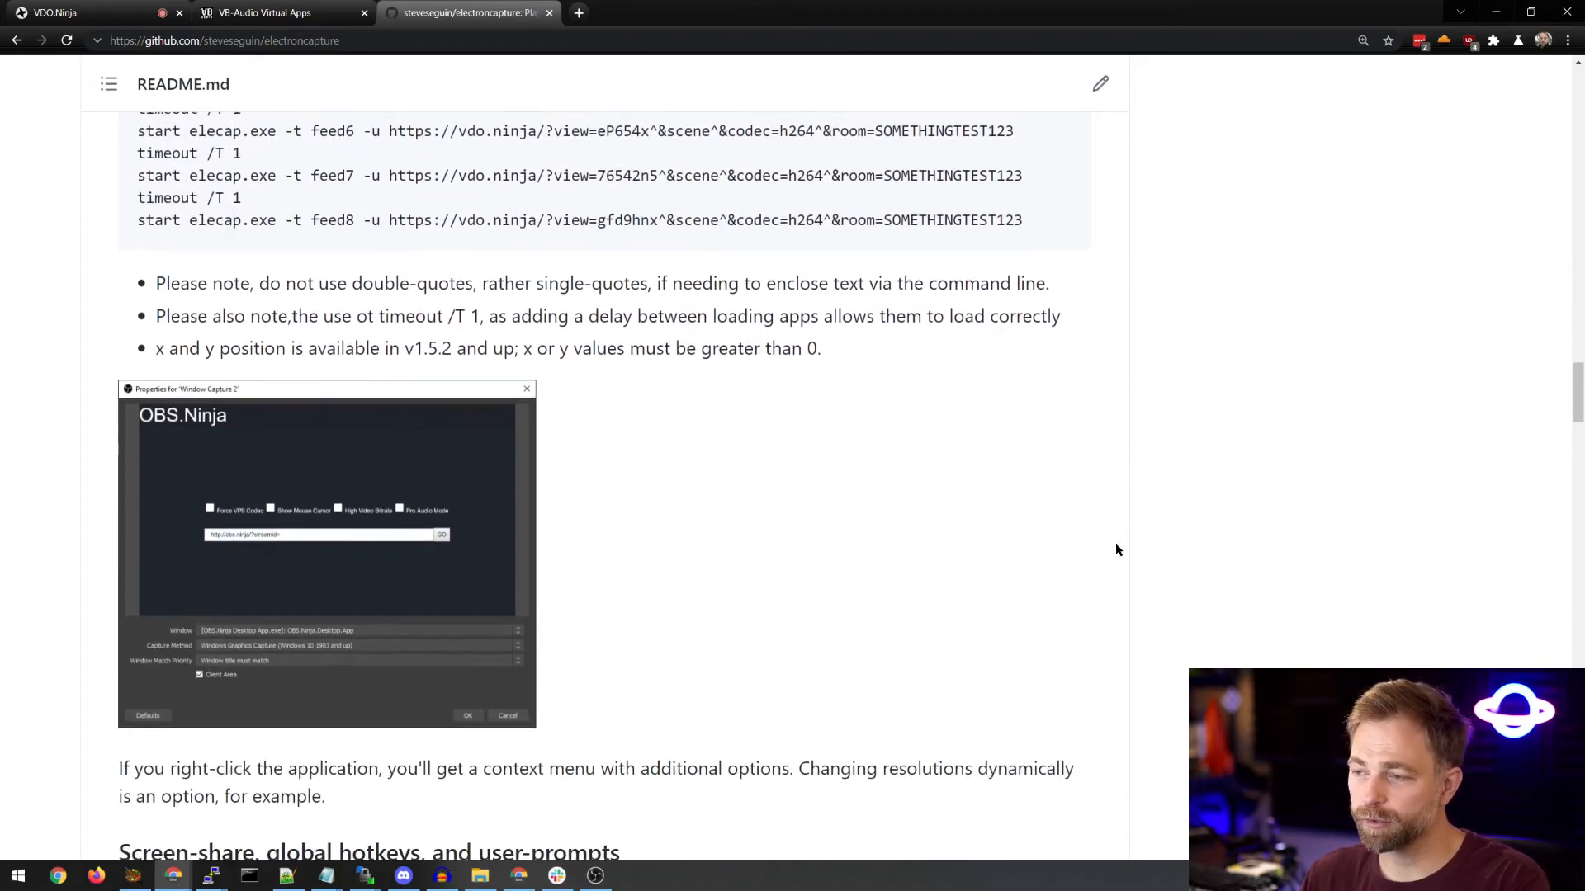
scroll(down, 3)
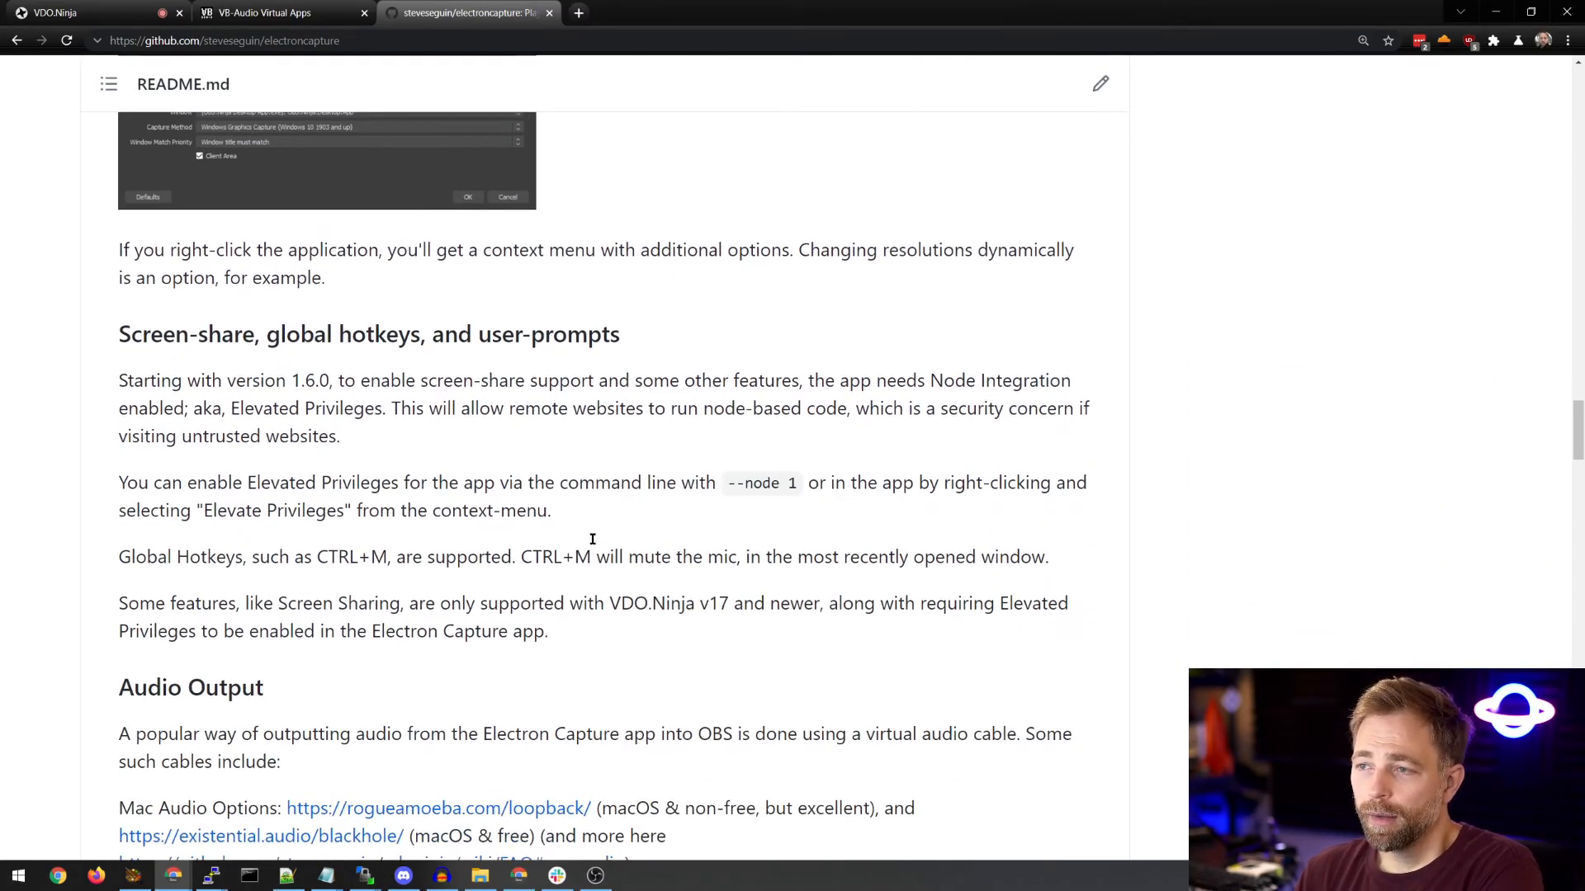
scroll(down, 3)
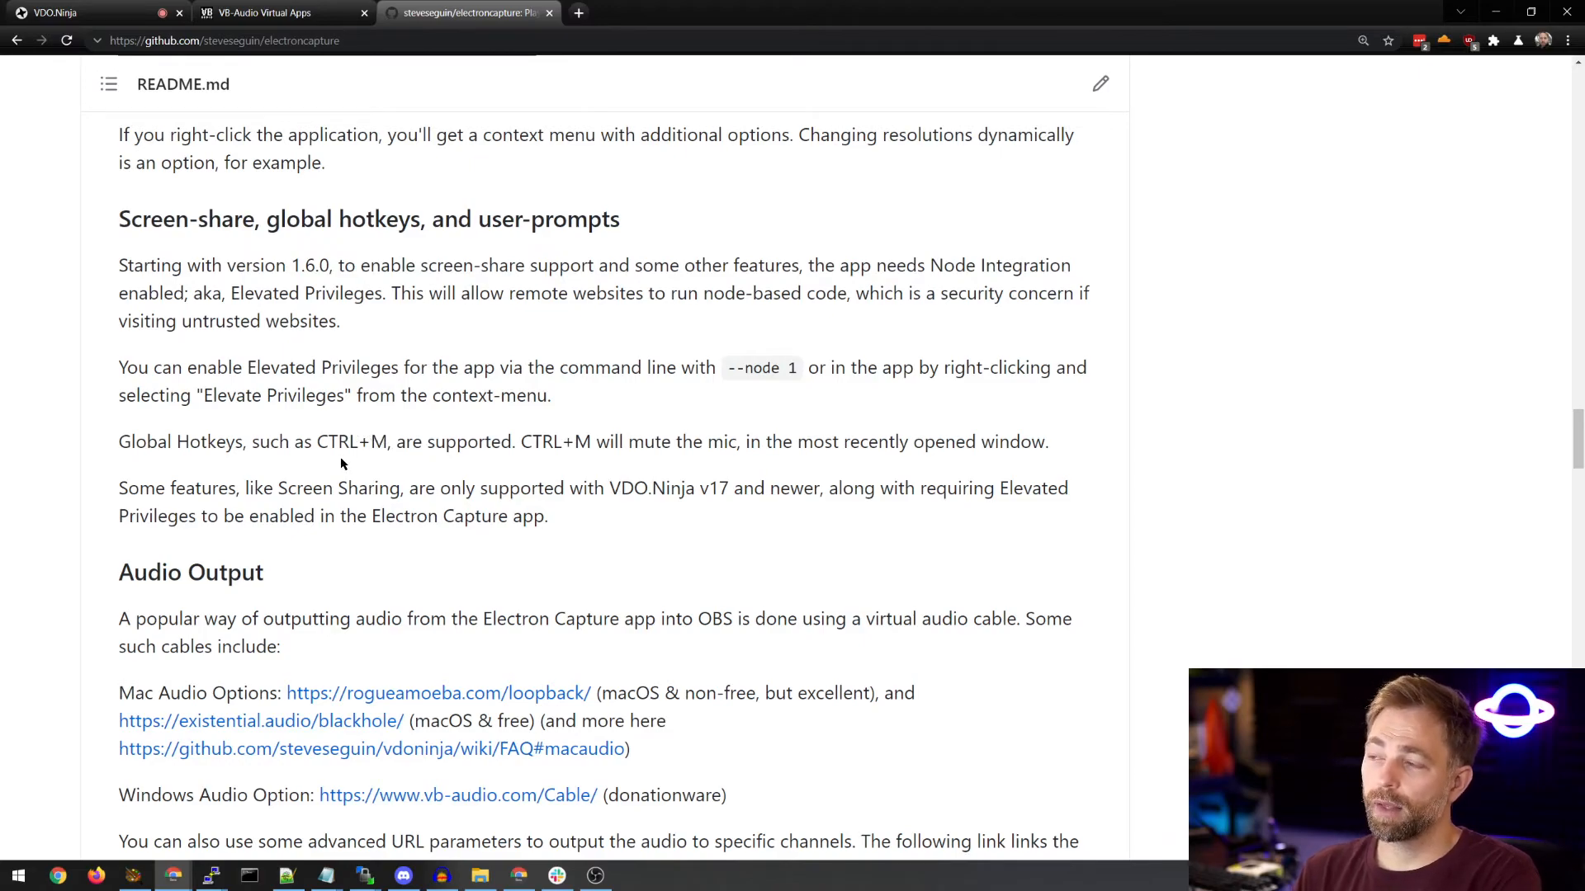
mouse_move(300, 465)
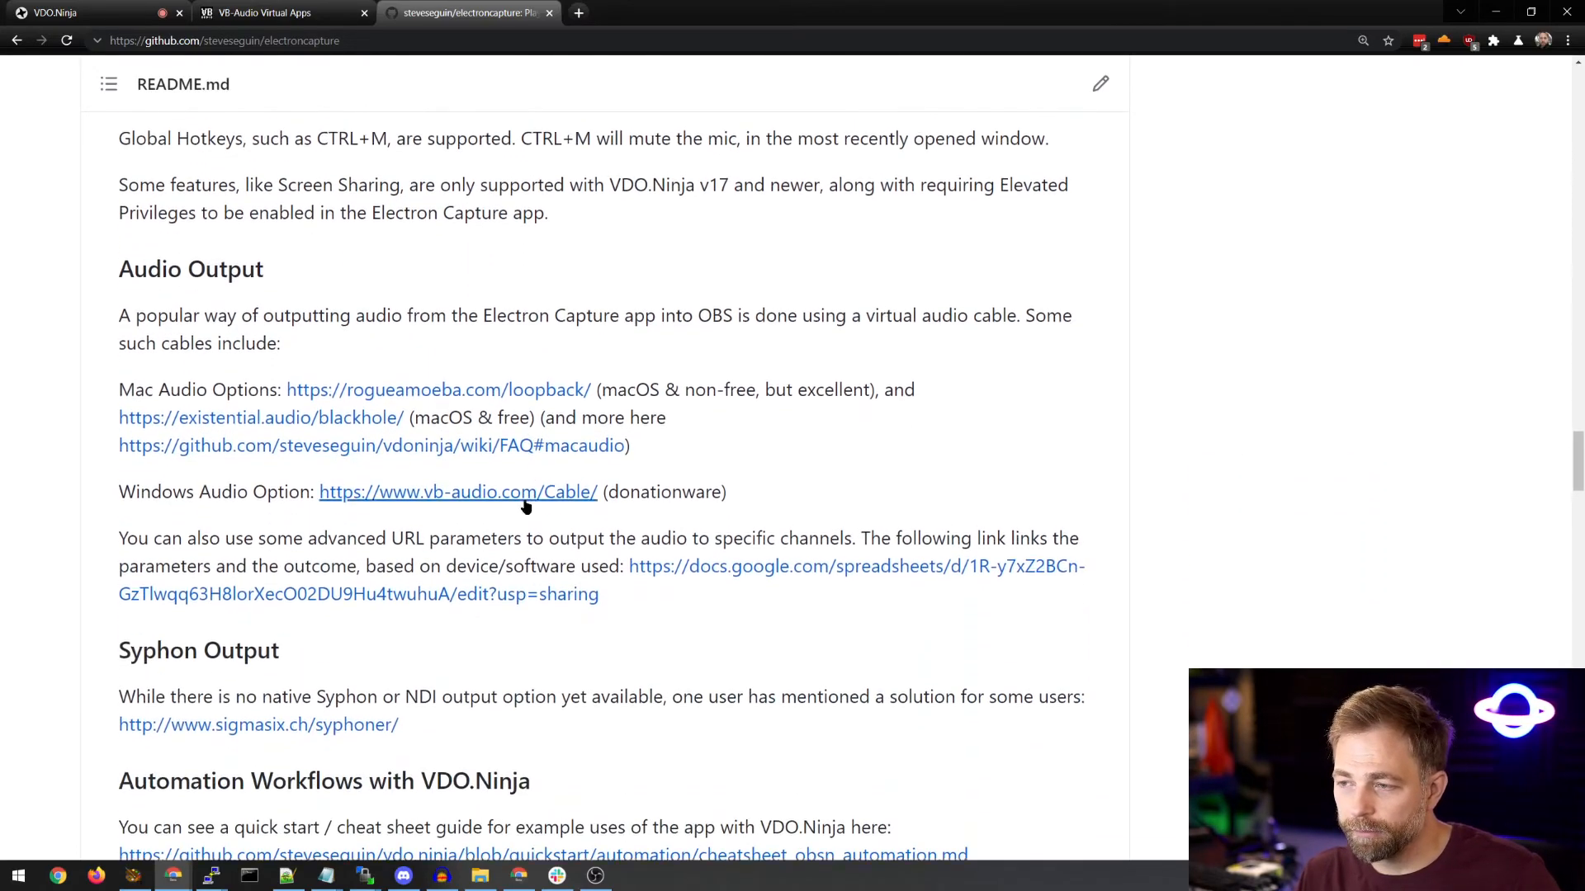
scroll(down, 3)
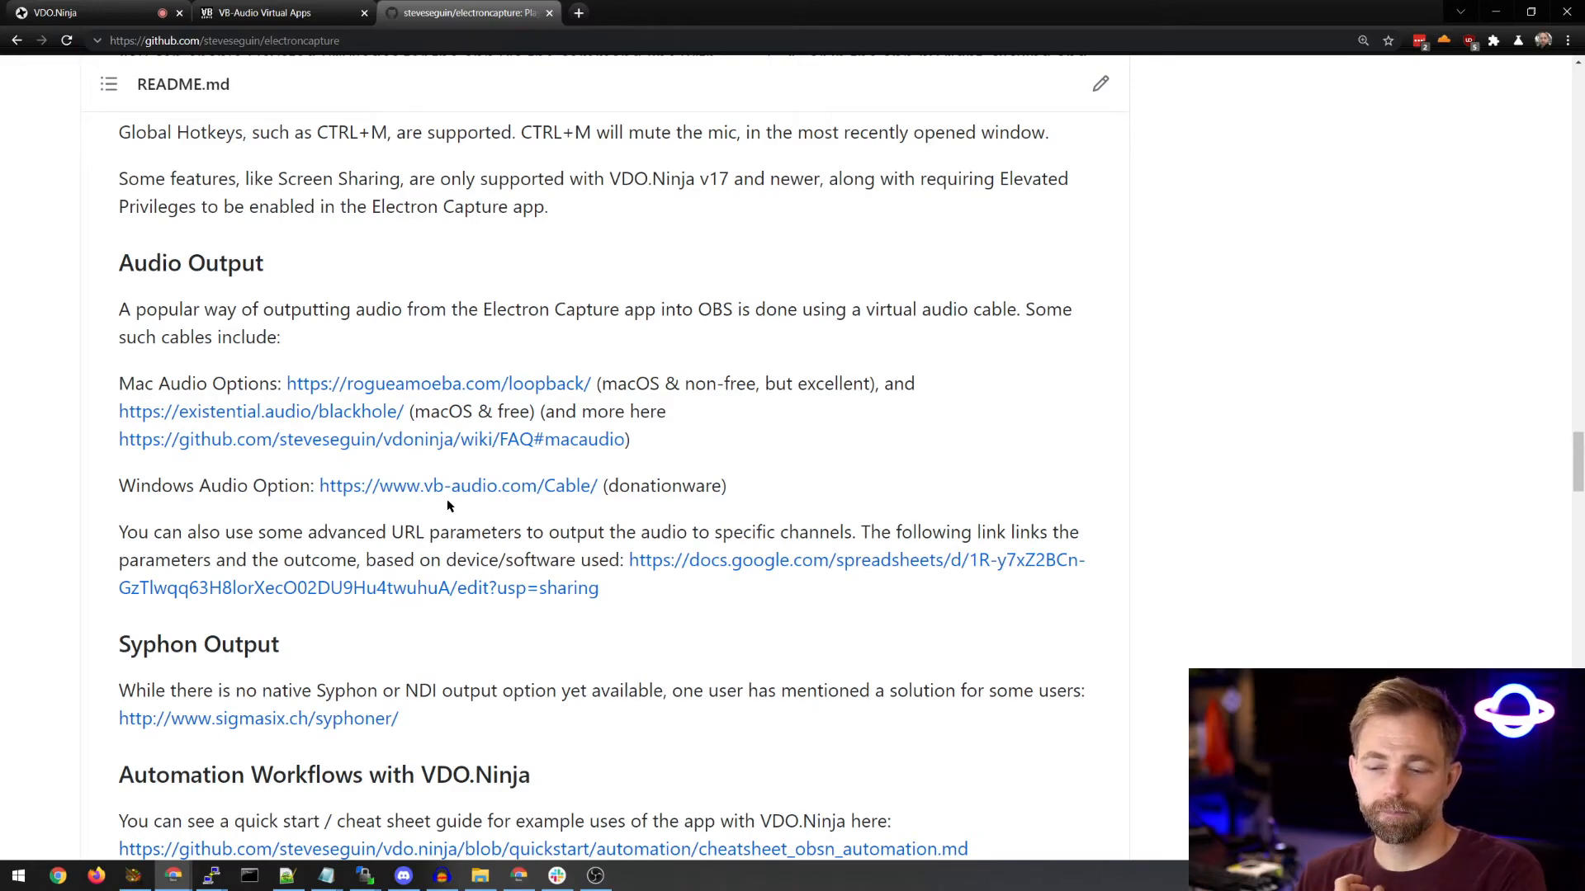
mouse_move(1003, 436)
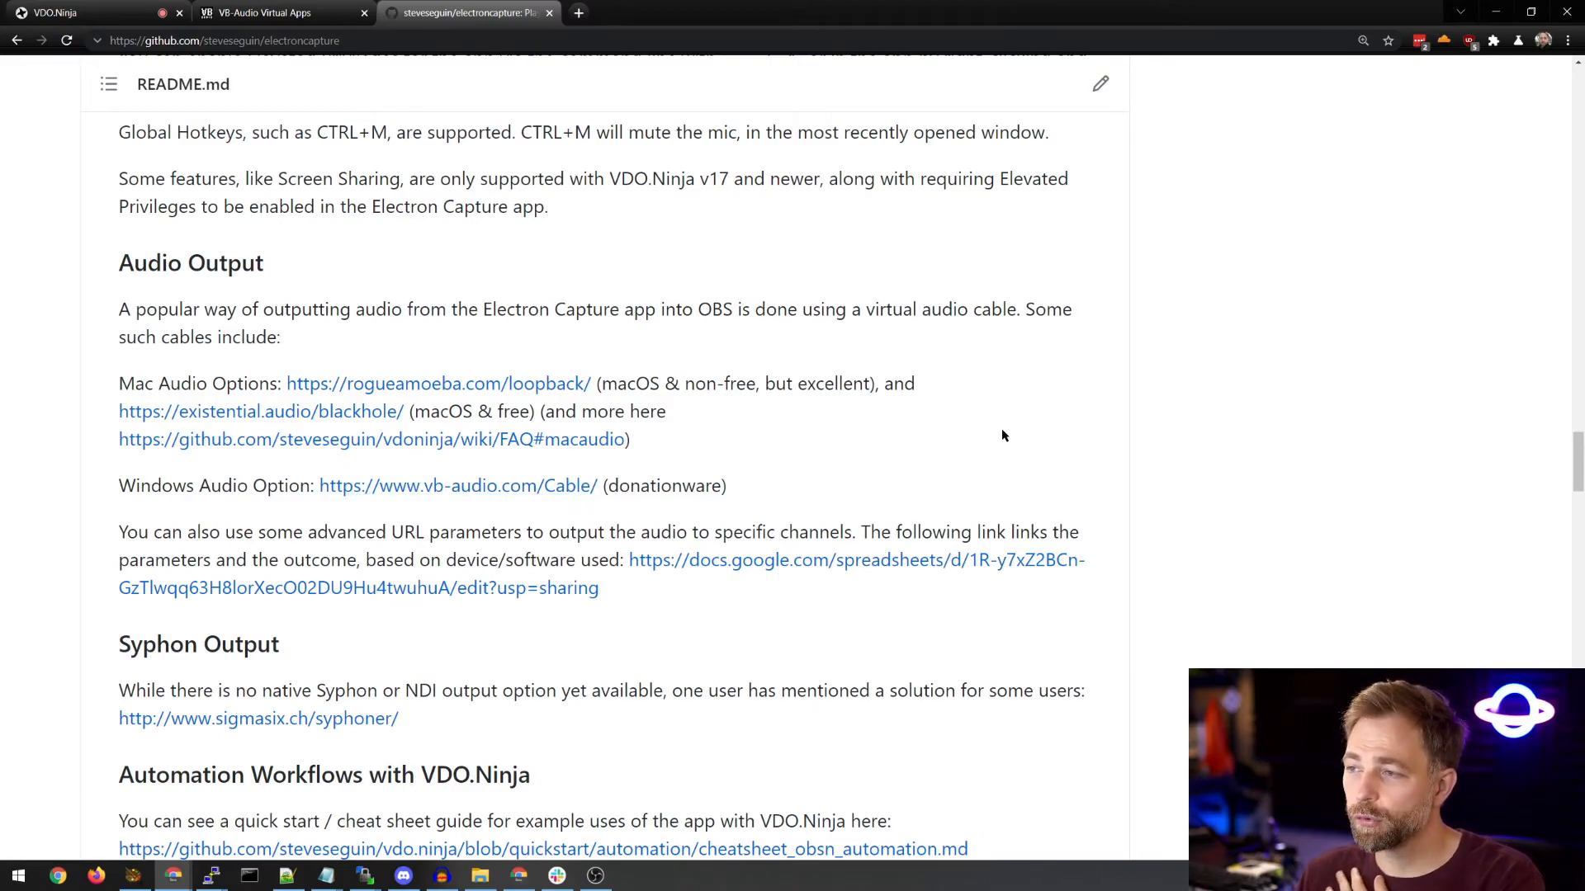
mouse_move(965, 432)
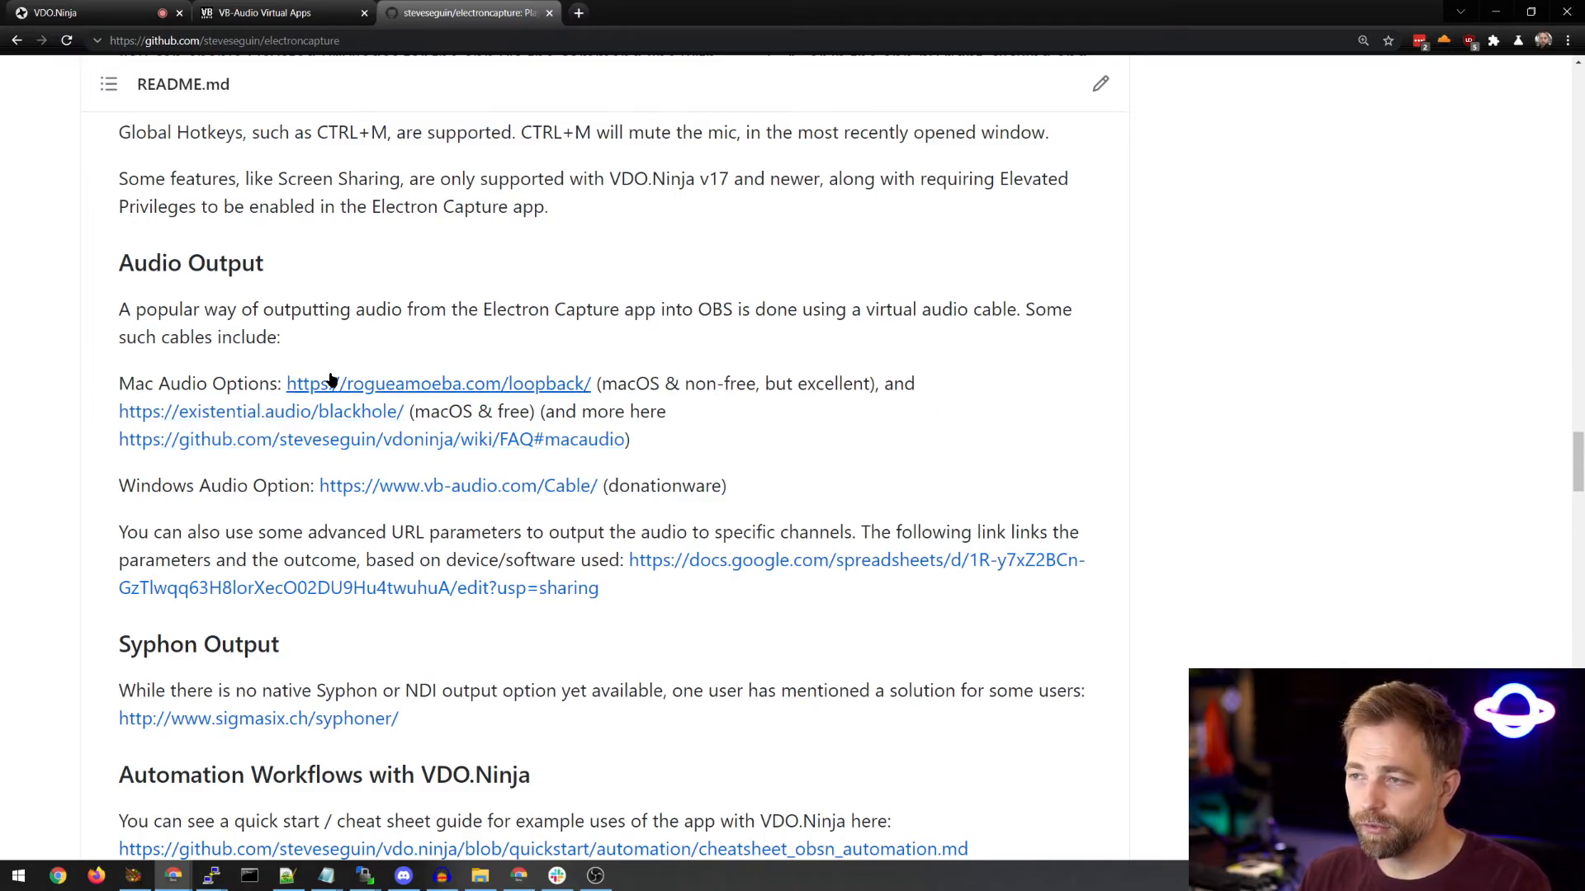
scroll(down, 3)
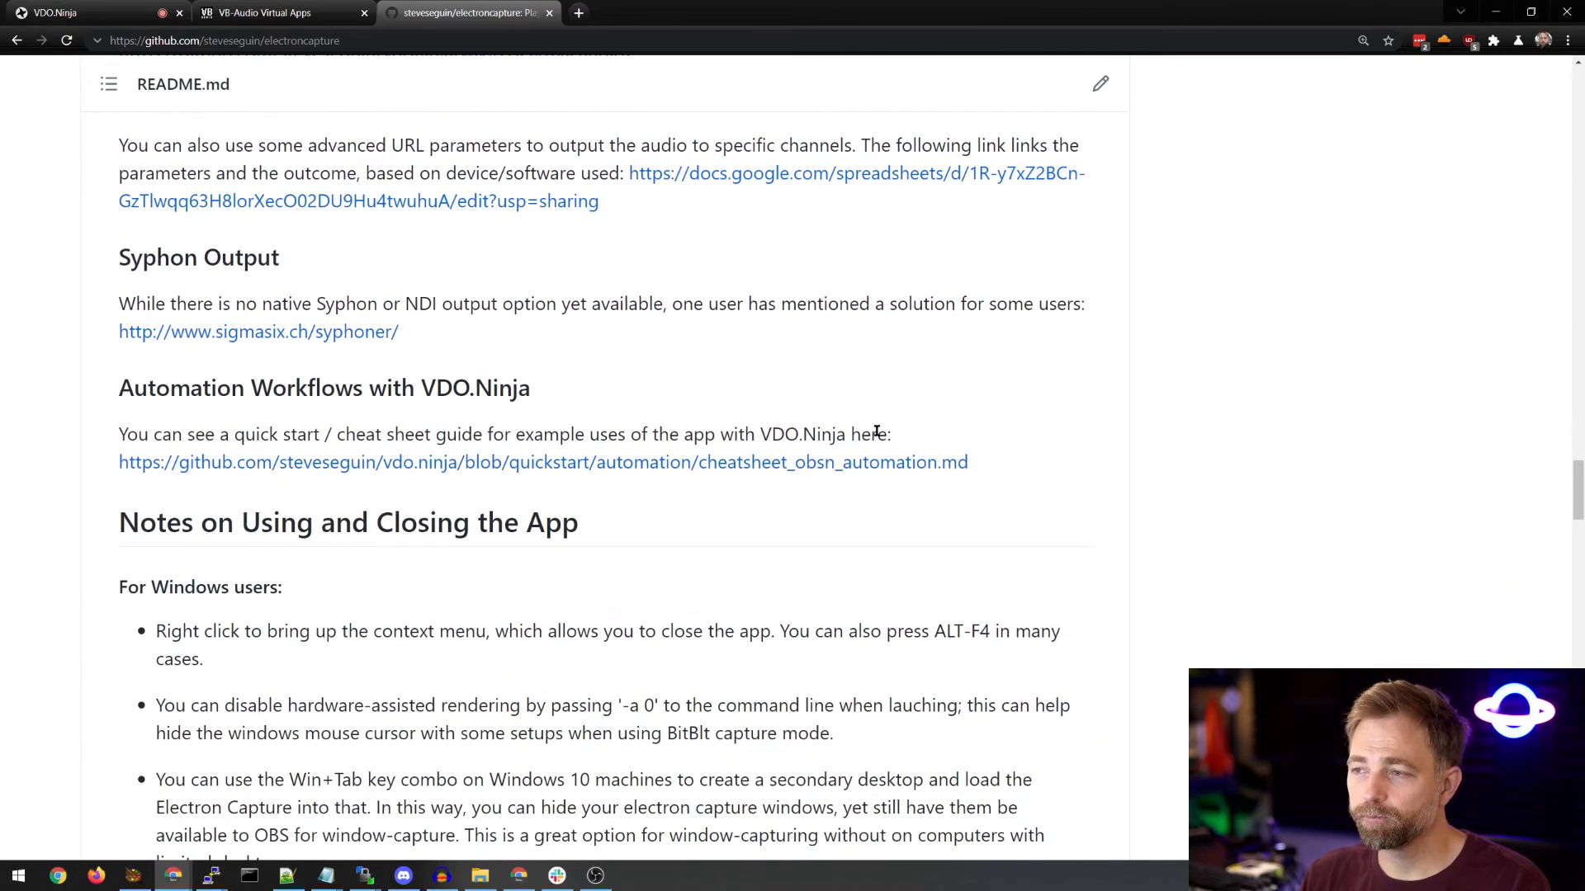
scroll(down, 3)
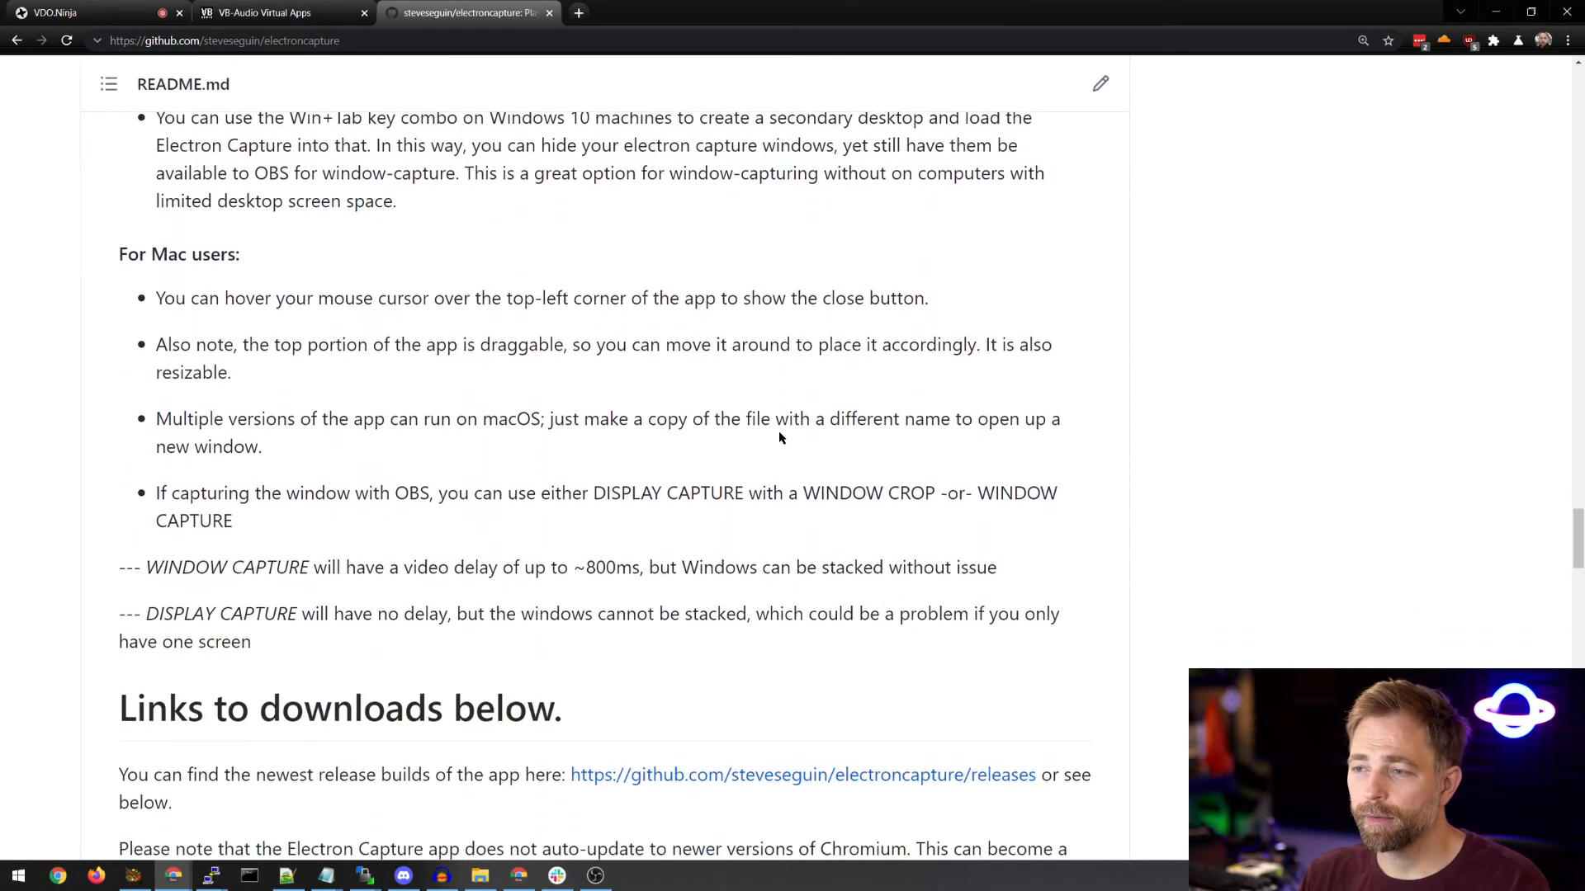
scroll(down, 3)
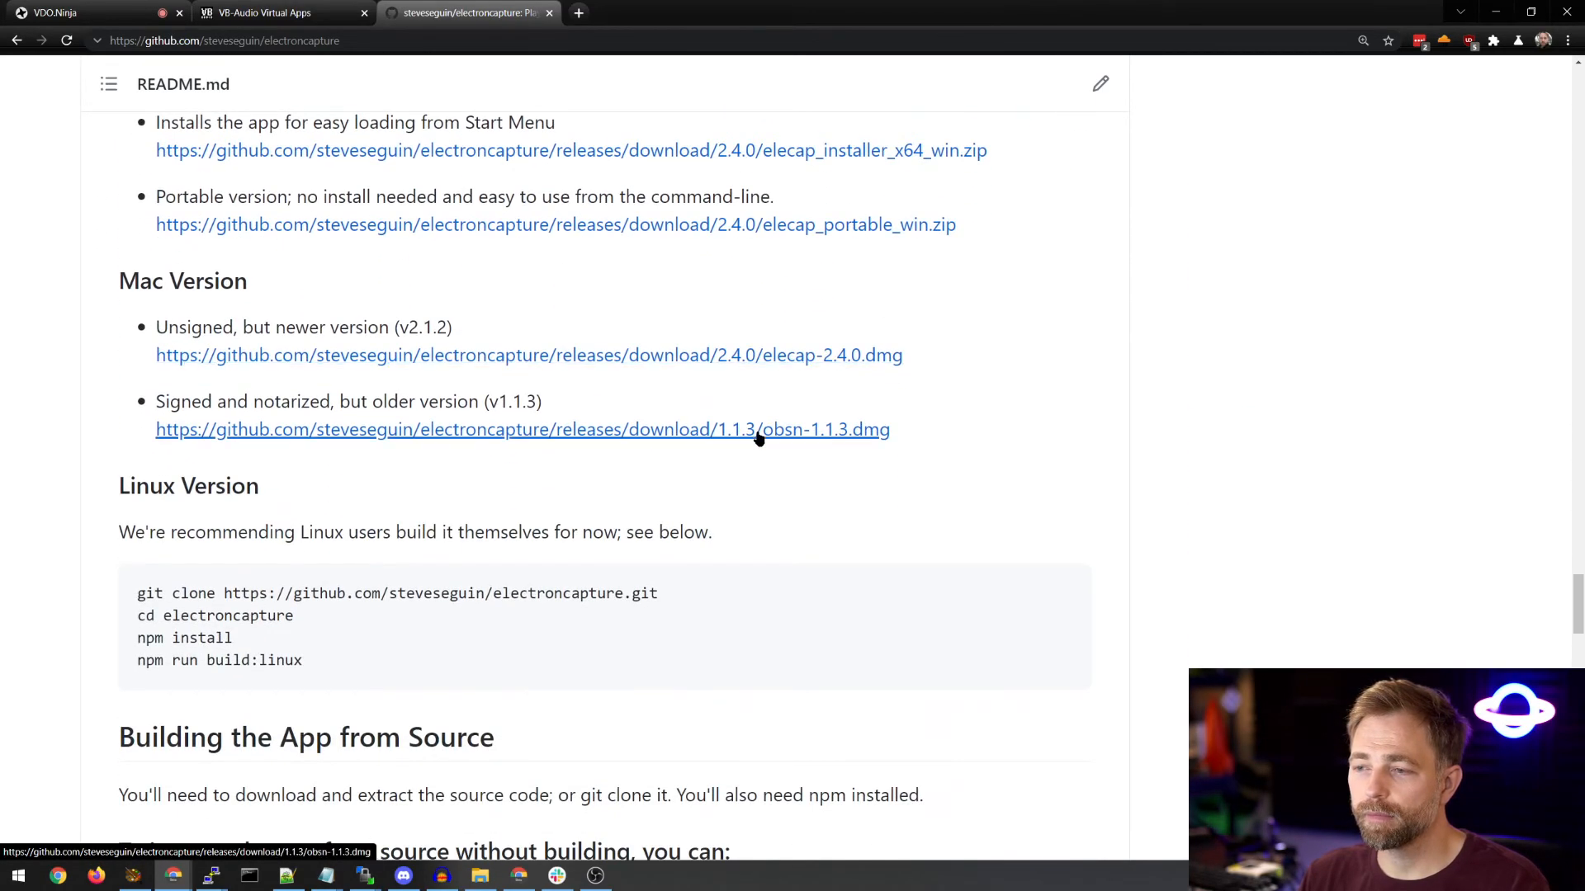
scroll(down, 3)
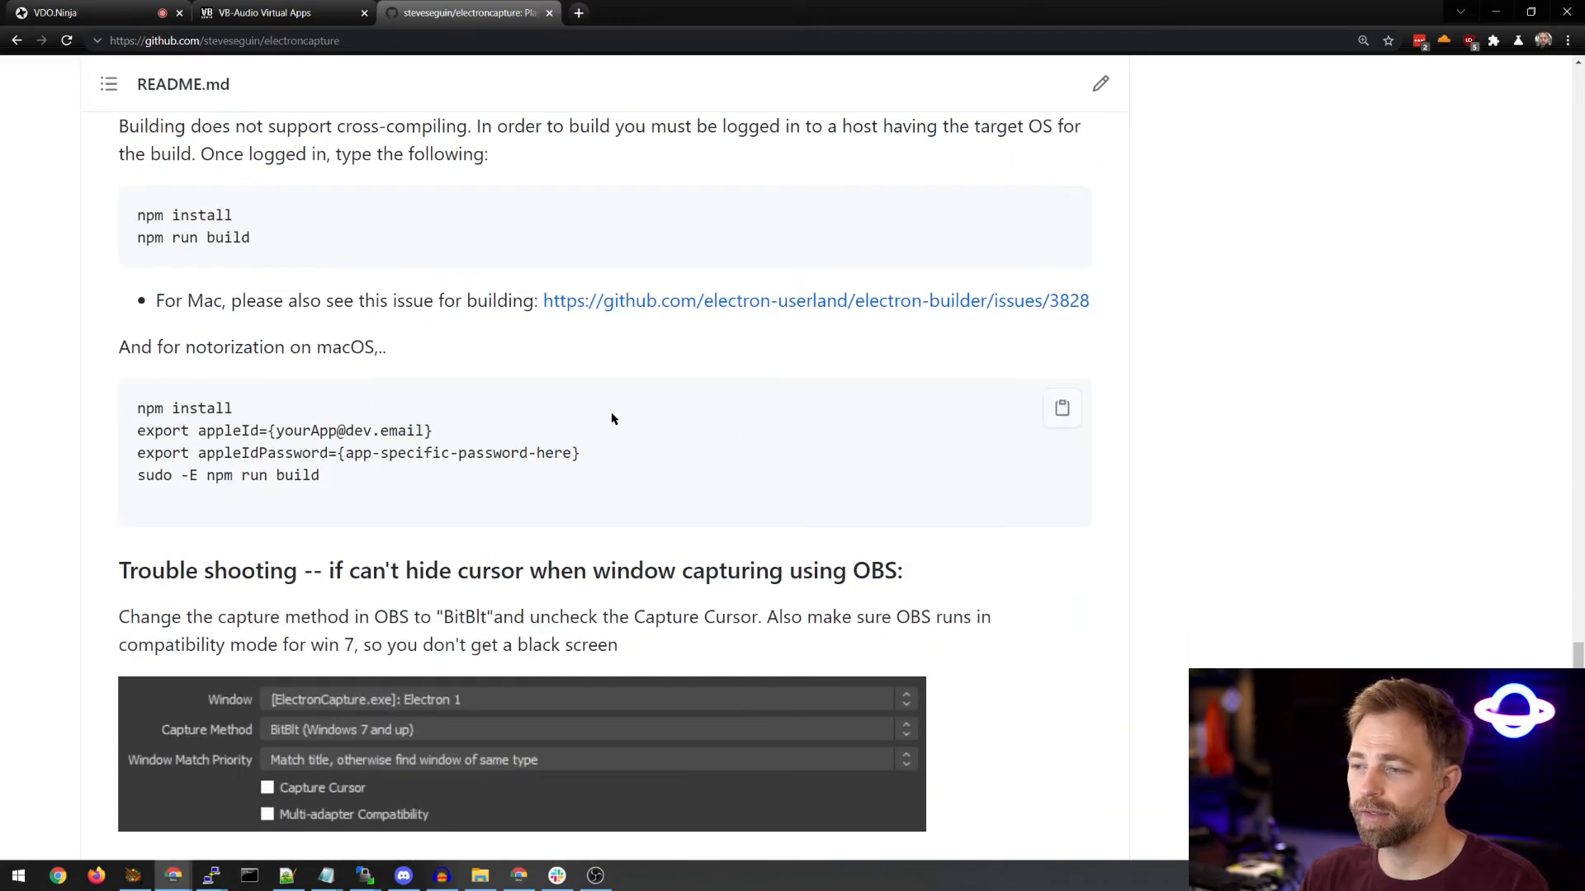
scroll(down, 3)
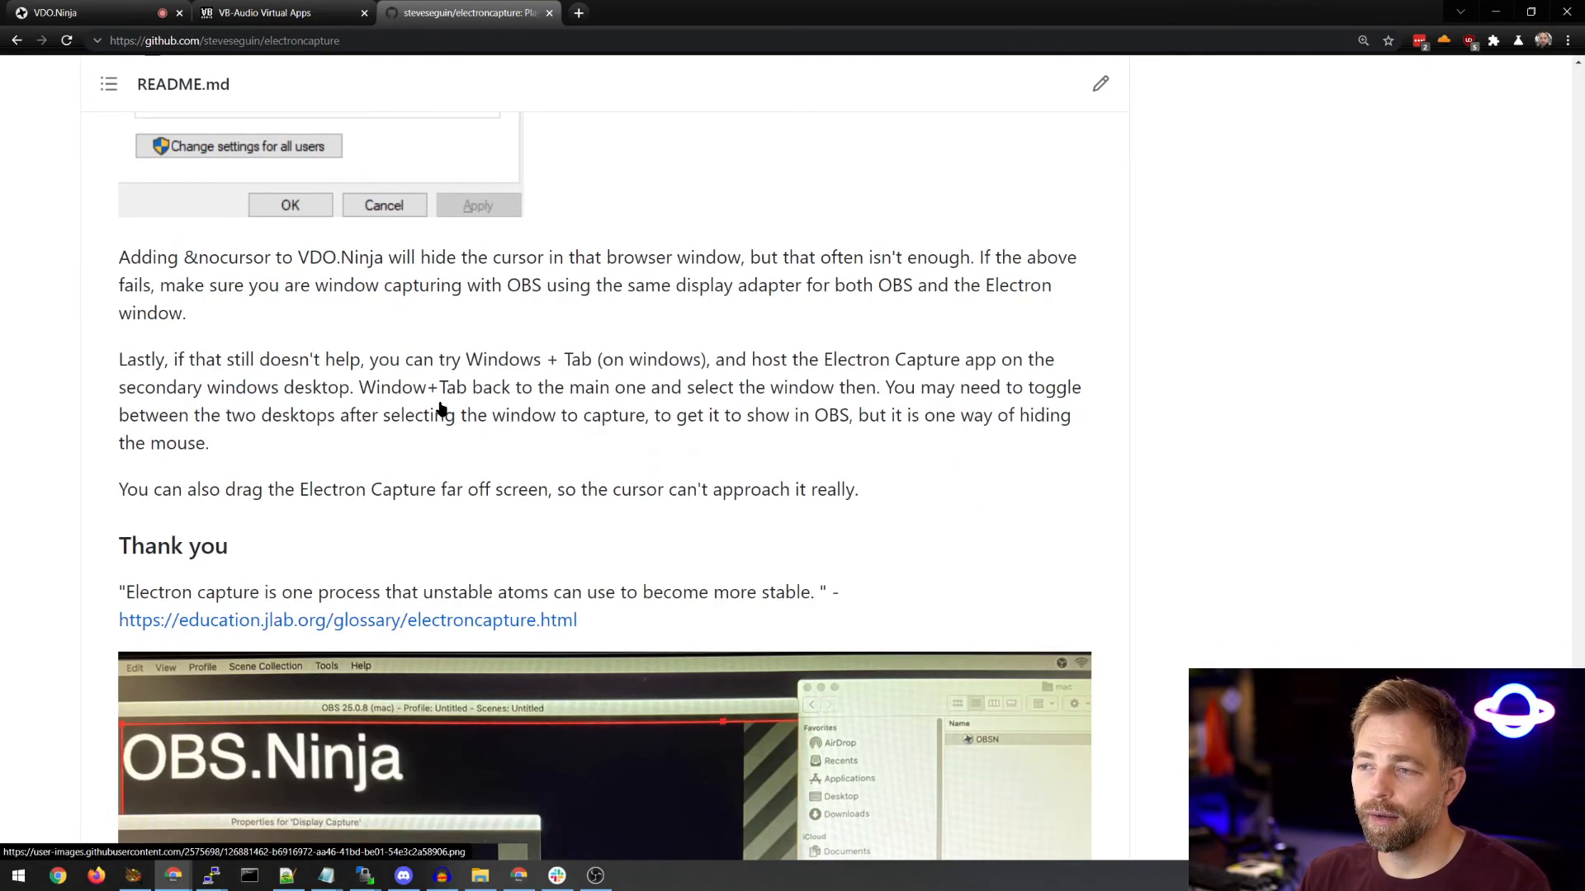
scroll(down, 3)
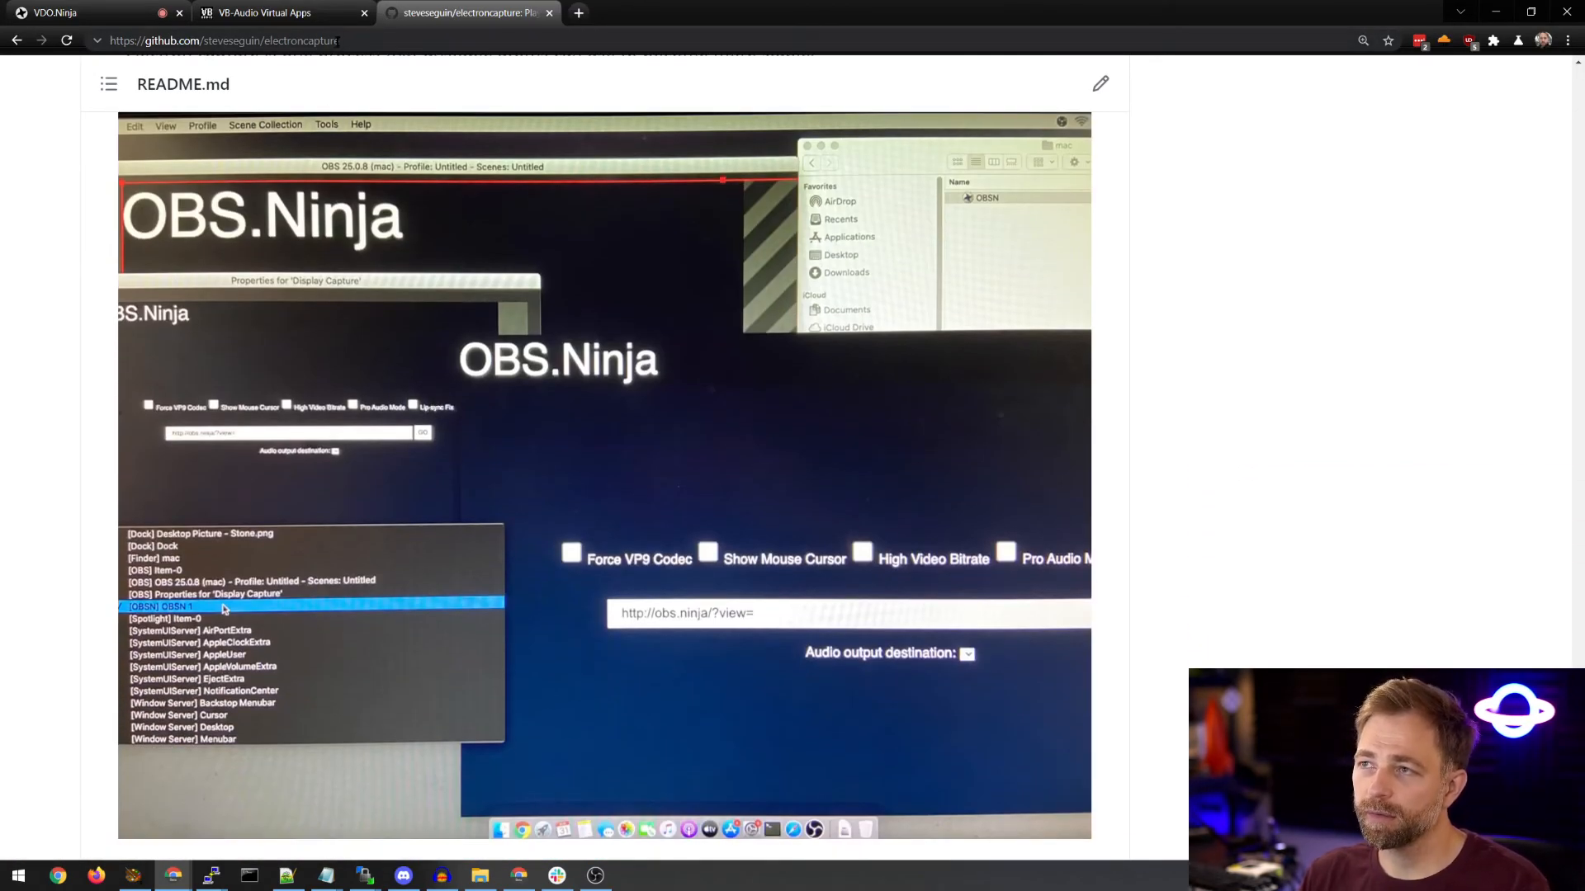
Load vingester.app in the same browser tab
text(vingester.app)
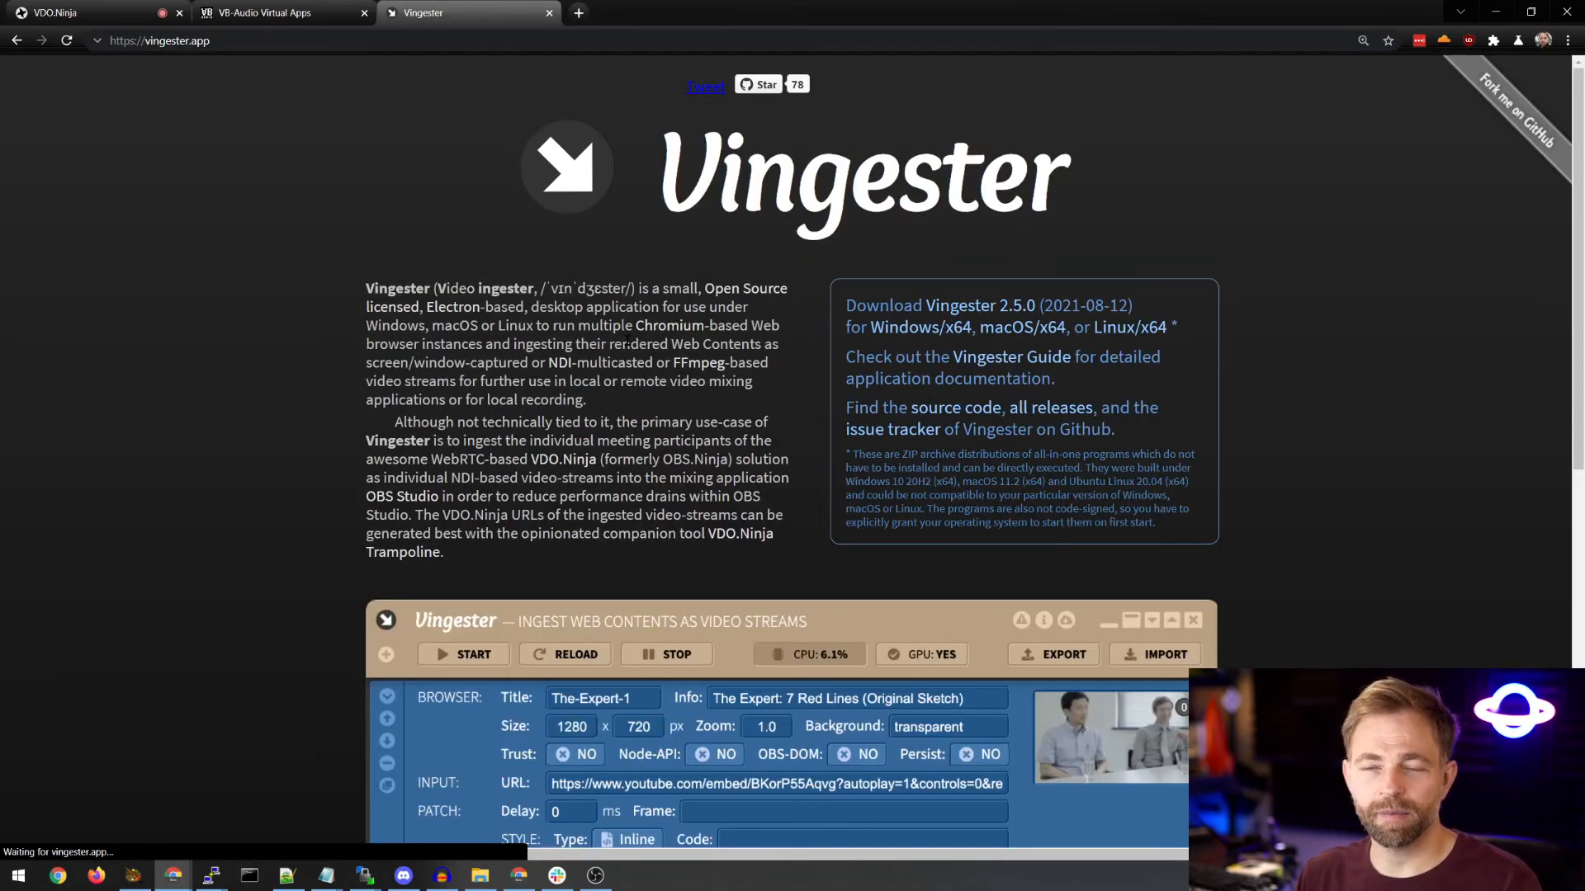
Scroll the Vingester page to the screenshot of The-Expert-1 stream's browser, output and sink settings
scroll(down, 3)
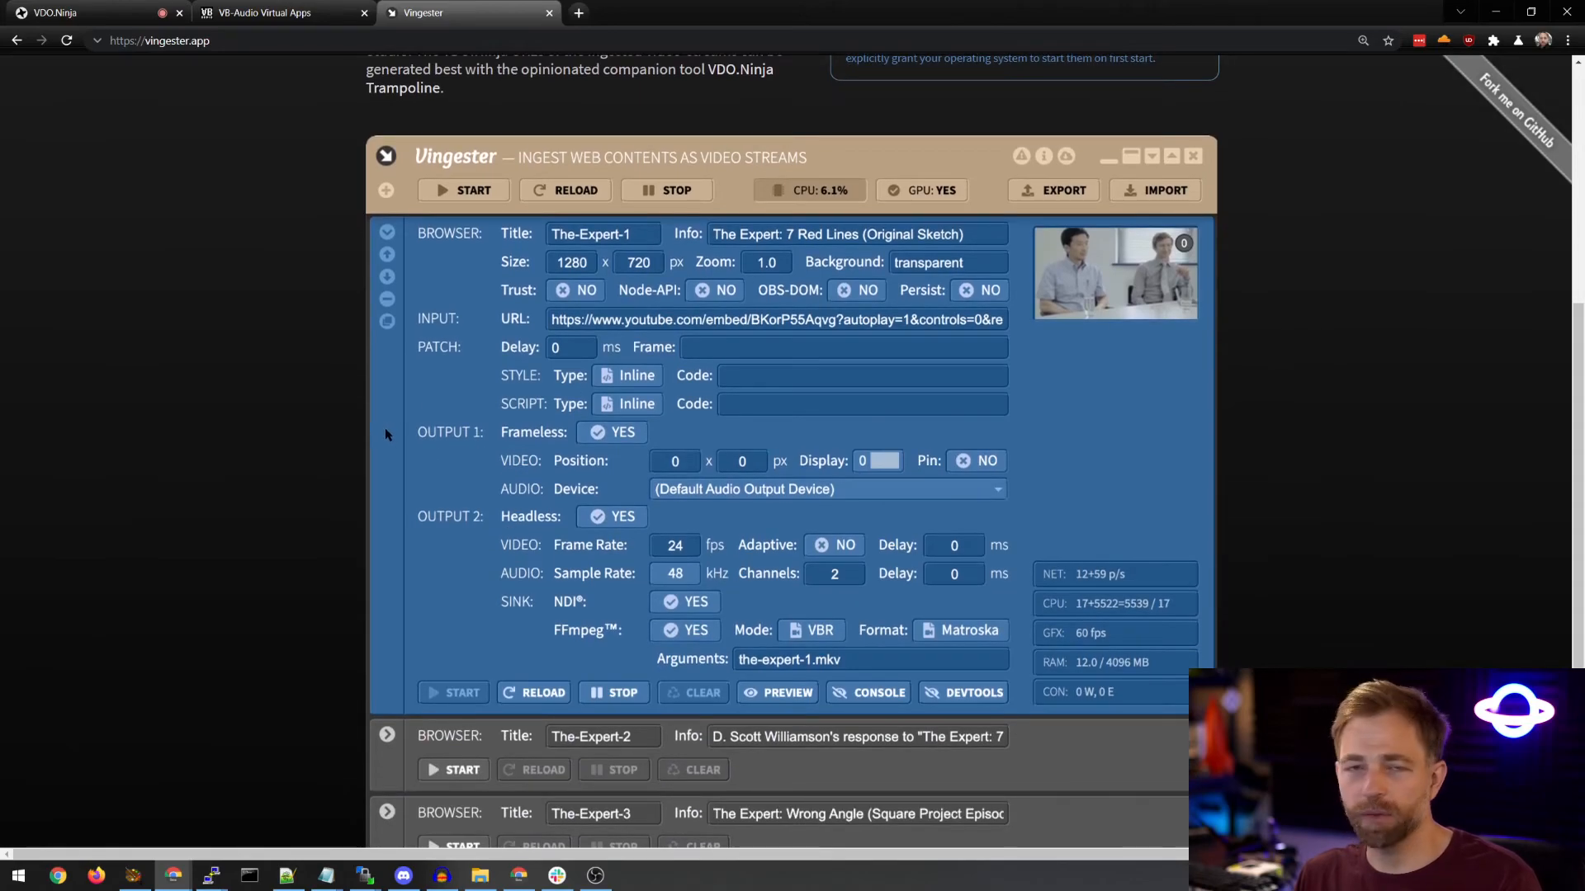
mouse_move(470, 387)
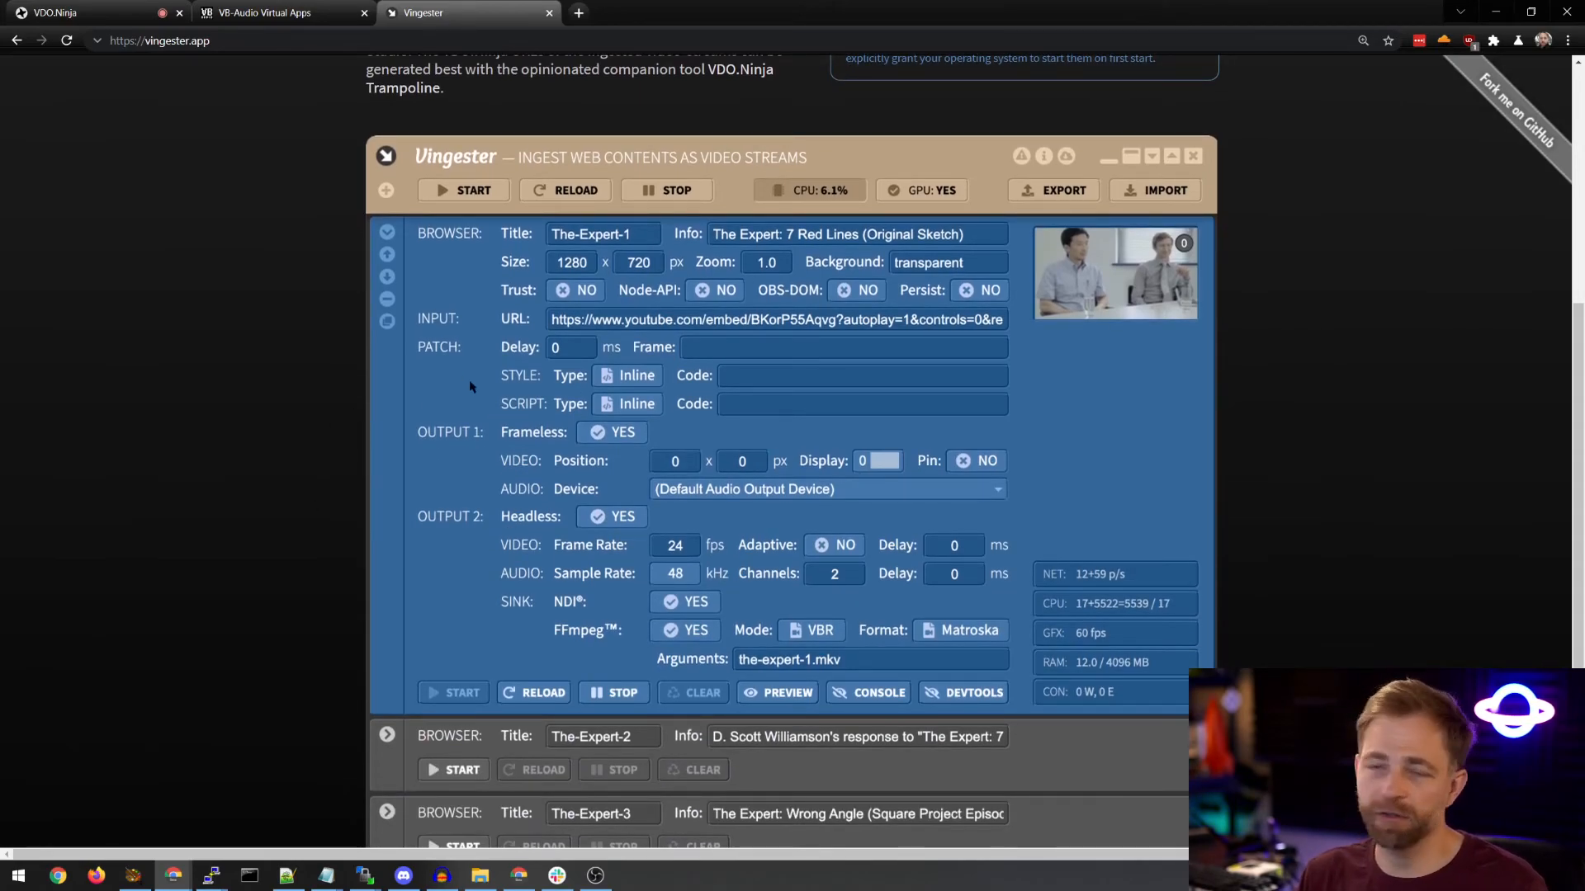
mouse_move(199, 424)
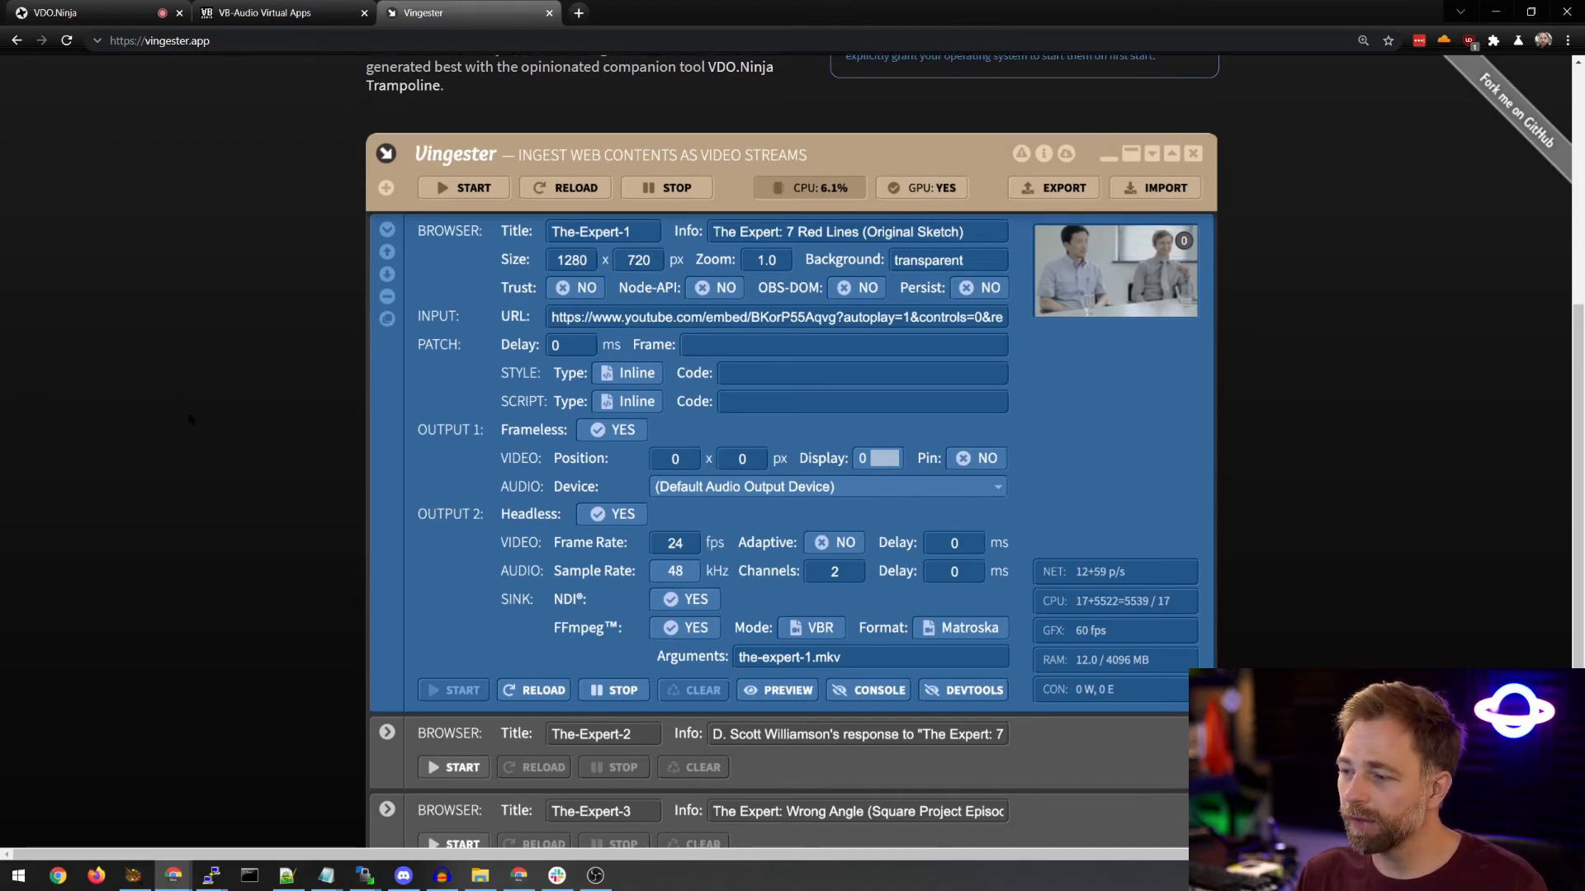
scroll(down, 3)
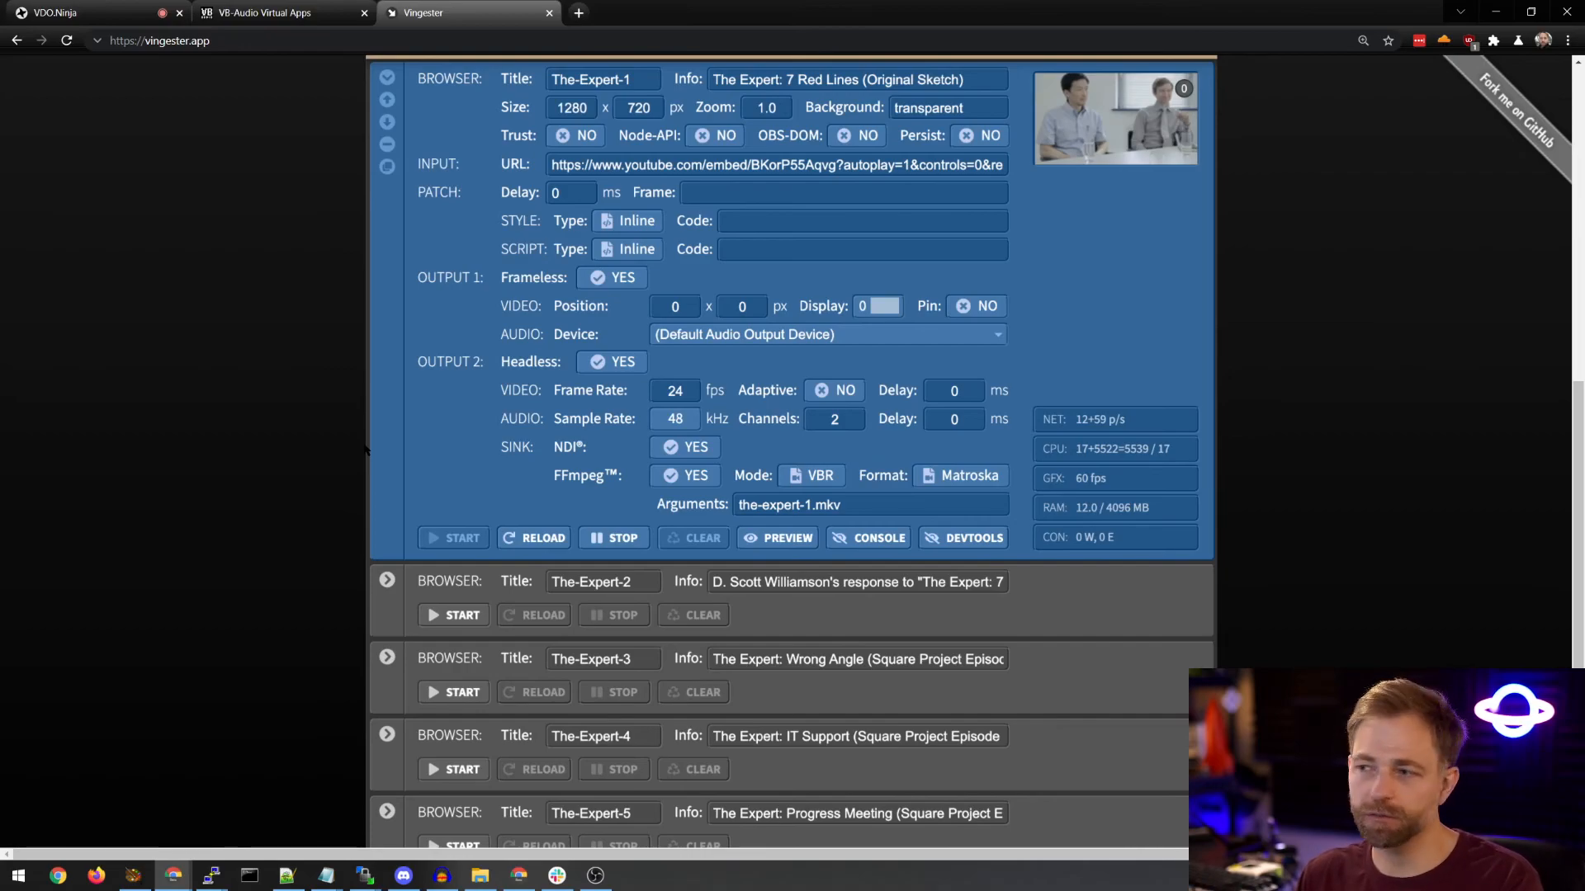
mouse_move(771, 373)
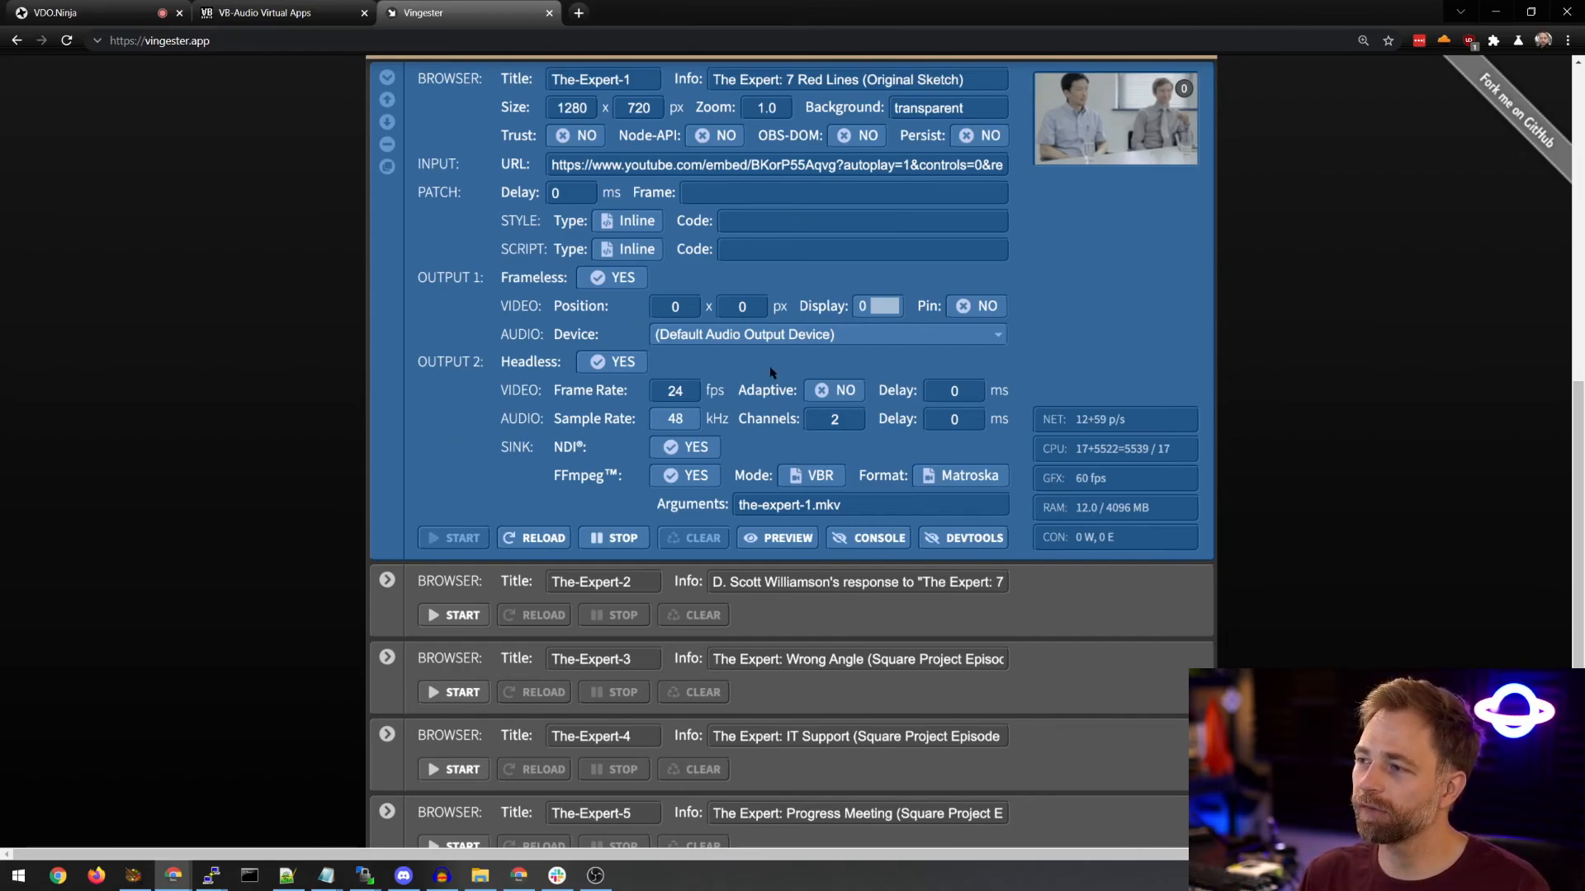
mouse_move(747, 424)
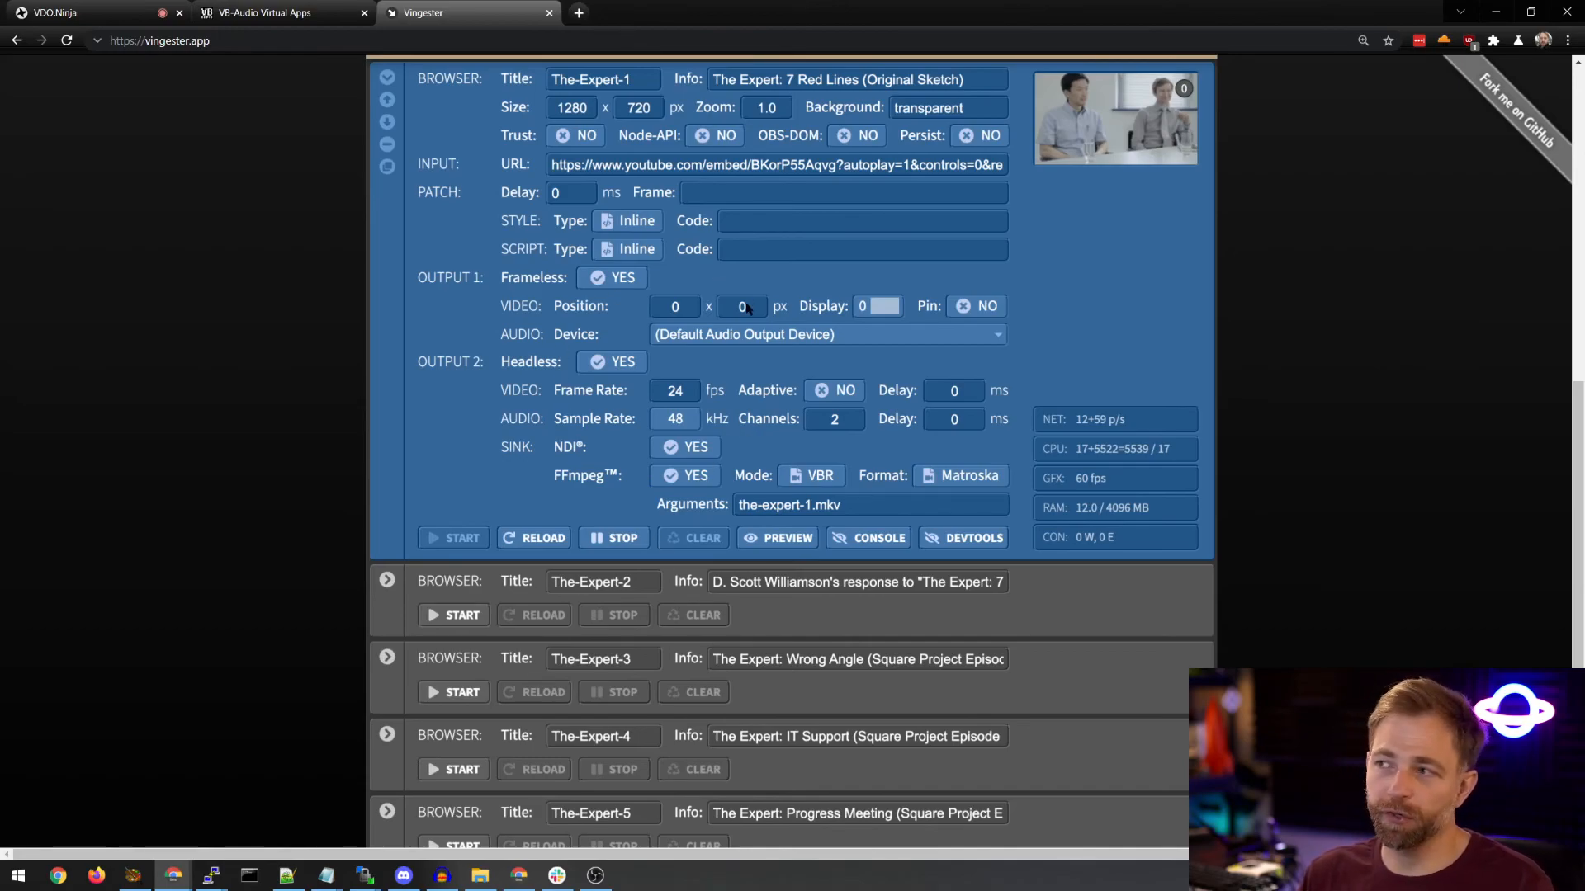
mouse_move(550, 366)
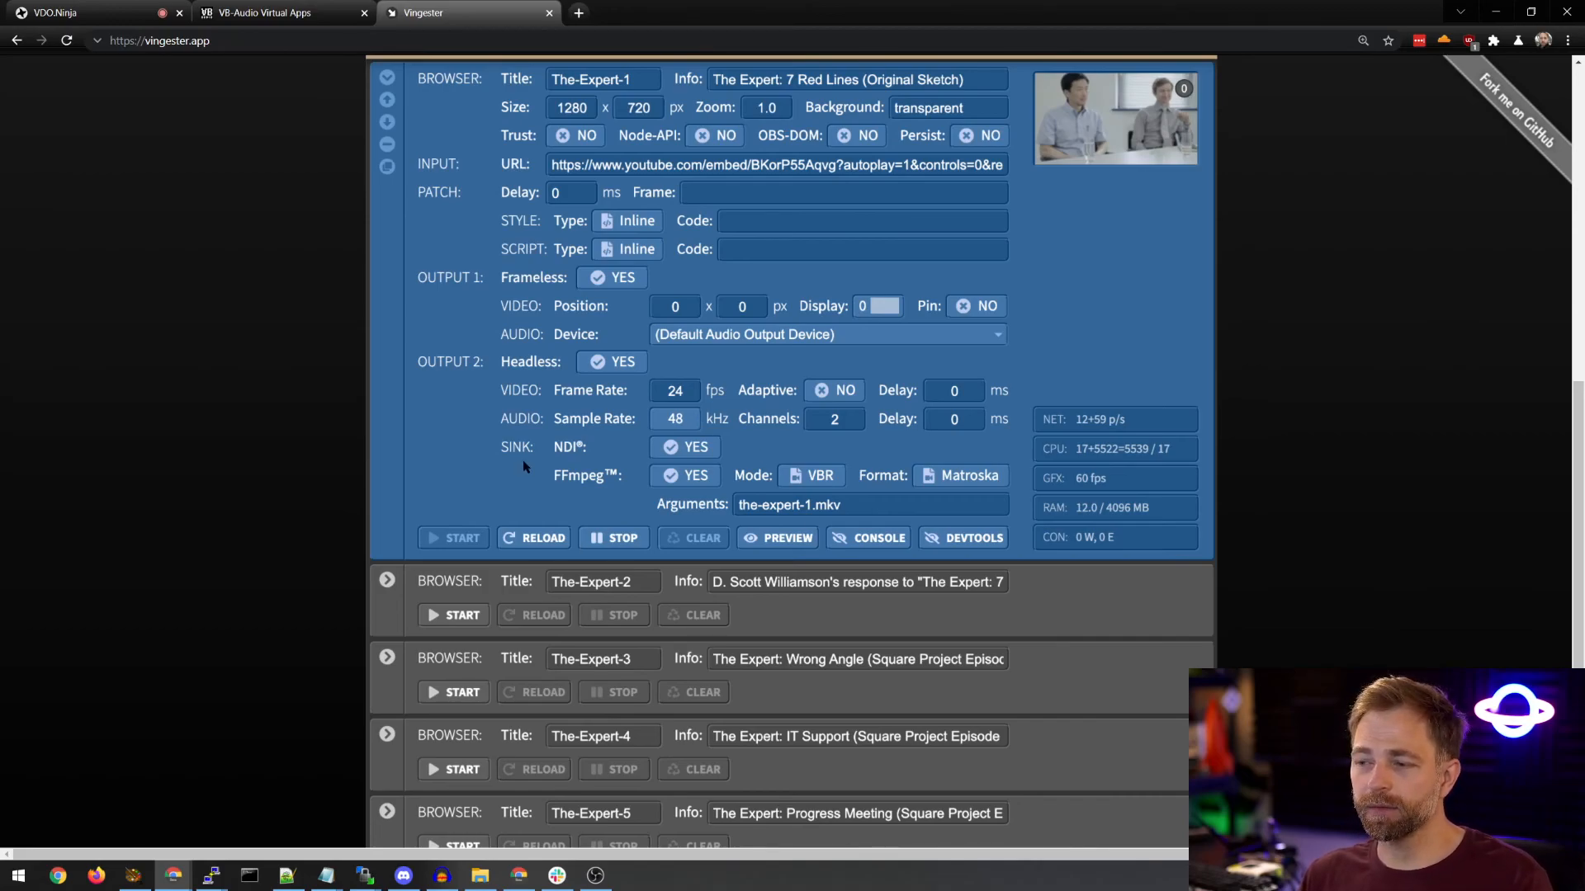
mouse_move(518, 466)
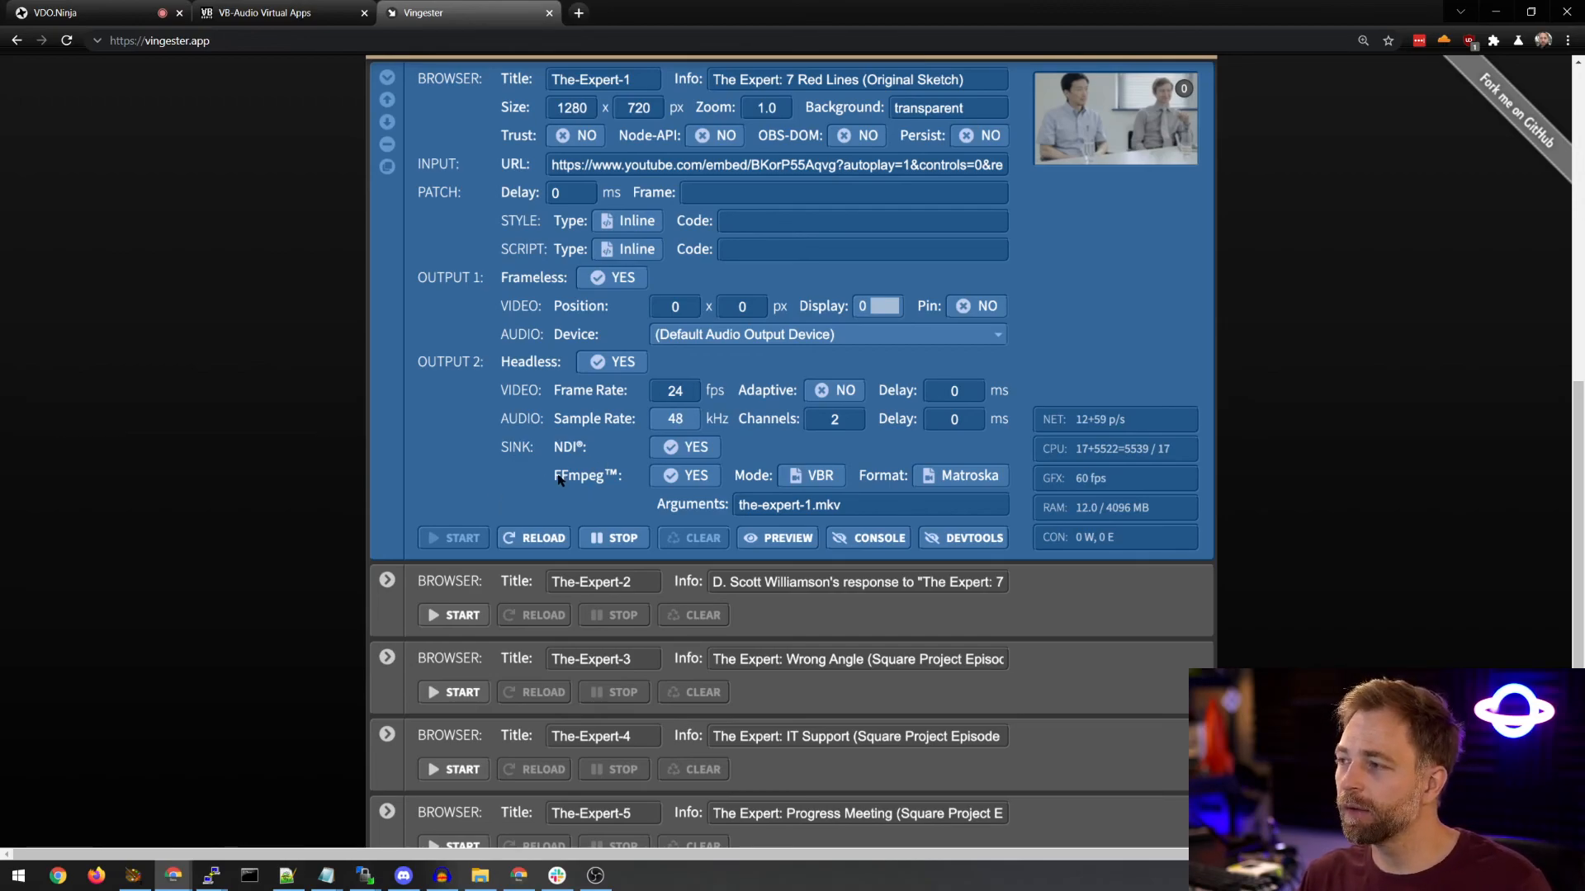
mouse_move(540, 430)
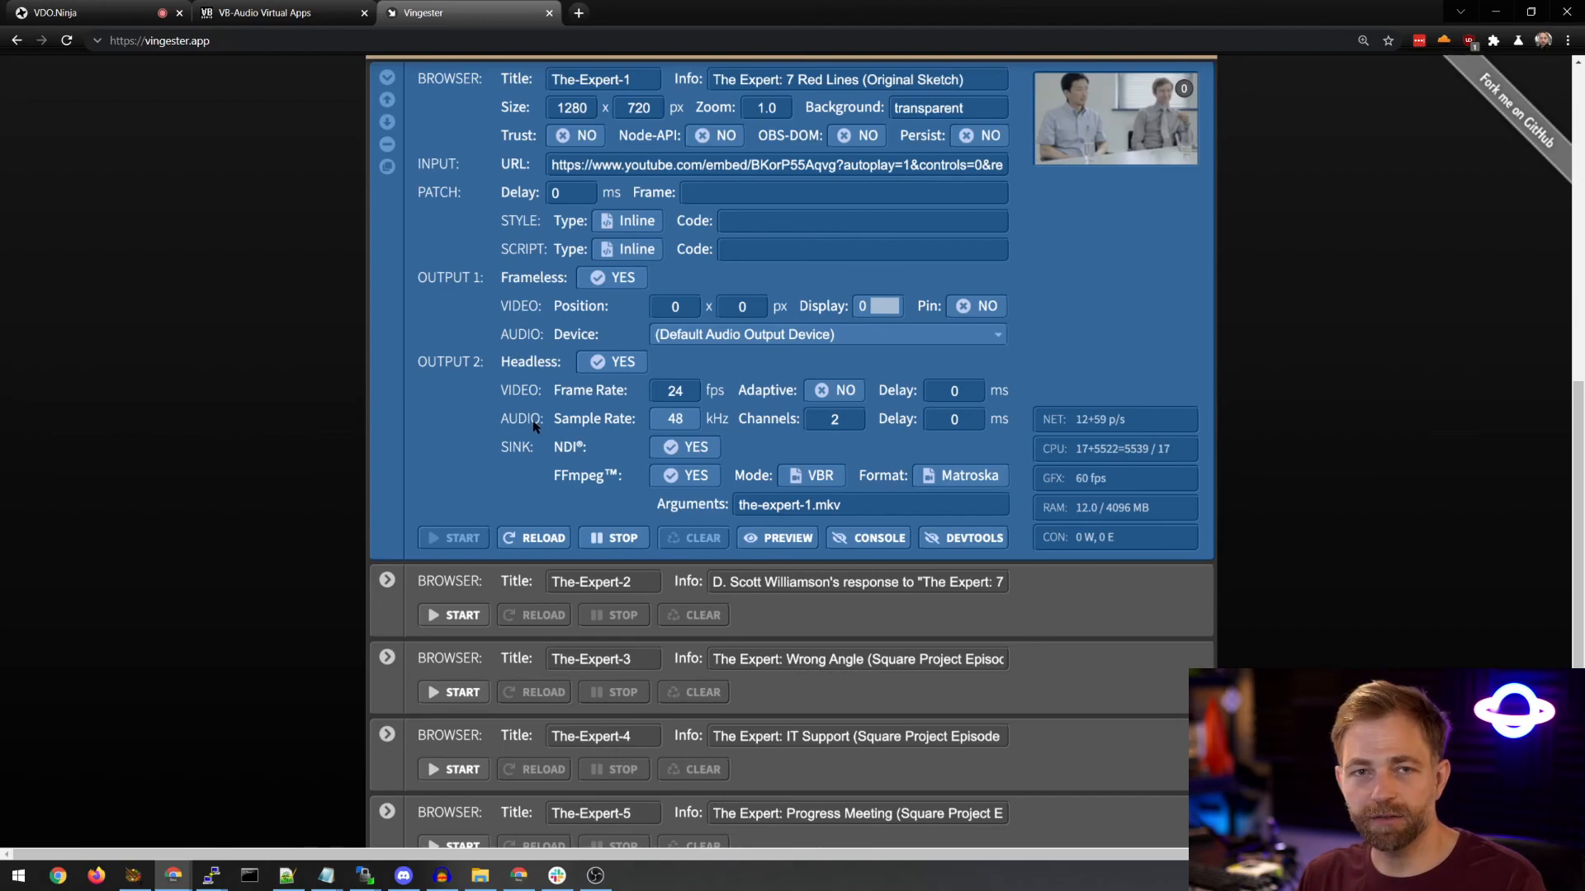
scroll(down, 3)
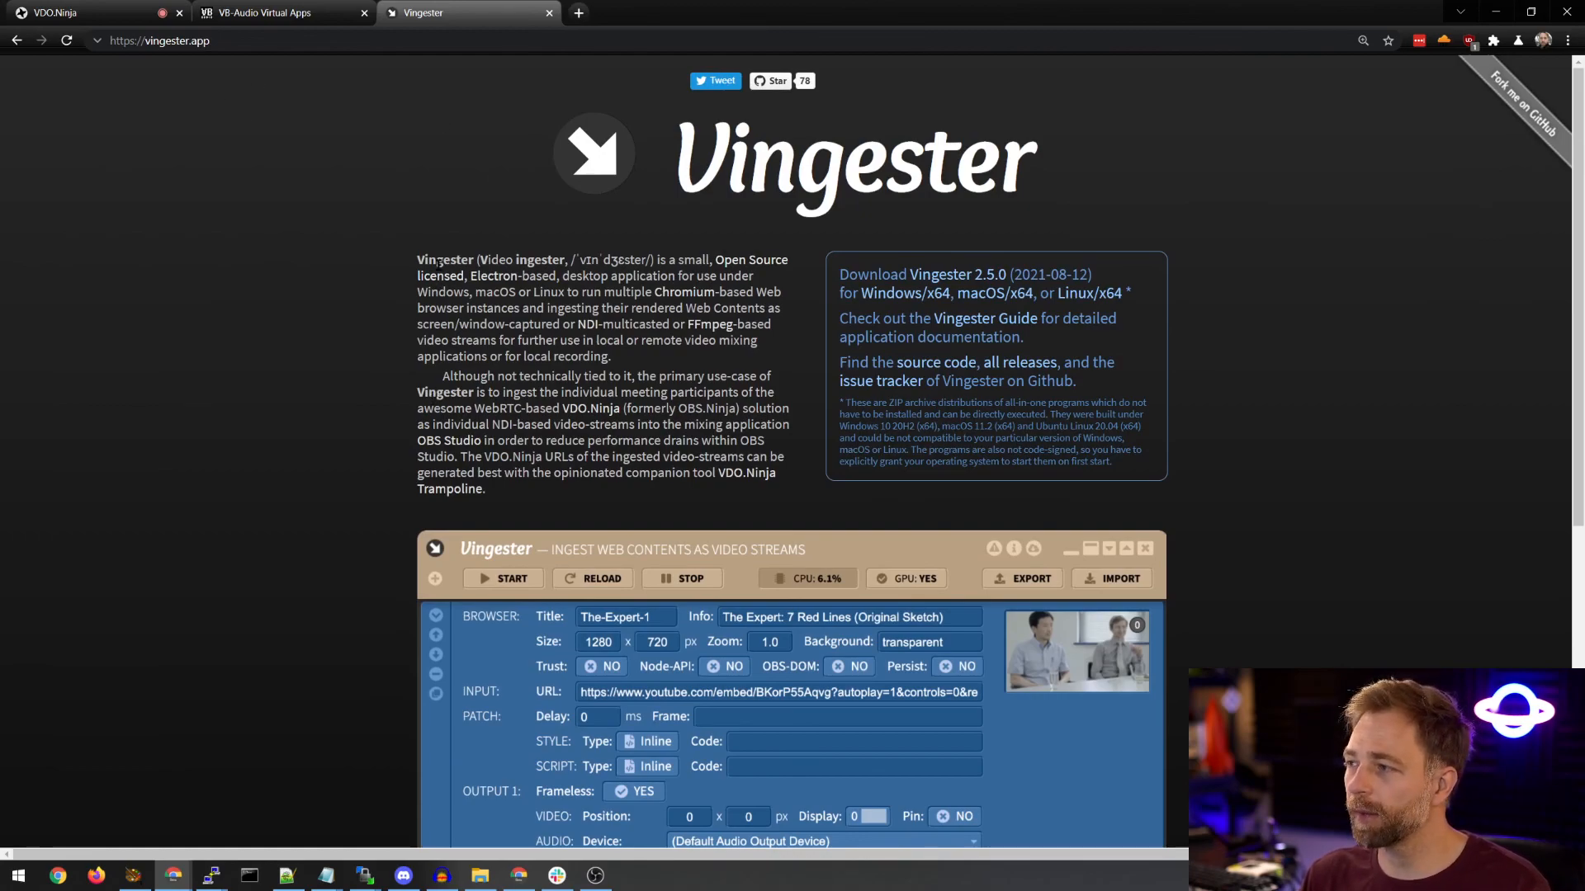
mouse_move(384, 251)
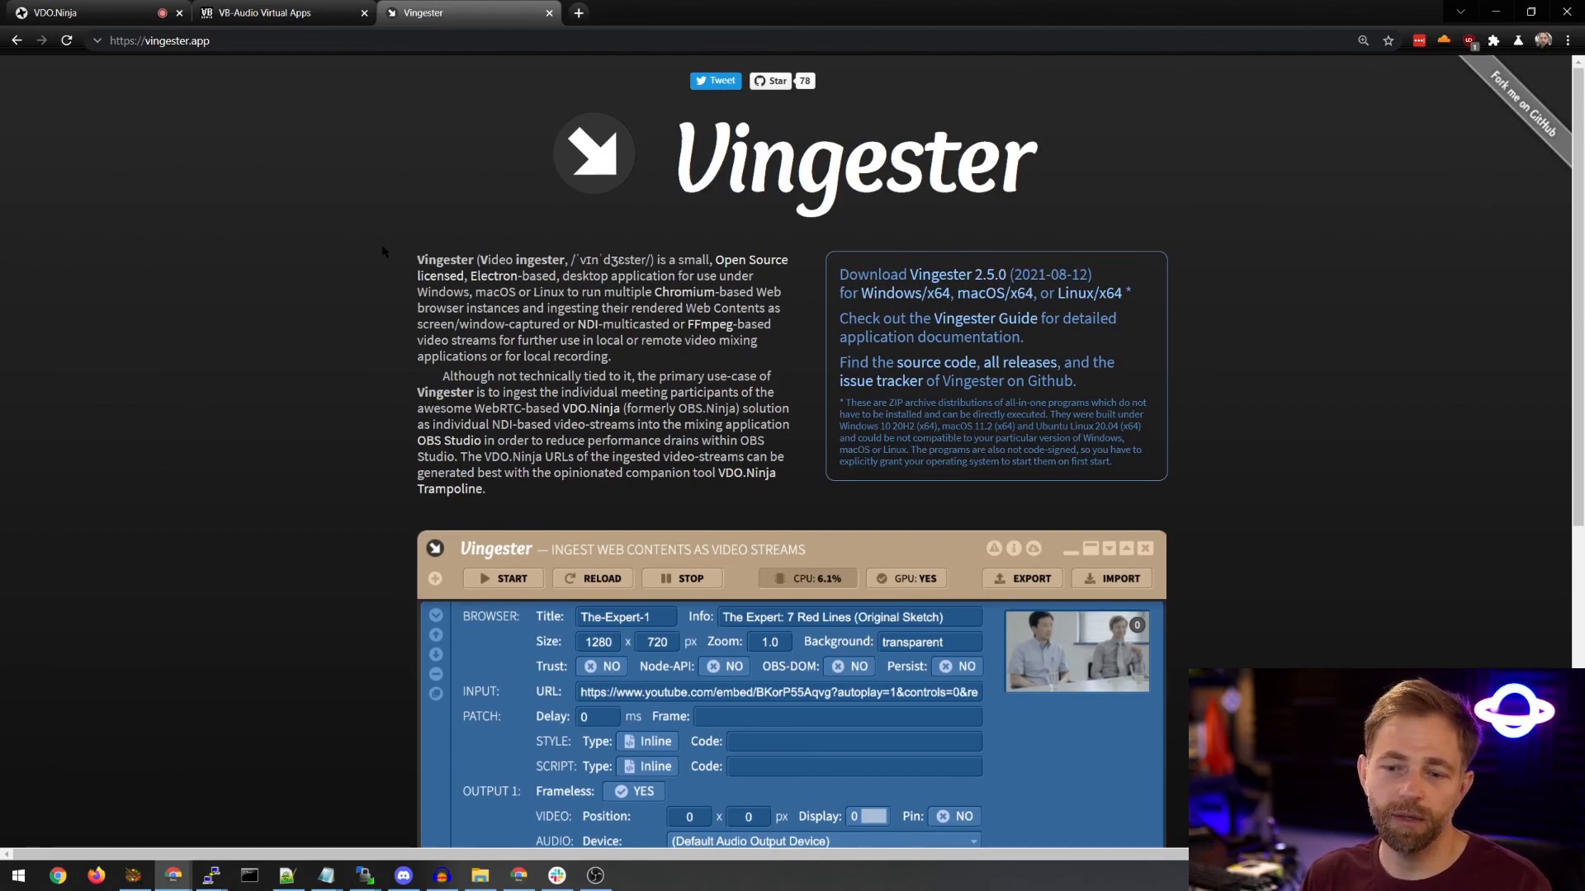